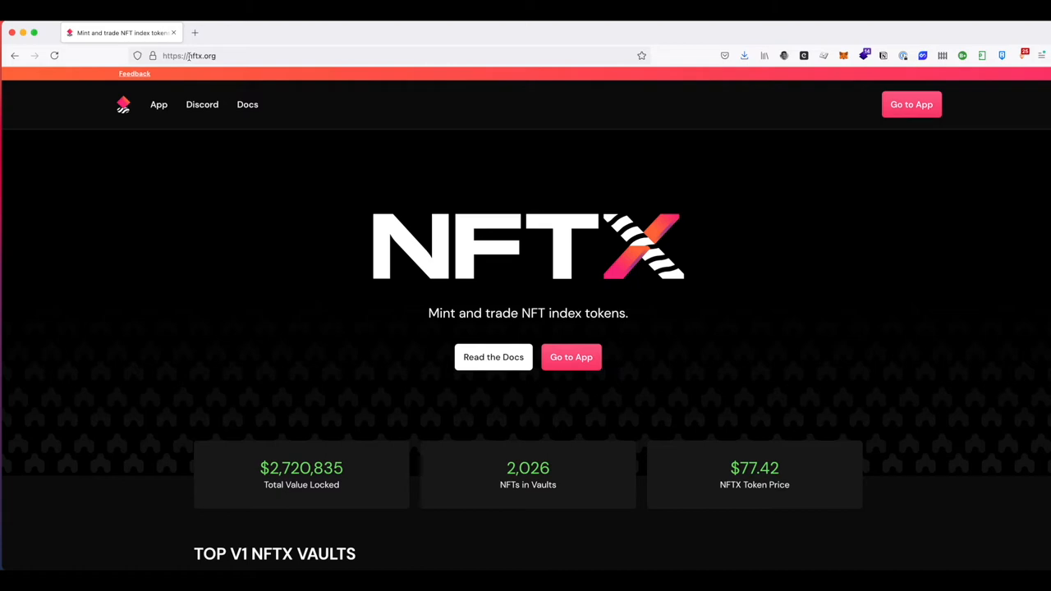
{"action": "mouse_move", "coordinate": [222, 269]}
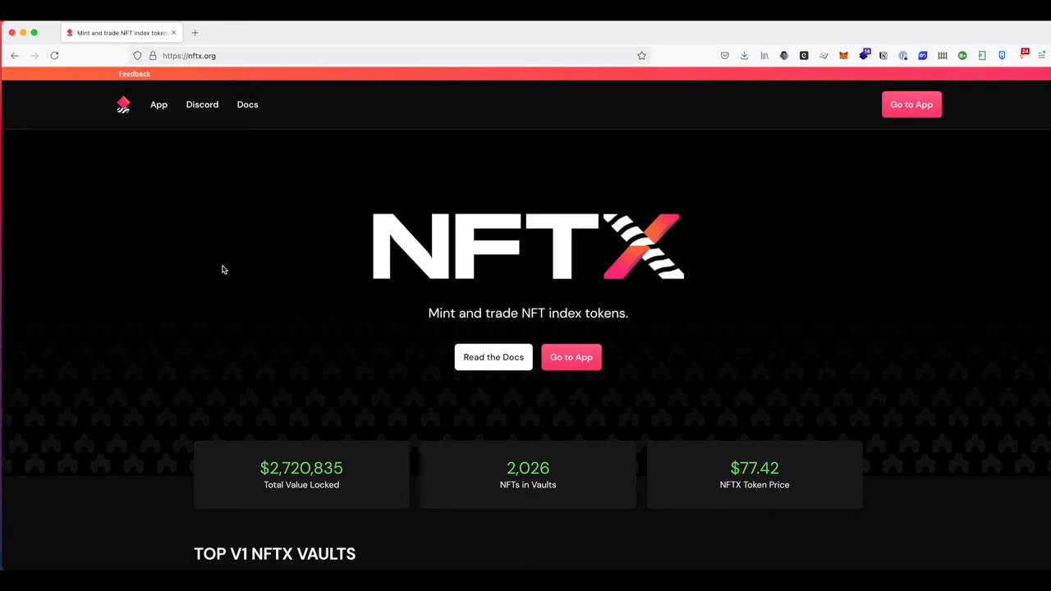
{"action": "mouse_move", "coordinate": [233, 207]}
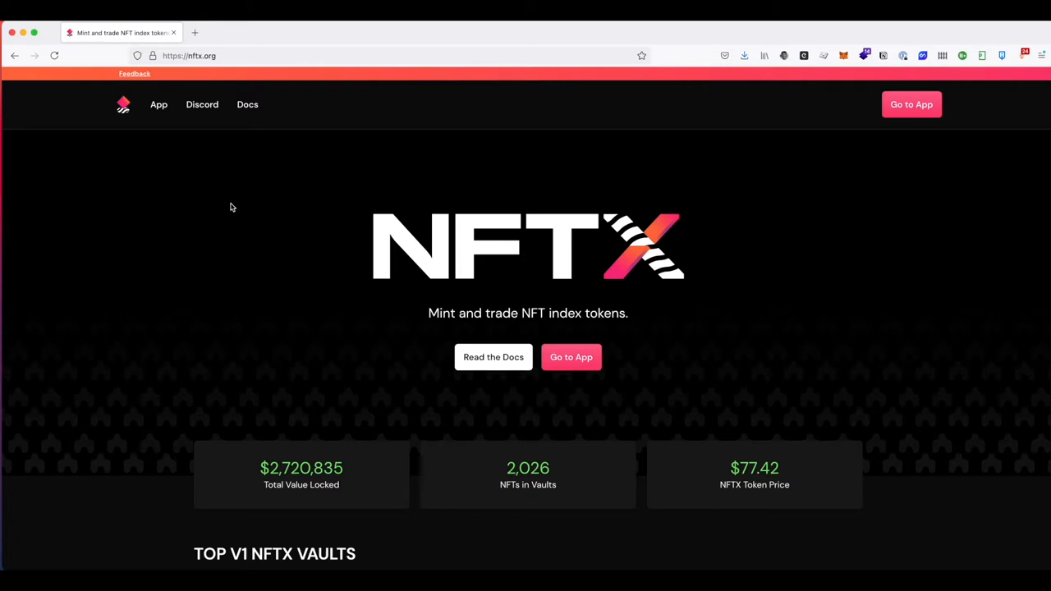
{"action": "mouse_move", "coordinate": [347, 236]}
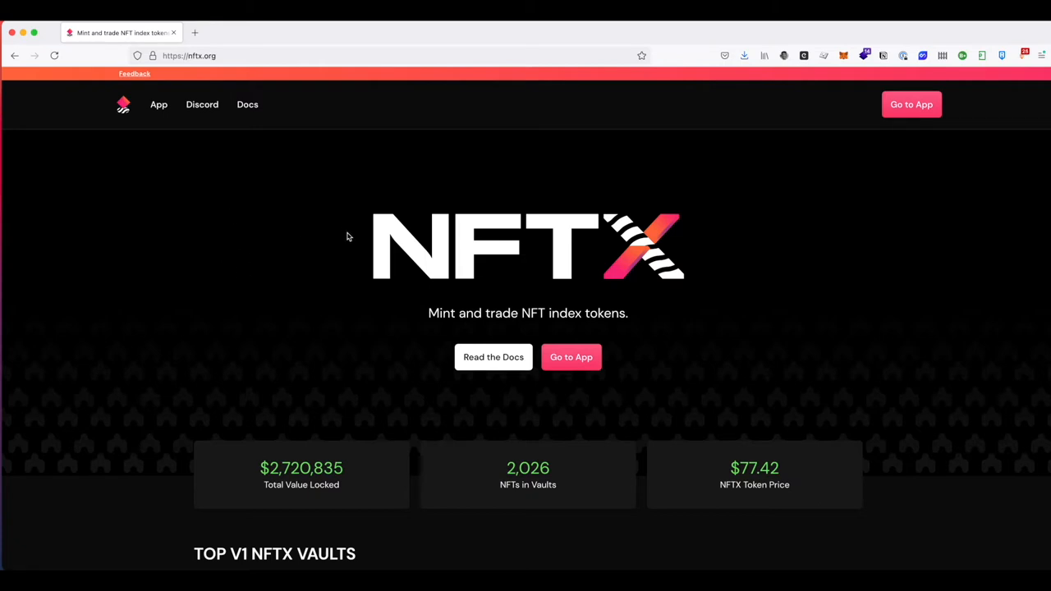
{"action": "mouse_move", "coordinate": [571, 363]}
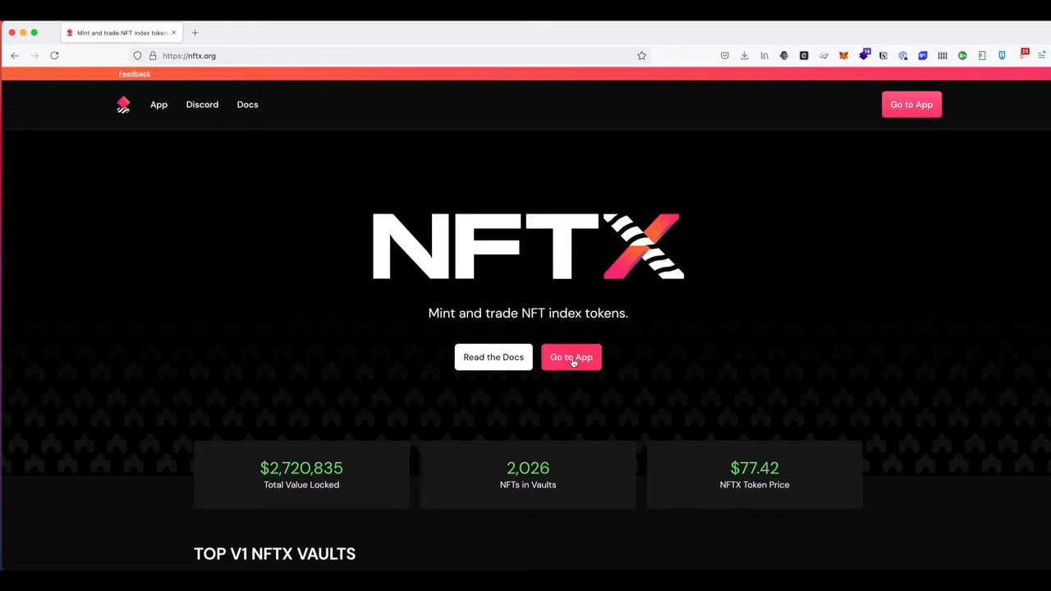
Step: Go from the nftx.org landing page into the app listing all NFT vaults
{"action": "left_click", "coordinate": [572, 358]}
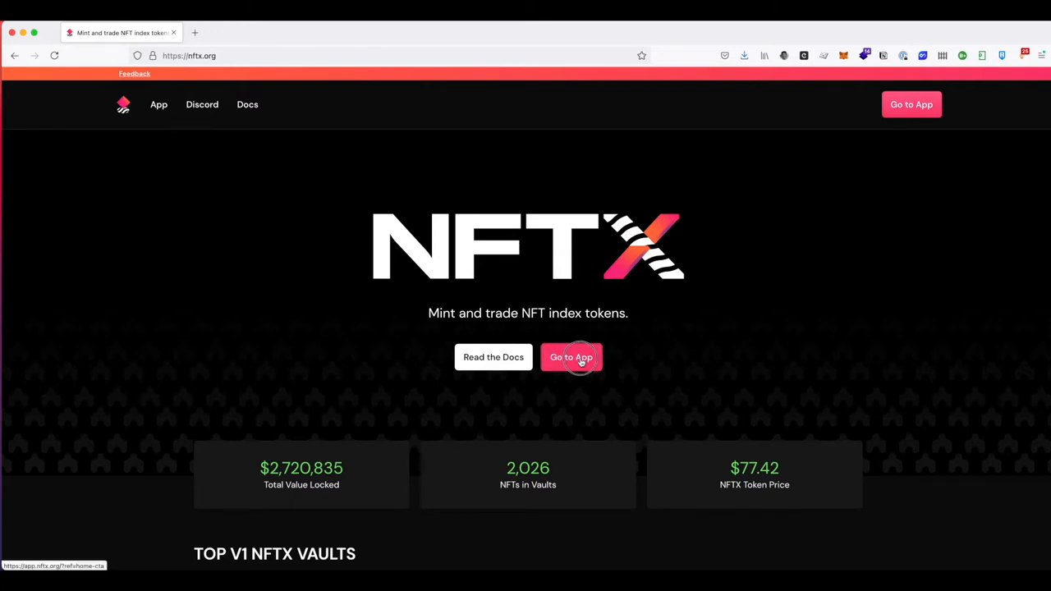
{"action": "left_click", "coordinate": [571, 357]}
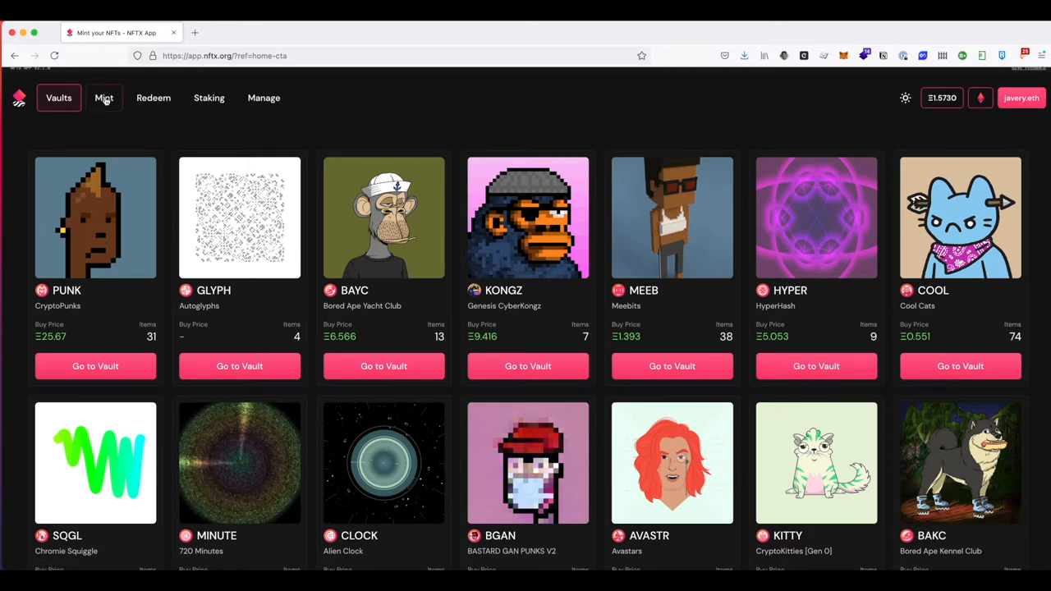
Step: Show the mintable vaults and scroll down to the BUNNY (Genbit Bunnies) vault
{"action": "left_click", "coordinate": [105, 99]}
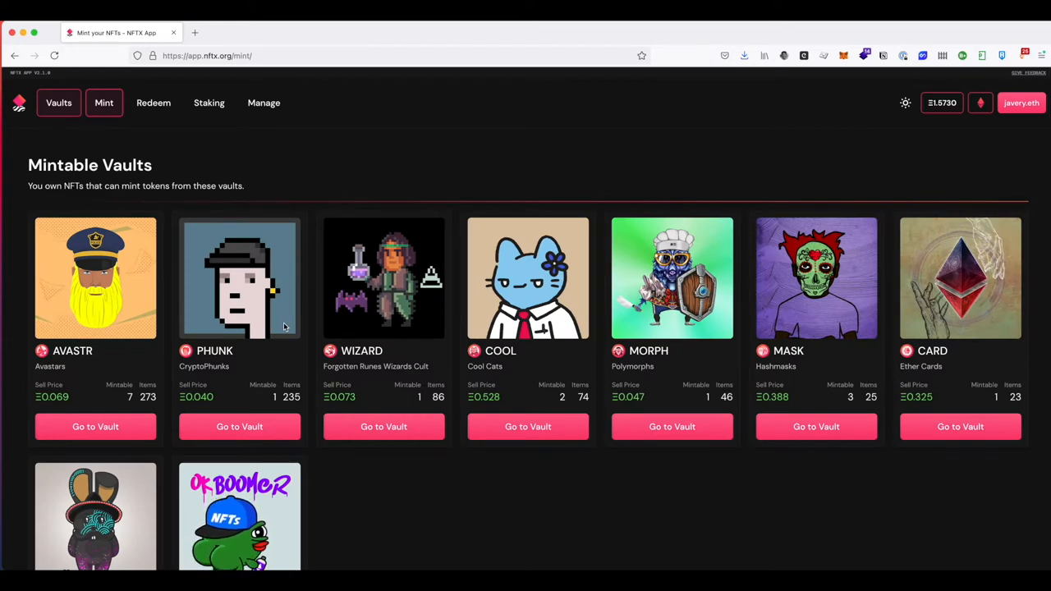
{"action": "mouse_move", "coordinate": [319, 338]}
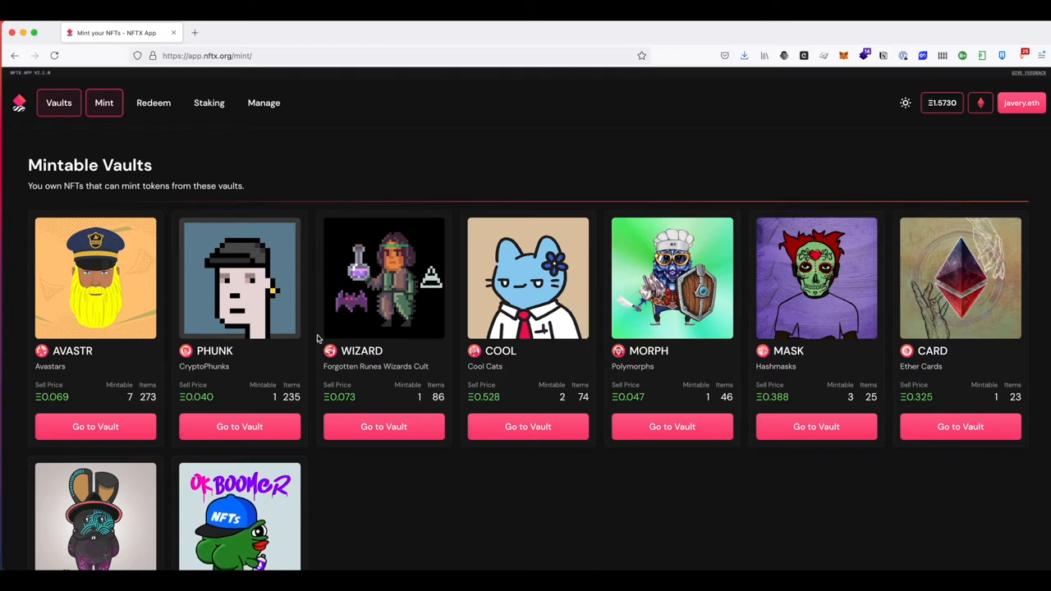
{"action": "scroll", "scroll_direction": "down", "scroll_amount": 3}
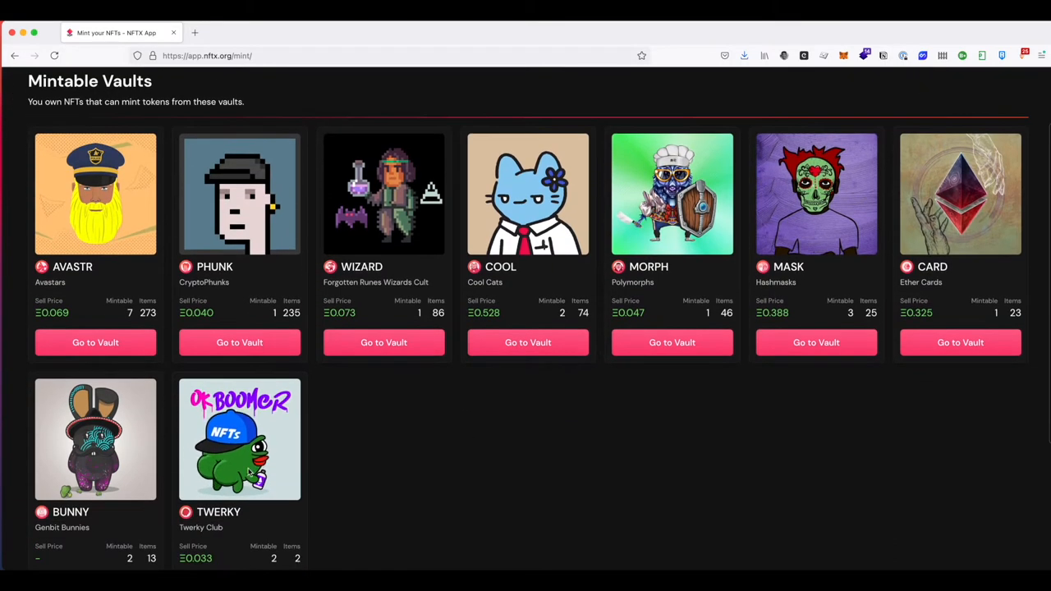
{"action": "scroll", "scroll_direction": "down", "scroll_amount": 3}
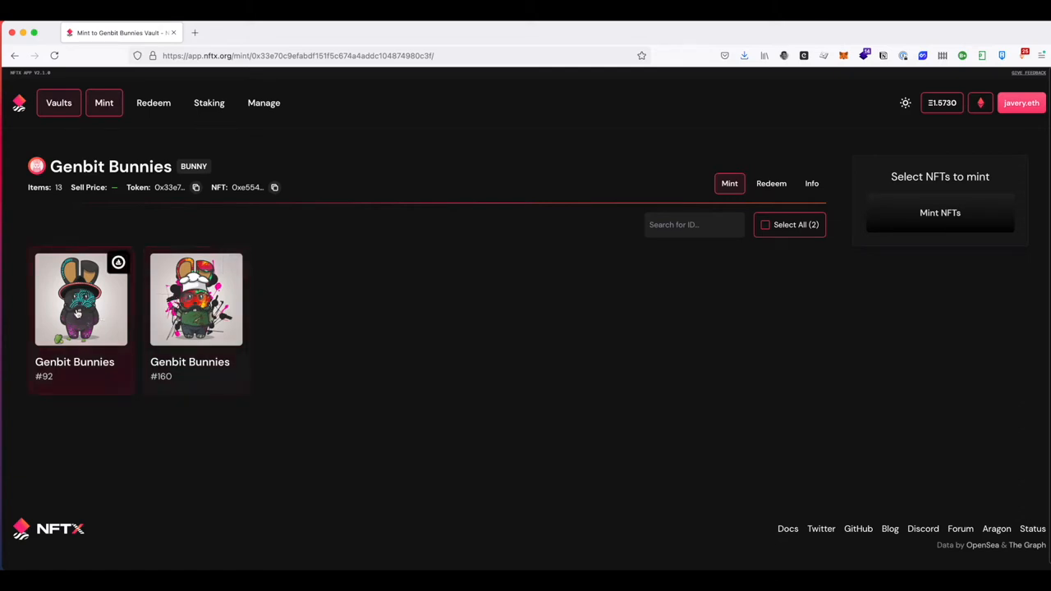
Step: Queue Genbit Bunnies #92 and #160 for minting, 1.9 BUNNY to receive after the 5% fee
{"action": "left_click", "coordinate": [80, 299]}
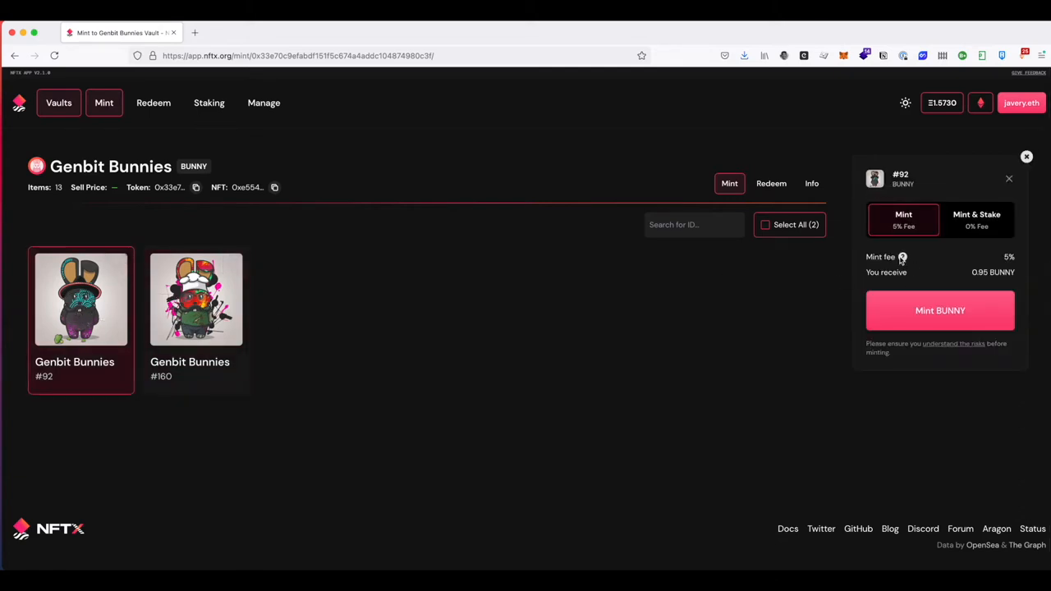
{"action": "mouse_move", "coordinate": [965, 266]}
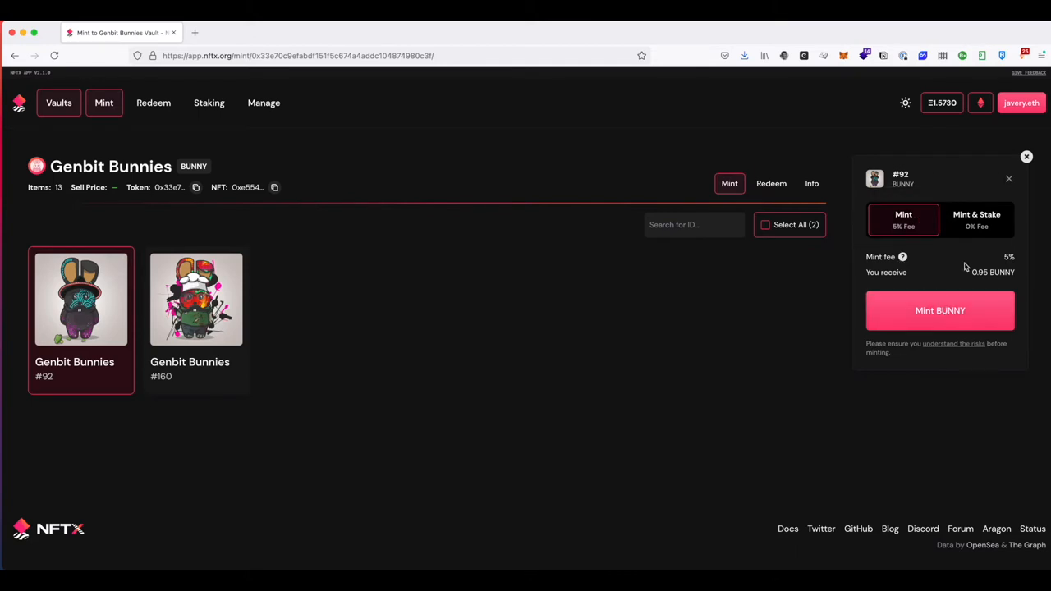
{"action": "mouse_move", "coordinate": [972, 275]}
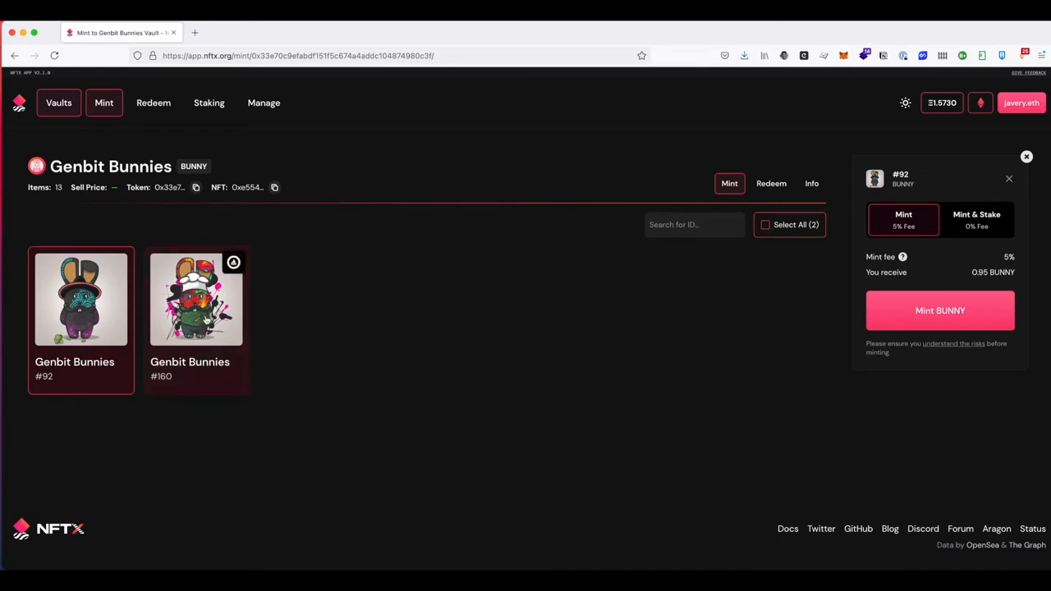
{"action": "left_click", "coordinate": [198, 299]}
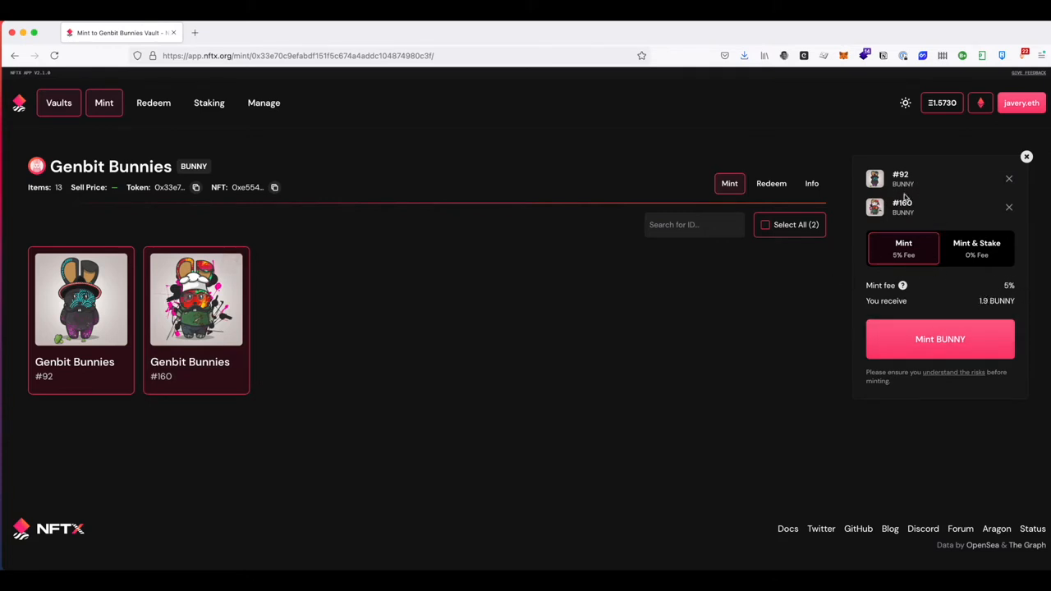
{"action": "mouse_move", "coordinate": [831, 253]}
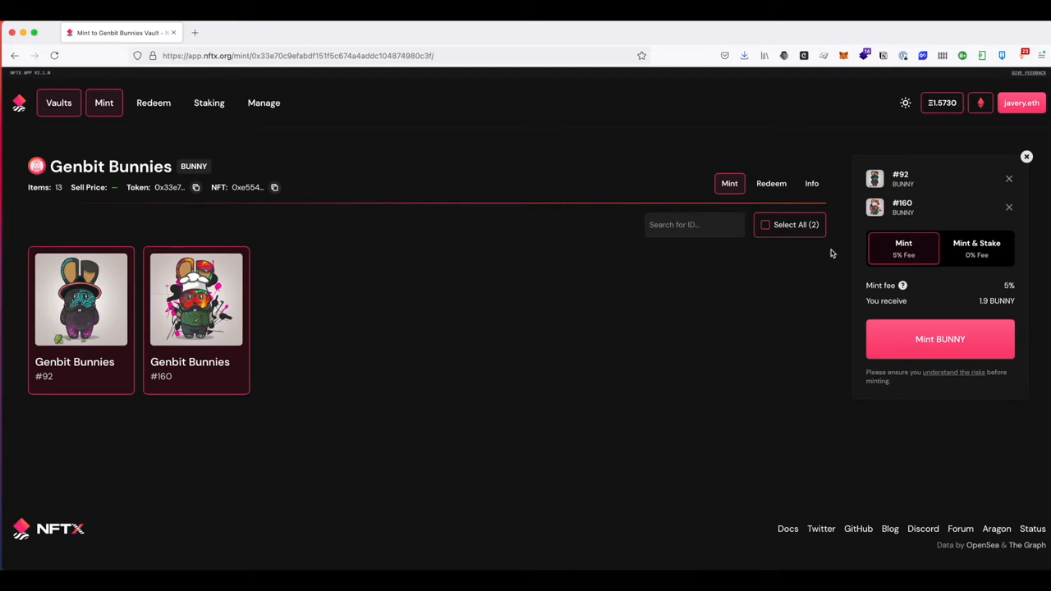
{"action": "mouse_move", "coordinate": [341, 338]}
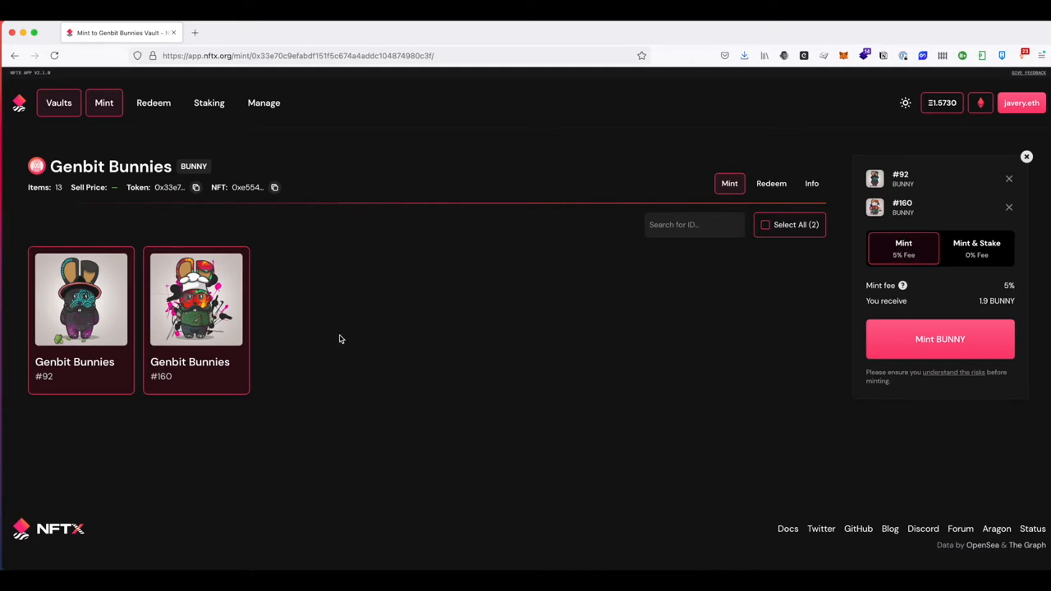
{"action": "mouse_move", "coordinate": [345, 337]}
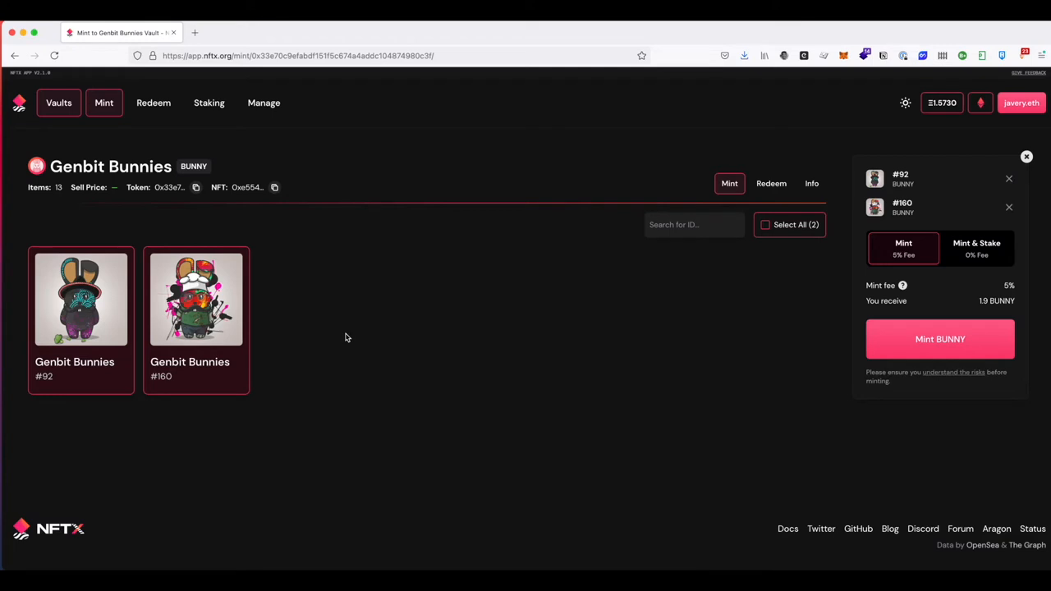
{"action": "mouse_move", "coordinate": [208, 102]}
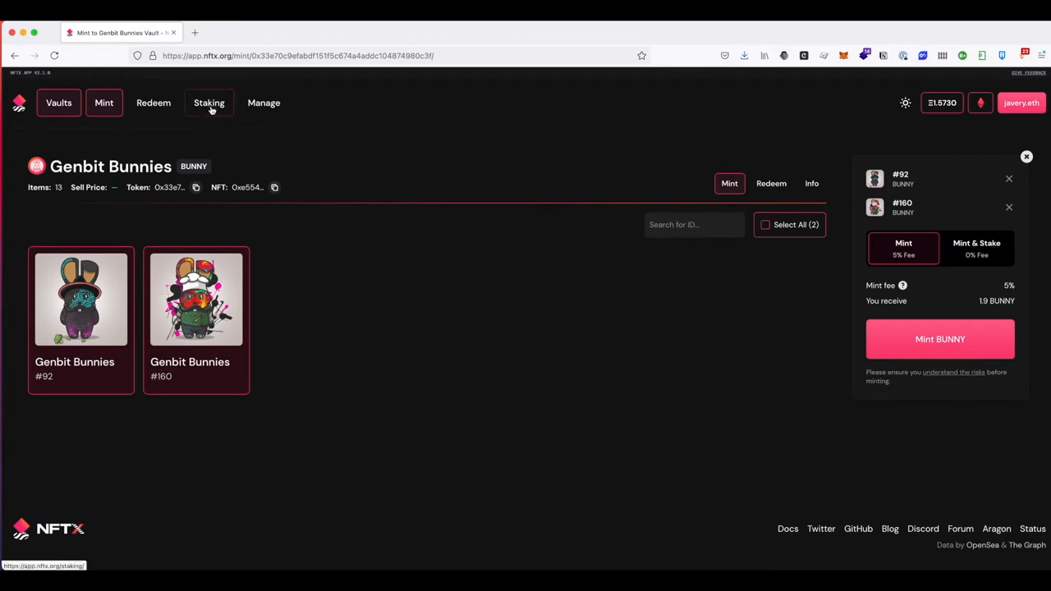
Step: View My Pools on the Staking page, showing the AVASTR-ETH SLP with 0.1408 AVASTR claimable
{"action": "left_click", "coordinate": [209, 102]}
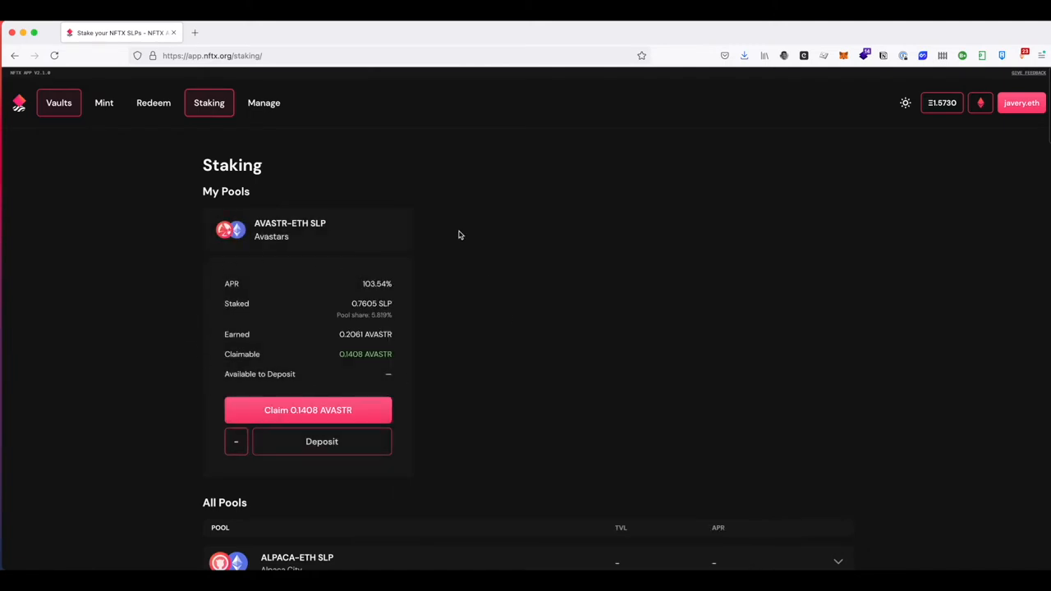
{"action": "mouse_move", "coordinate": [332, 377]}
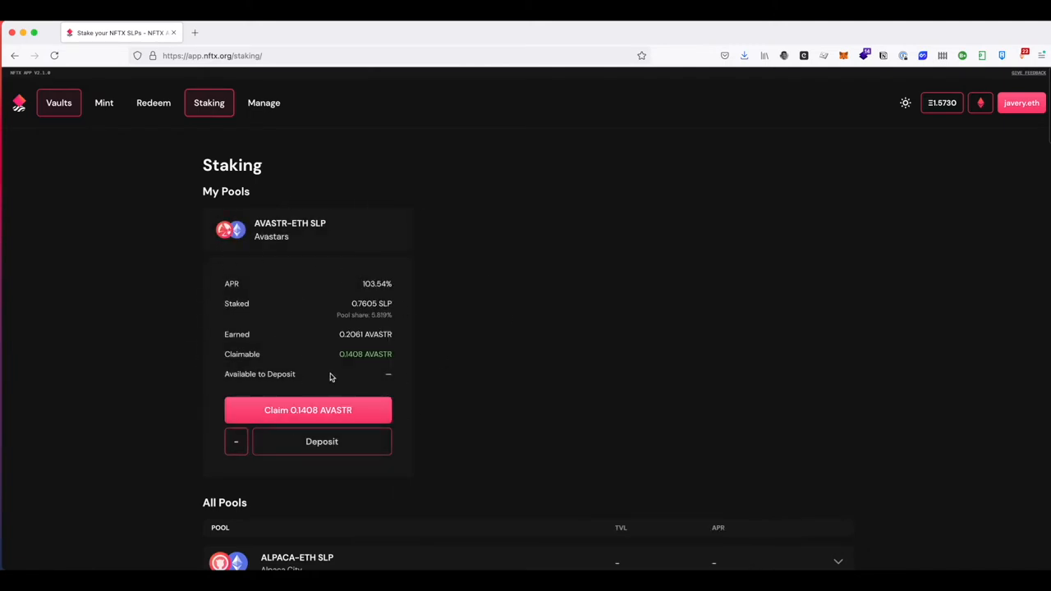
{"action": "mouse_move", "coordinate": [347, 335]}
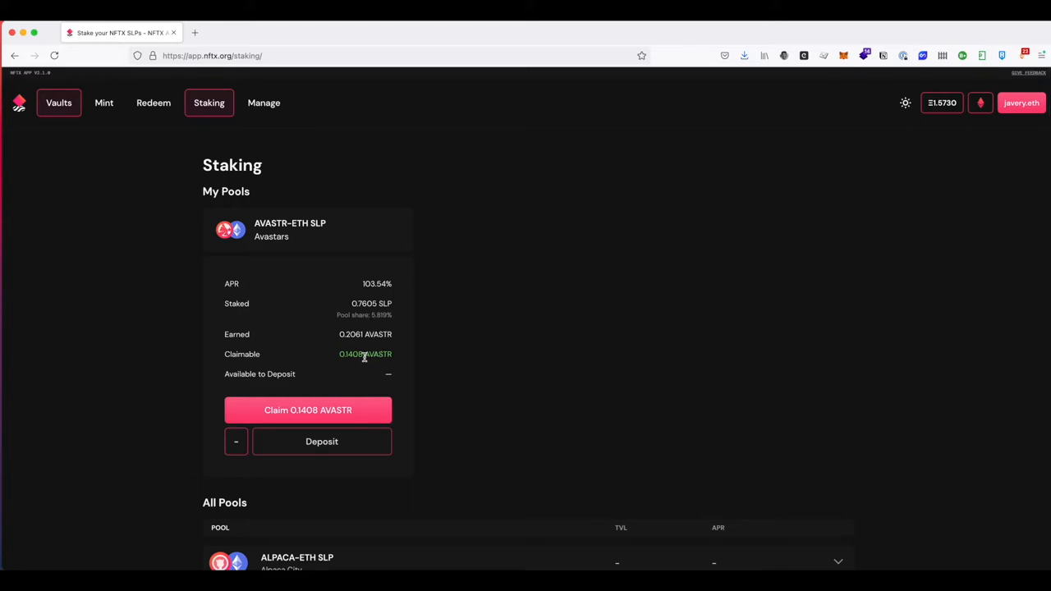
{"action": "mouse_move", "coordinate": [381, 329]}
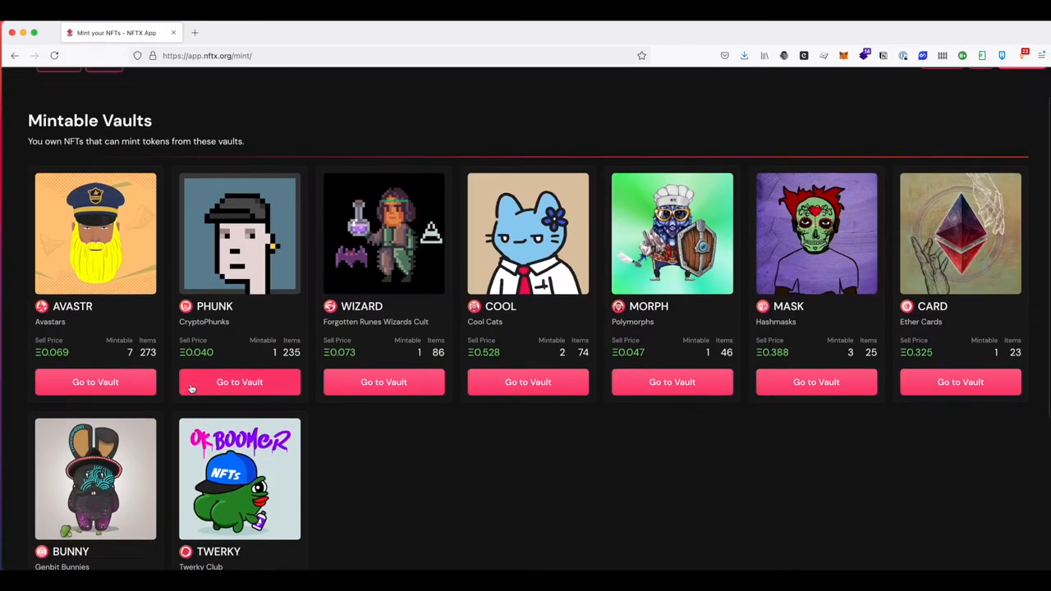
Step: Switch Genbit Bunny #92 to Mint & Stake, giving a 0% fee and 1 BUNNY received
{"action": "scroll", "scroll_direction": "down", "scroll_amount": 3}
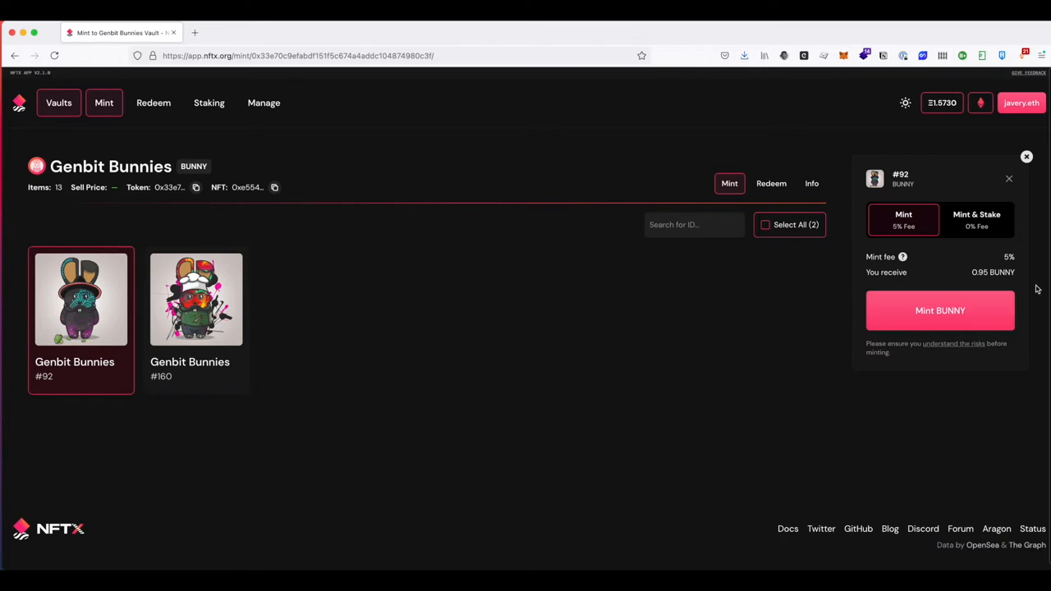
{"action": "mouse_move", "coordinate": [989, 259]}
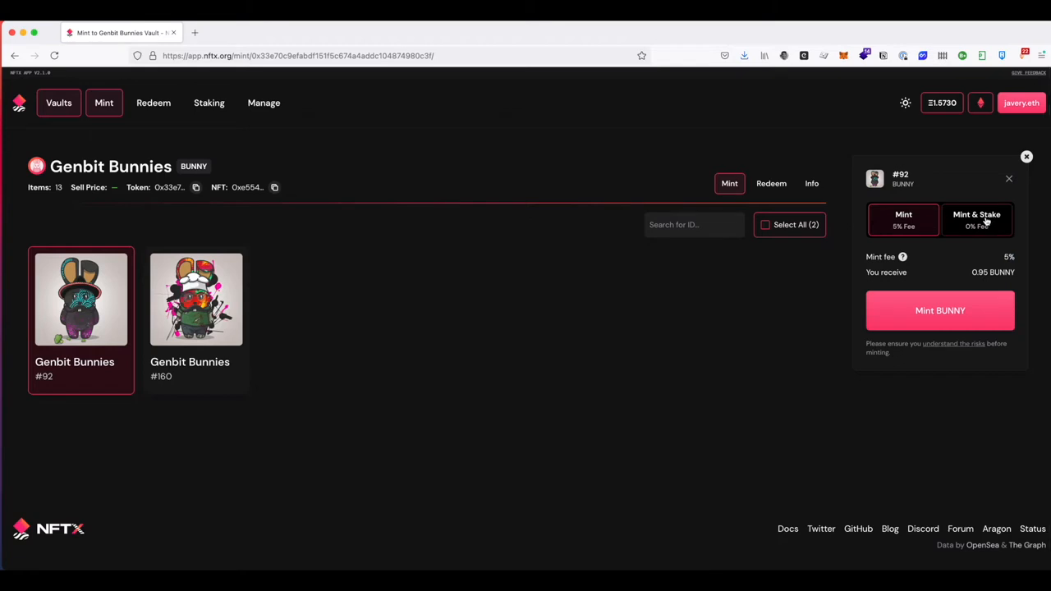
{"action": "left_click", "coordinate": [976, 220]}
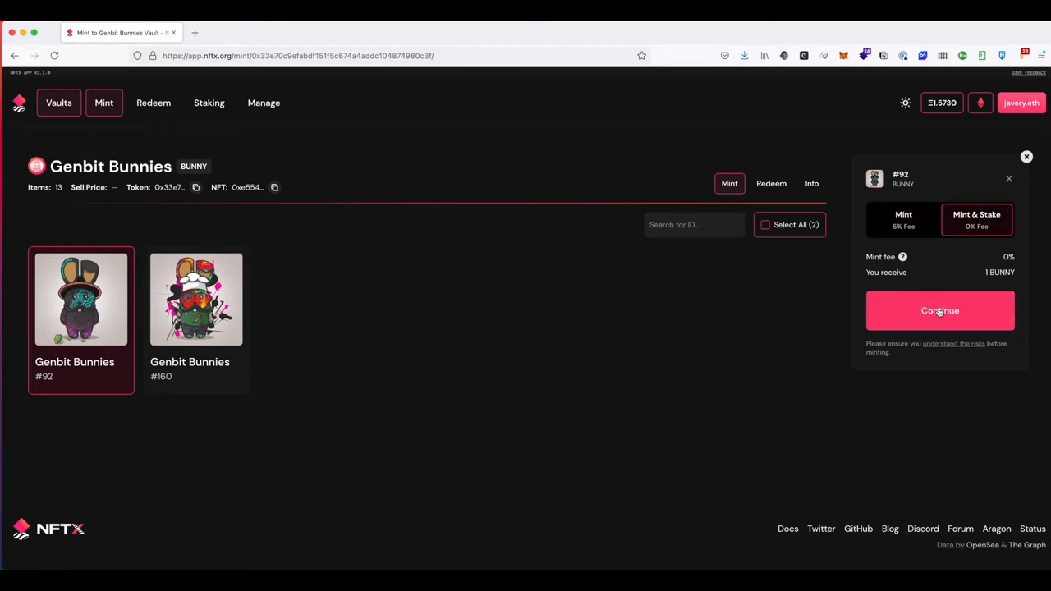
Step: Proceed to the BUNNY-ETH liquidity form for #92 with 1 BUNNY and a 48-hour lock
{"action": "left_click", "coordinate": [940, 311]}
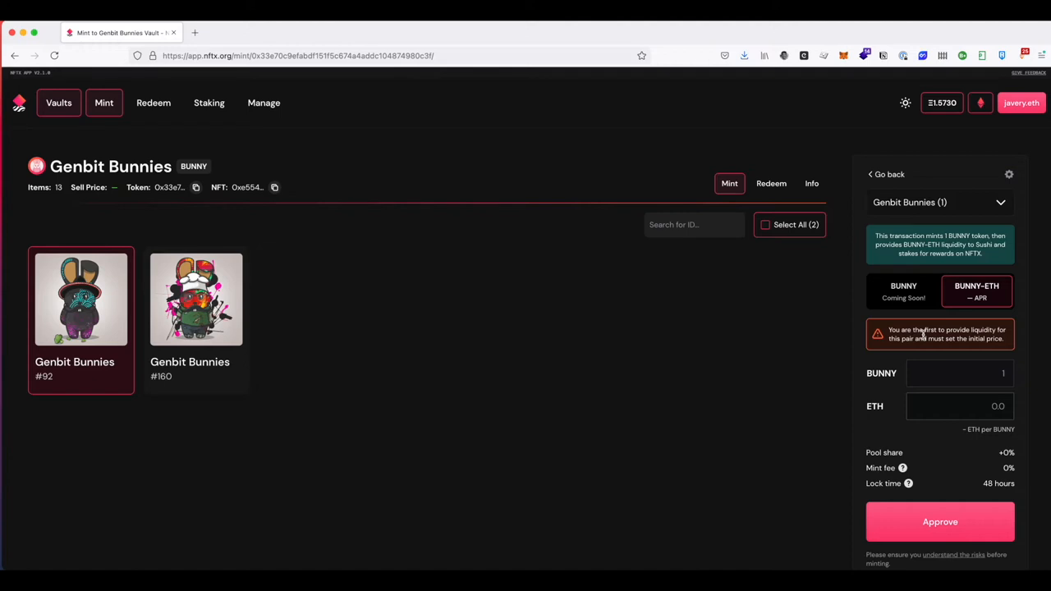
{"action": "mouse_move", "coordinate": [988, 379]}
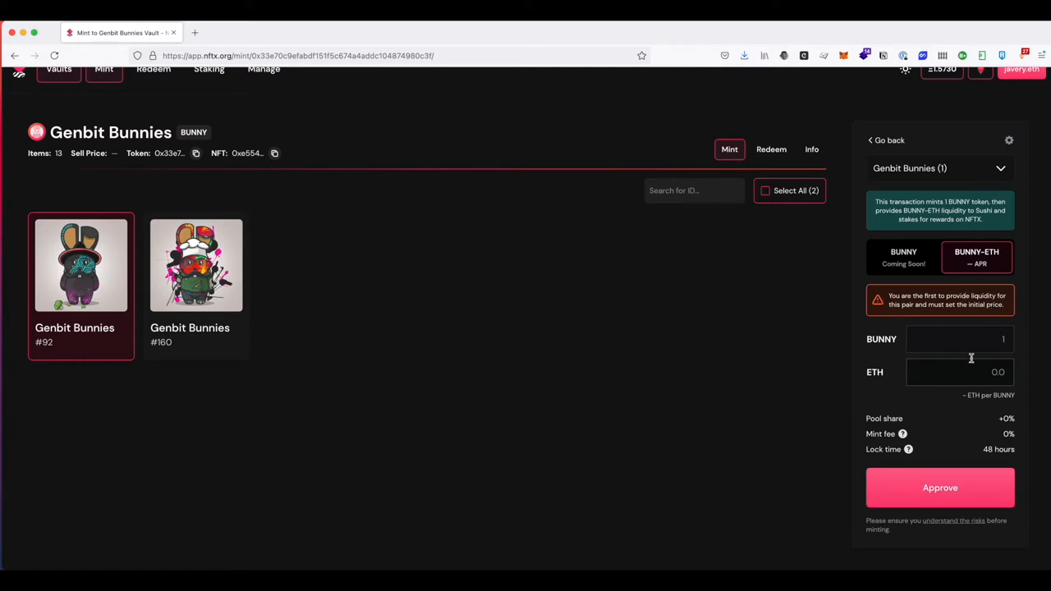
{"action": "mouse_move", "coordinate": [961, 345]}
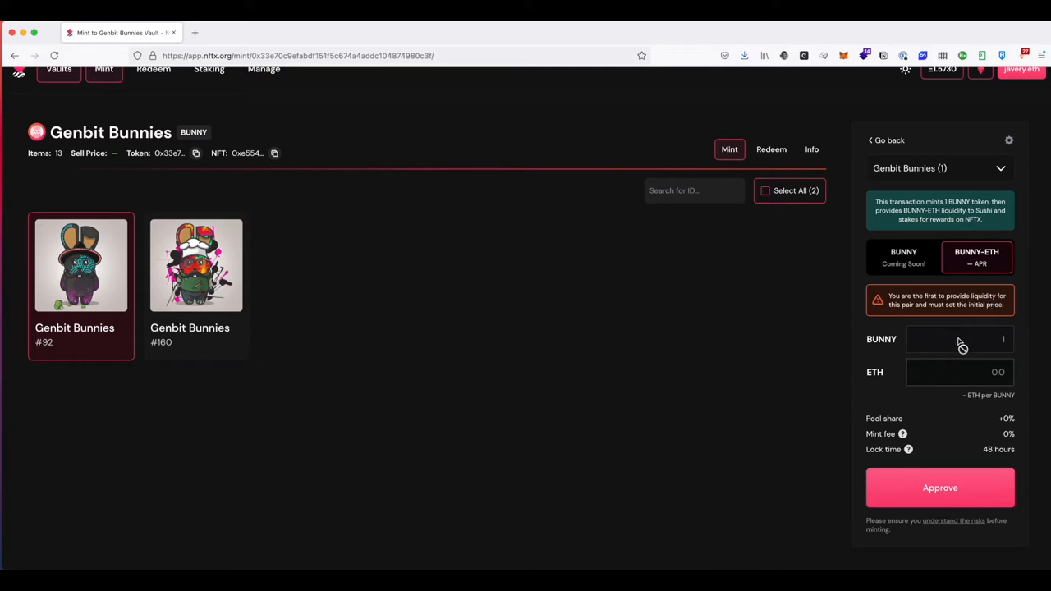
{"action": "left_click", "coordinate": [959, 371]}
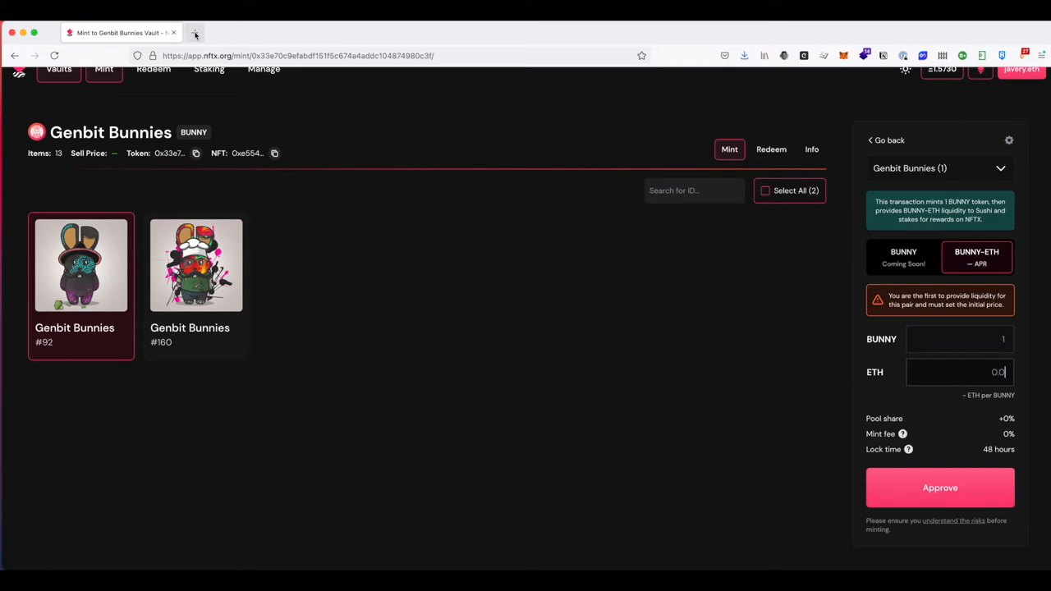
{"action": "left_click", "coordinate": [196, 33]}
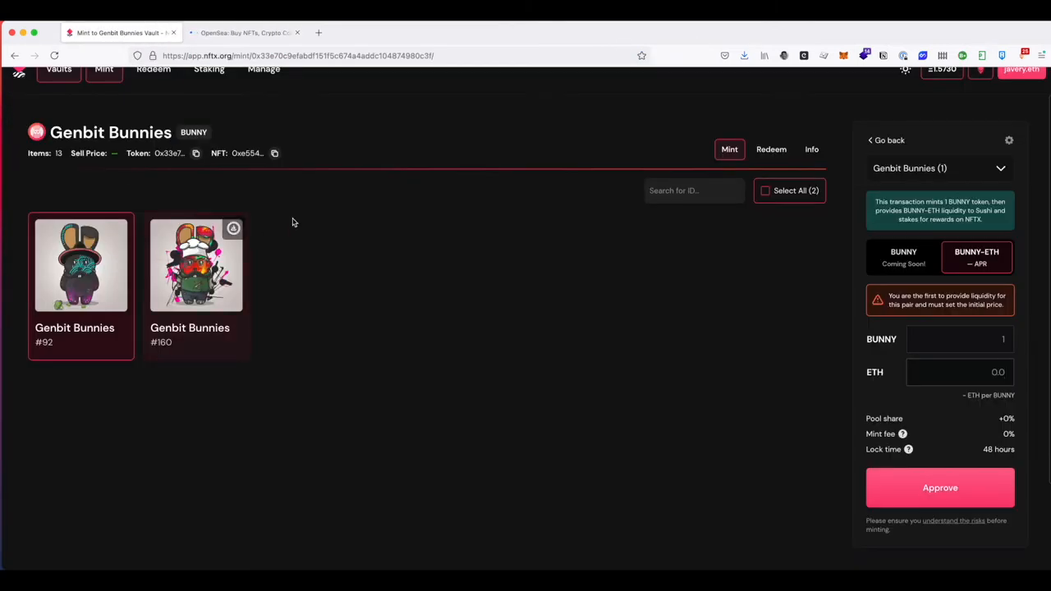
Step: View Genbit Bunny #160 on OpenSea and browse the whole Genbit Bunnies collection
{"action": "right_click", "coordinate": [197, 264]}
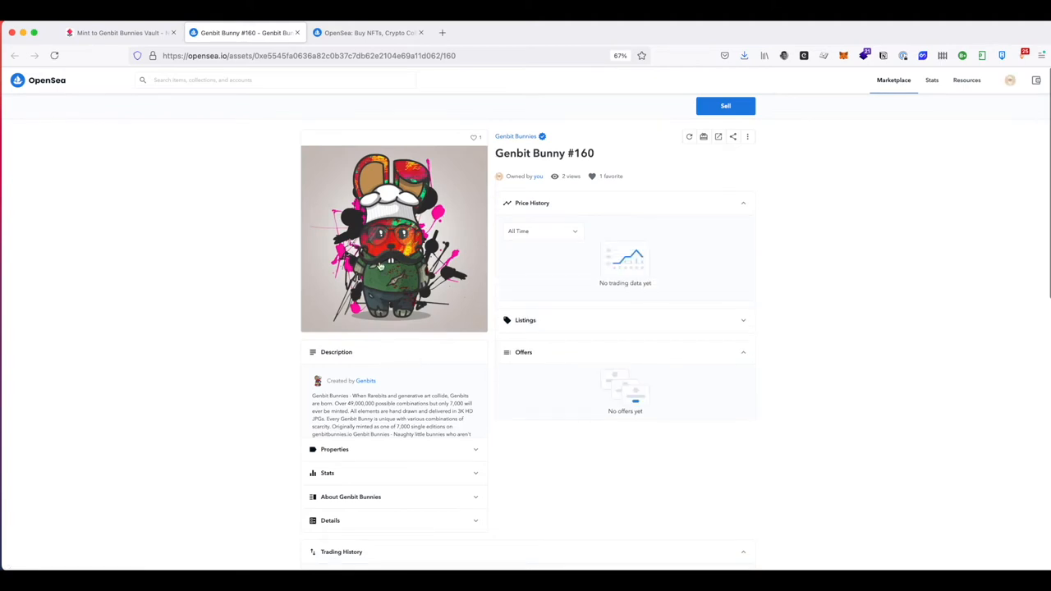
{"action": "mouse_move", "coordinate": [517, 137]}
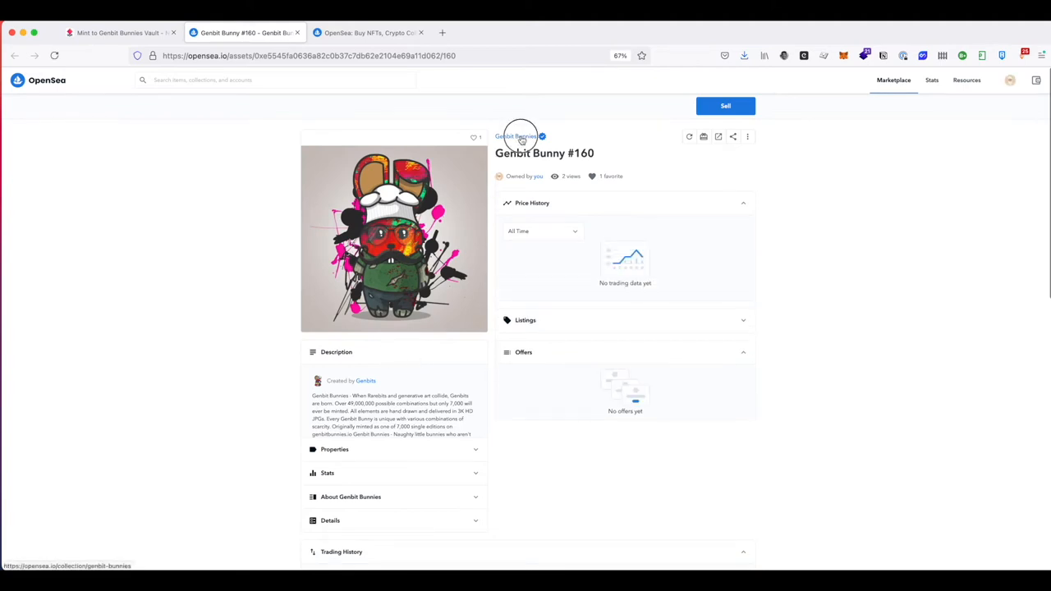
{"action": "left_click", "coordinate": [516, 136]}
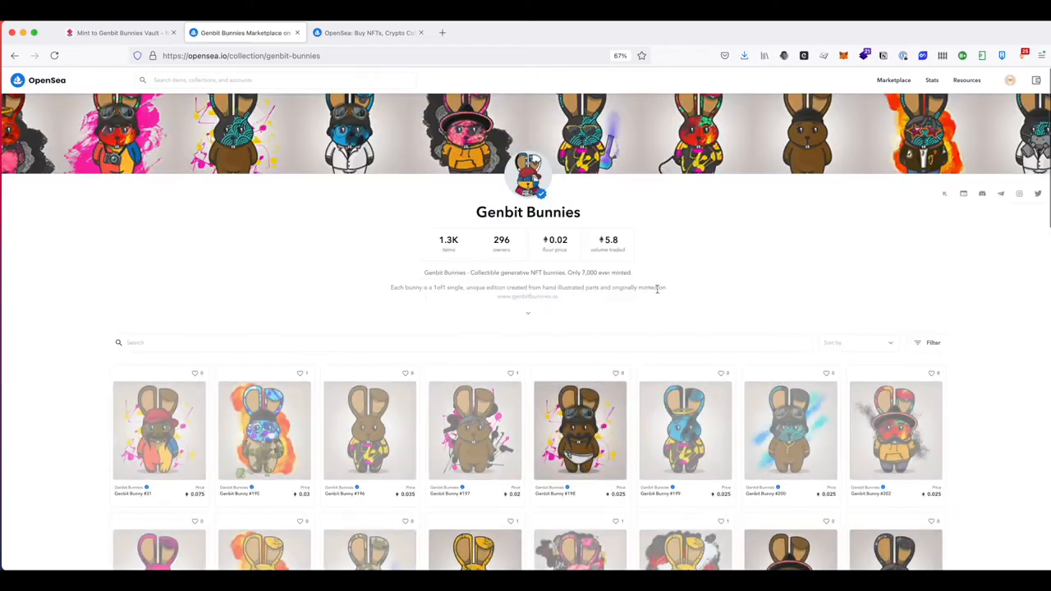
{"action": "scroll", "scroll_direction": "down", "scroll_amount": 3}
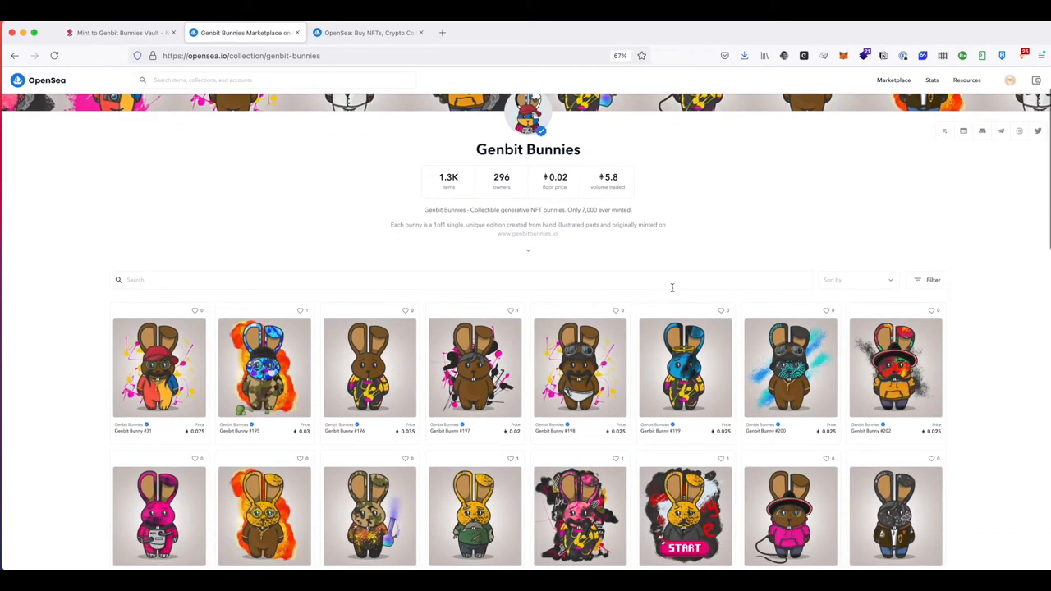
{"action": "scroll", "scroll_direction": "down", "scroll_amount": 3}
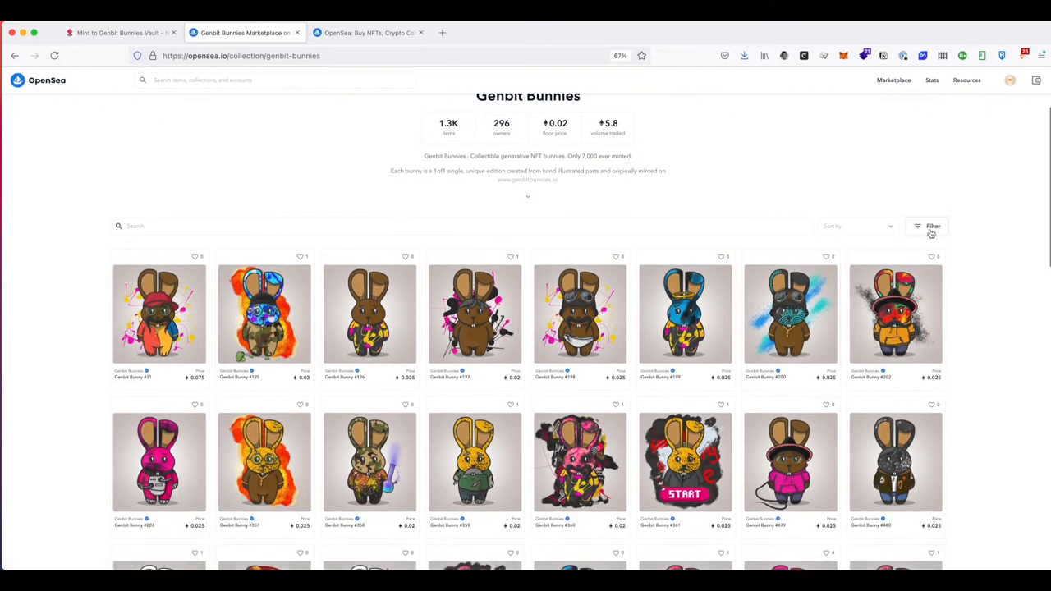
Step: Filter to Buy Now listings sorted Price: Low to High, cheapest around 0.015 ETH
{"action": "left_click", "coordinate": [926, 226]}
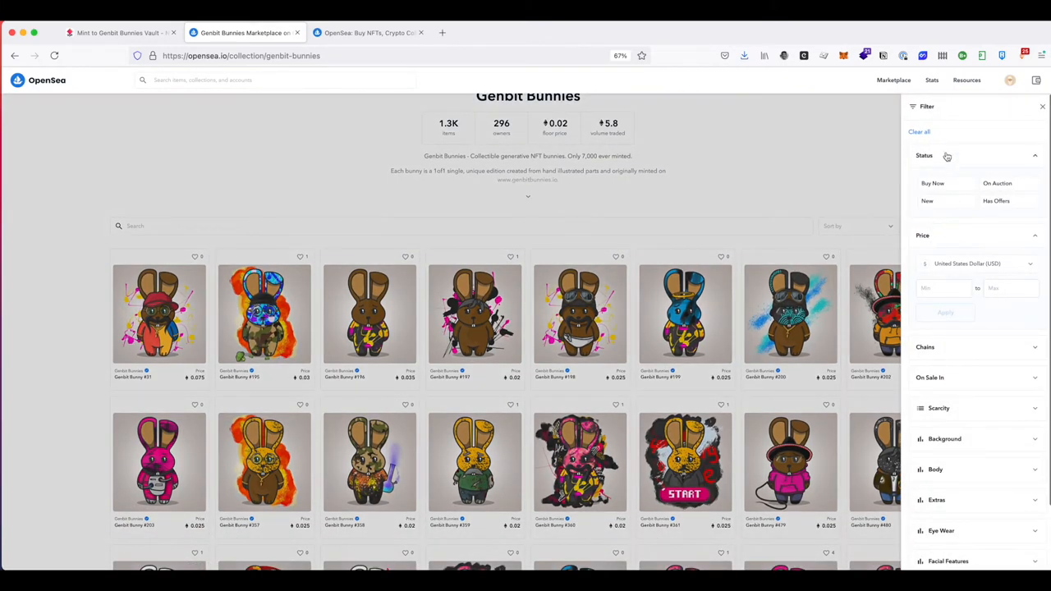
{"action": "left_click", "coordinate": [933, 184]}
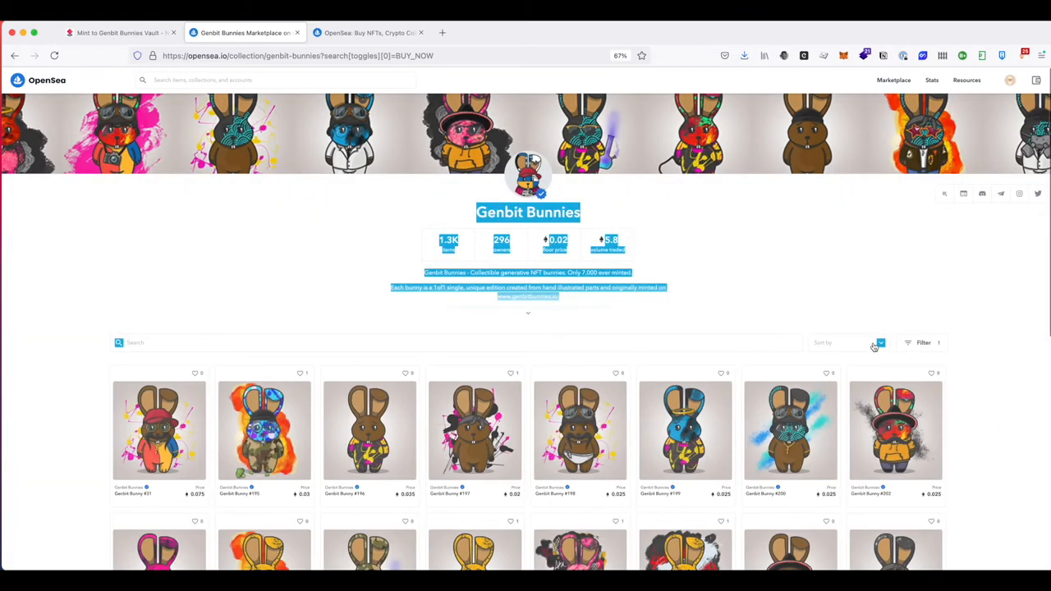
{"action": "left_click", "coordinate": [846, 344]}
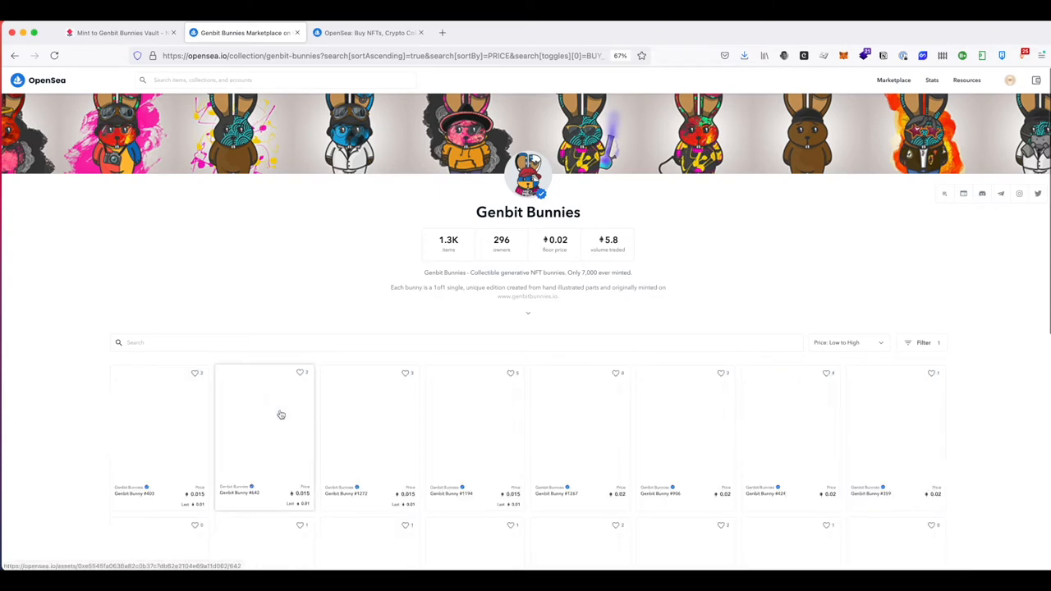
{"action": "scroll", "scroll_direction": "down", "scroll_amount": 3}
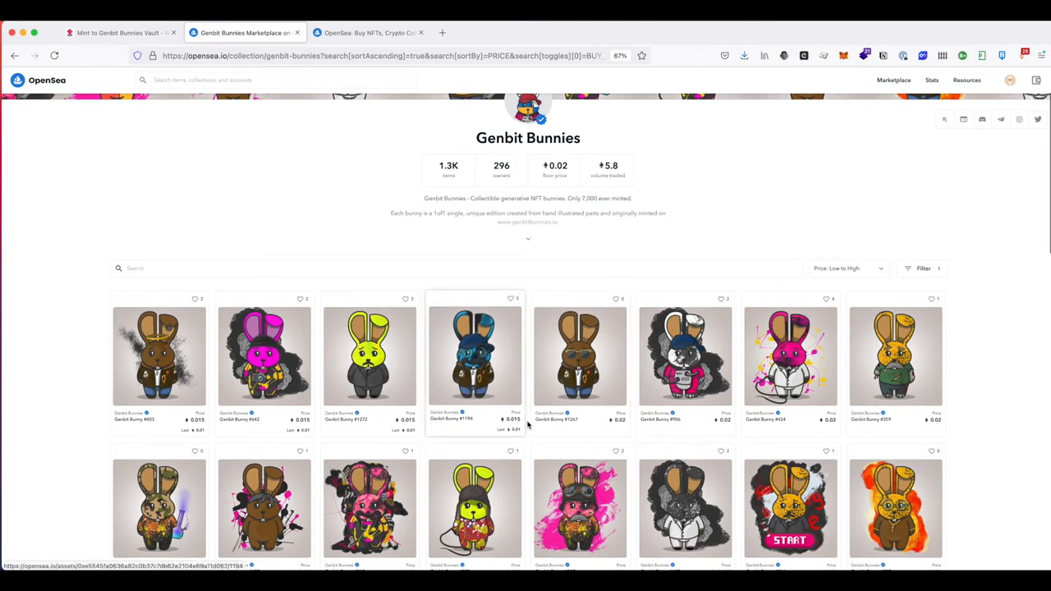
{"action": "mouse_move", "coordinate": [834, 430]}
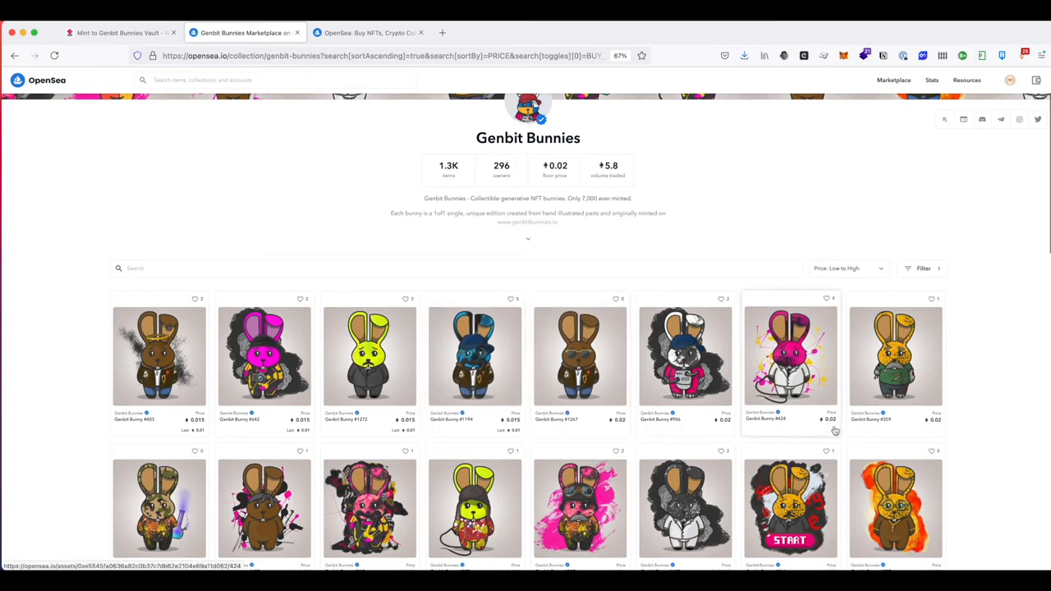
{"action": "scroll", "scroll_direction": "down", "scroll_amount": 3}
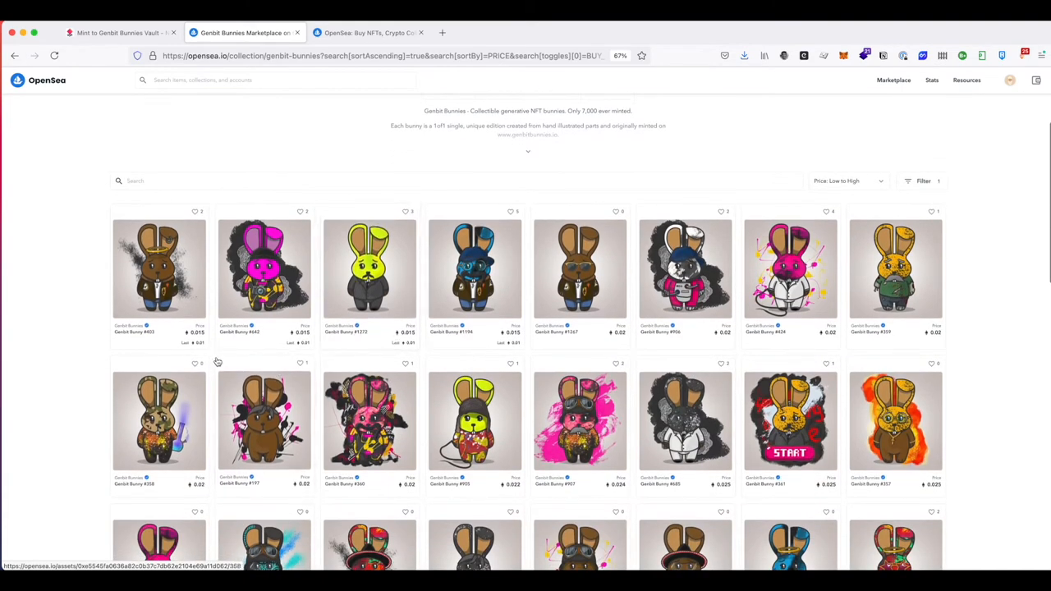
{"action": "mouse_move", "coordinate": [368, 266]}
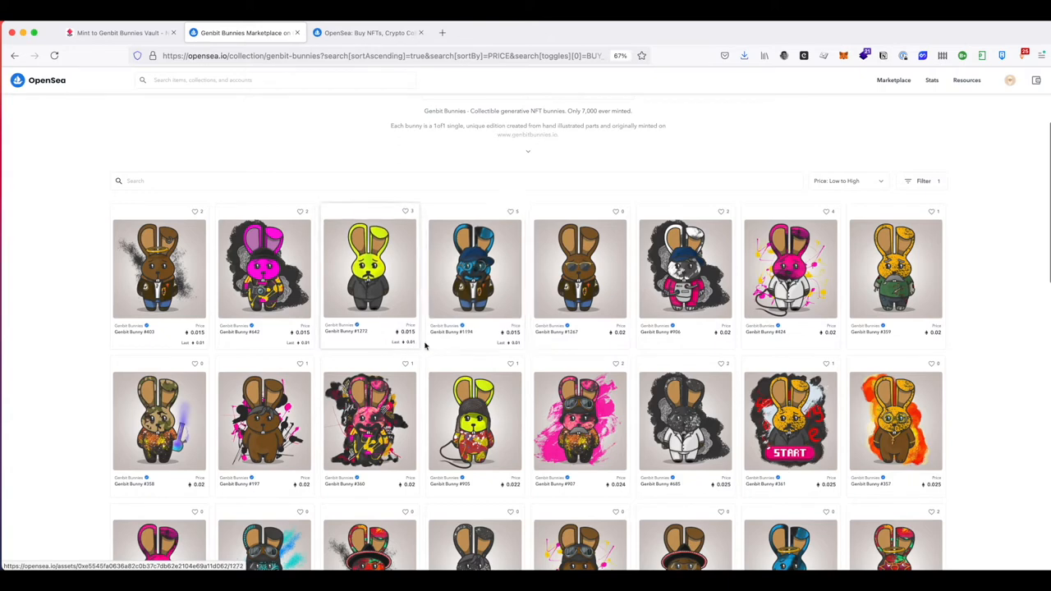
{"action": "mouse_move", "coordinate": [551, 340]}
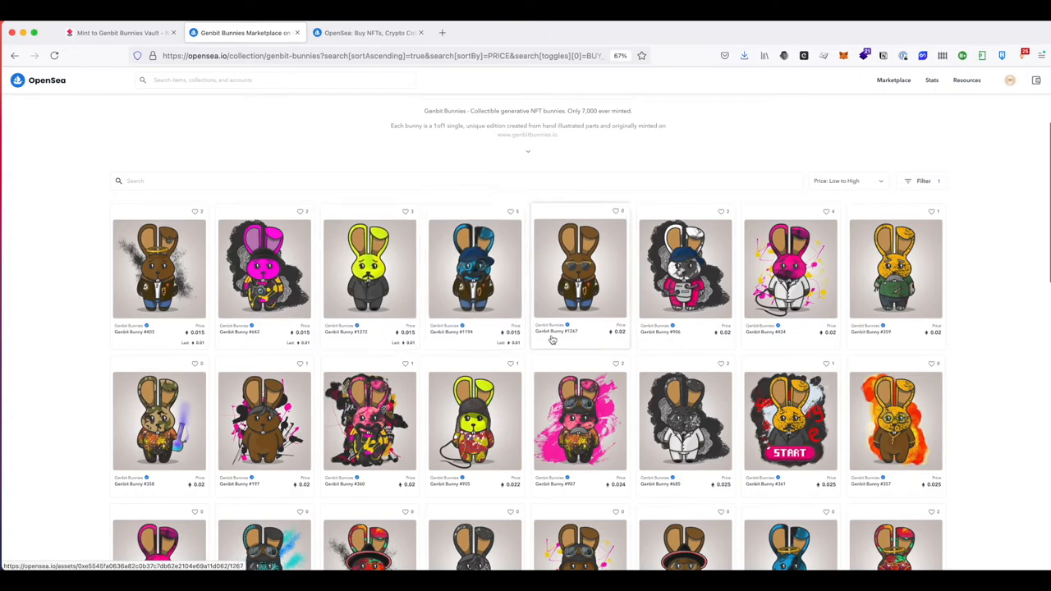
{"action": "mouse_move", "coordinate": [619, 338]}
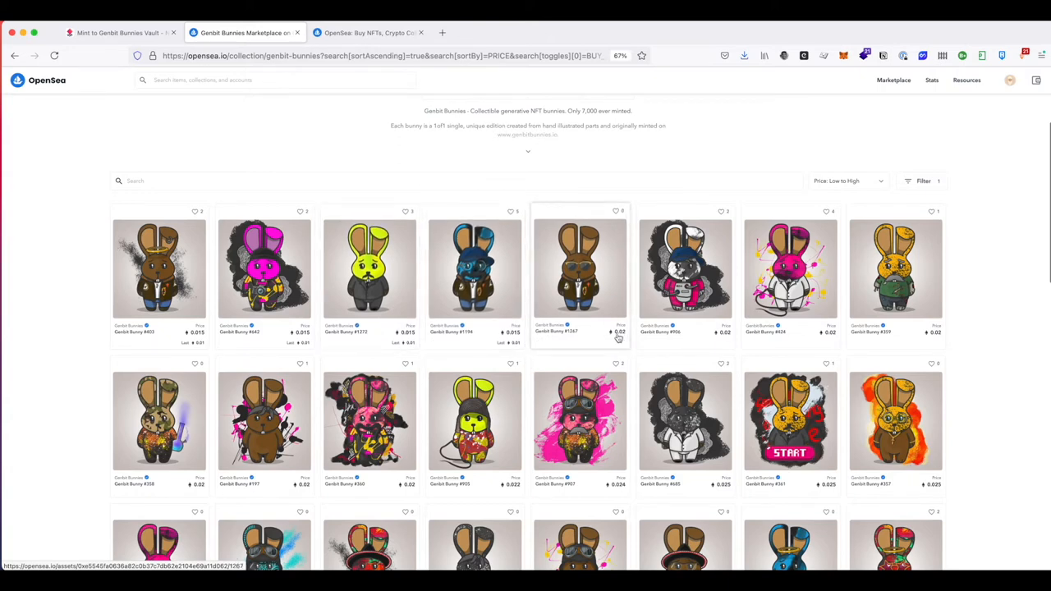
{"action": "scroll", "scroll_direction": "up", "scroll_amount": 3}
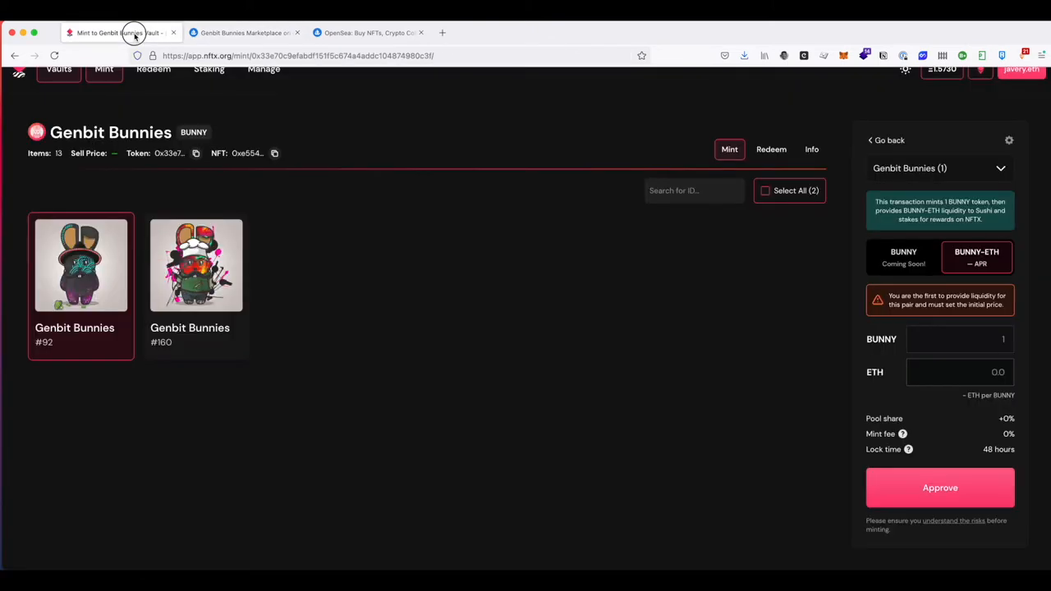
{"action": "mouse_move", "coordinate": [1022, 370]}
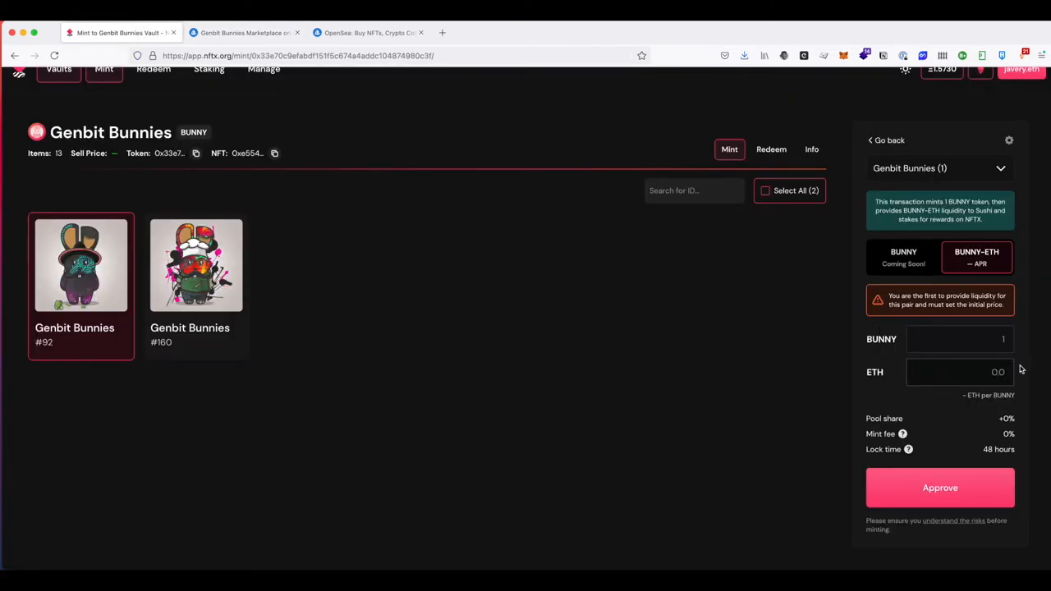
Step: Pair 1 BUNNY with 0.015 ETH in the liquidity form, setting the pair's initial price
{"action": "type", "text": "0.015"}
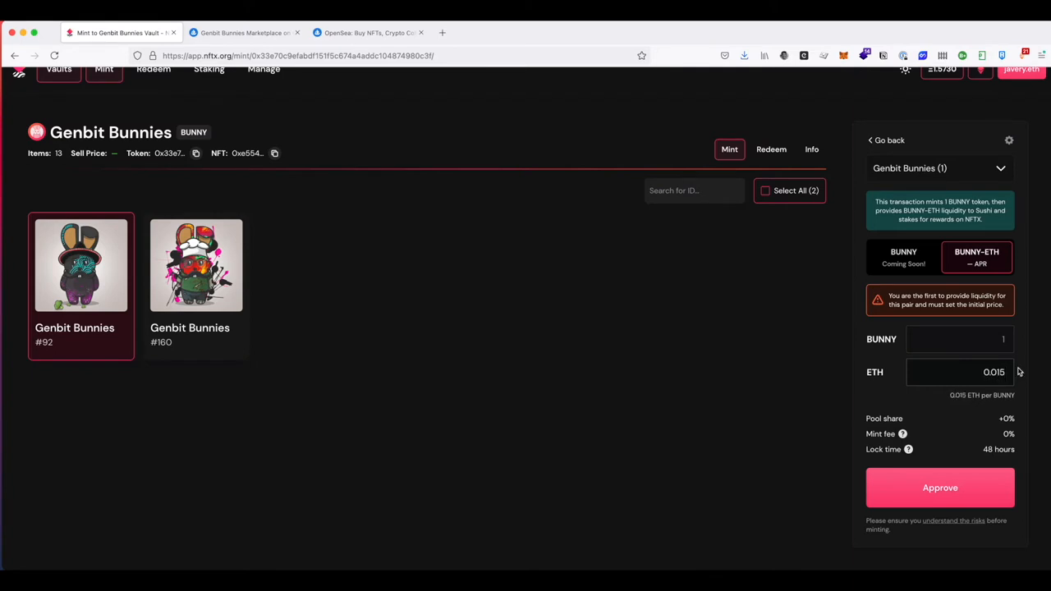
{"action": "left_click", "coordinate": [986, 371]}
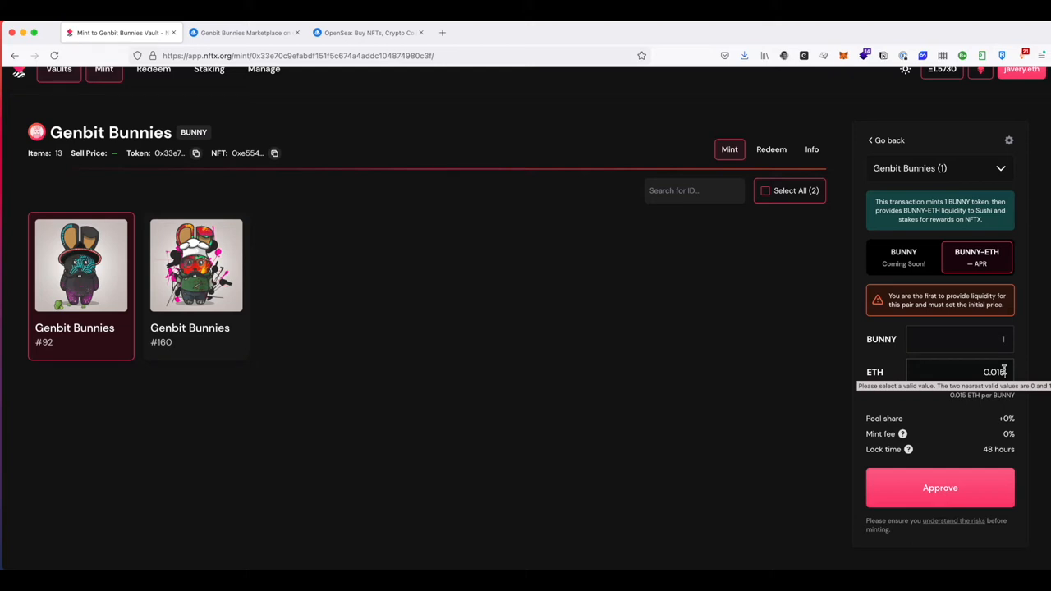
{"action": "left_click", "coordinate": [955, 372]}
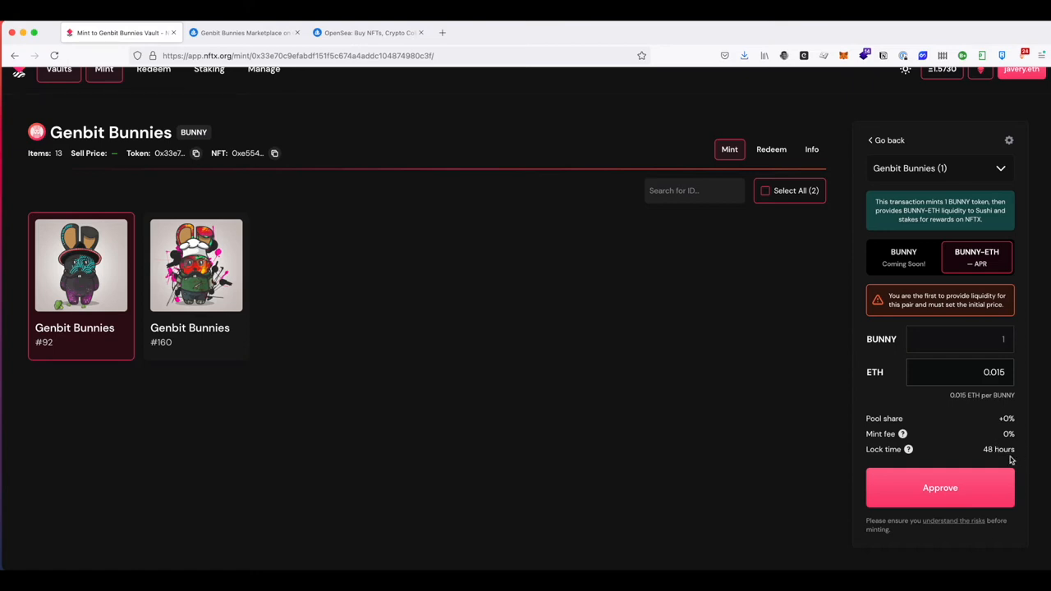
{"action": "mouse_move", "coordinate": [1005, 451]}
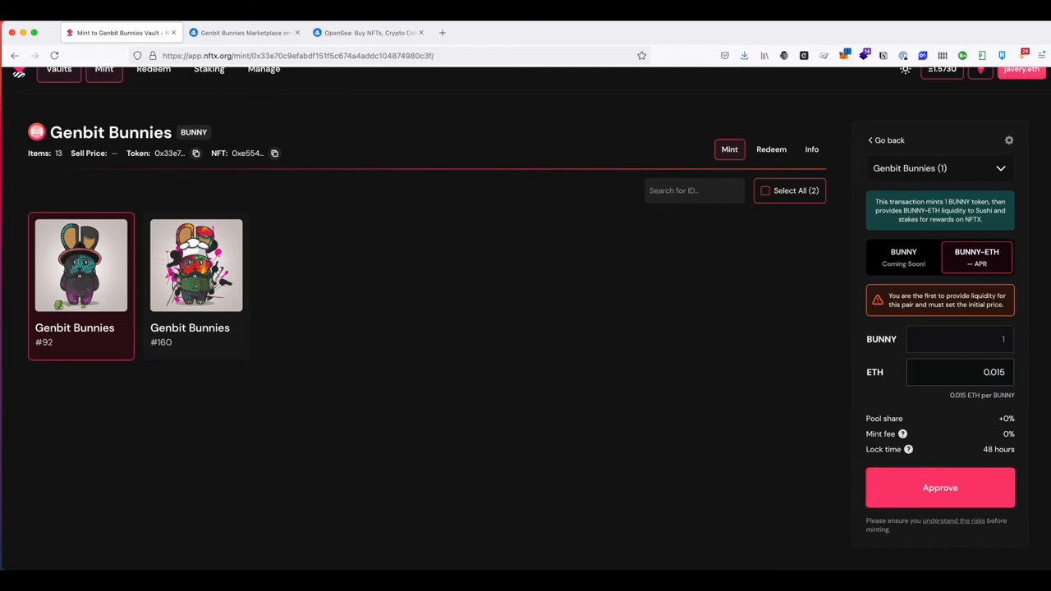
Step: Request NFTX's Set Approval For All on the bunnies, opening the MetaMask confirmation
{"action": "left_click", "coordinate": [940, 486]}
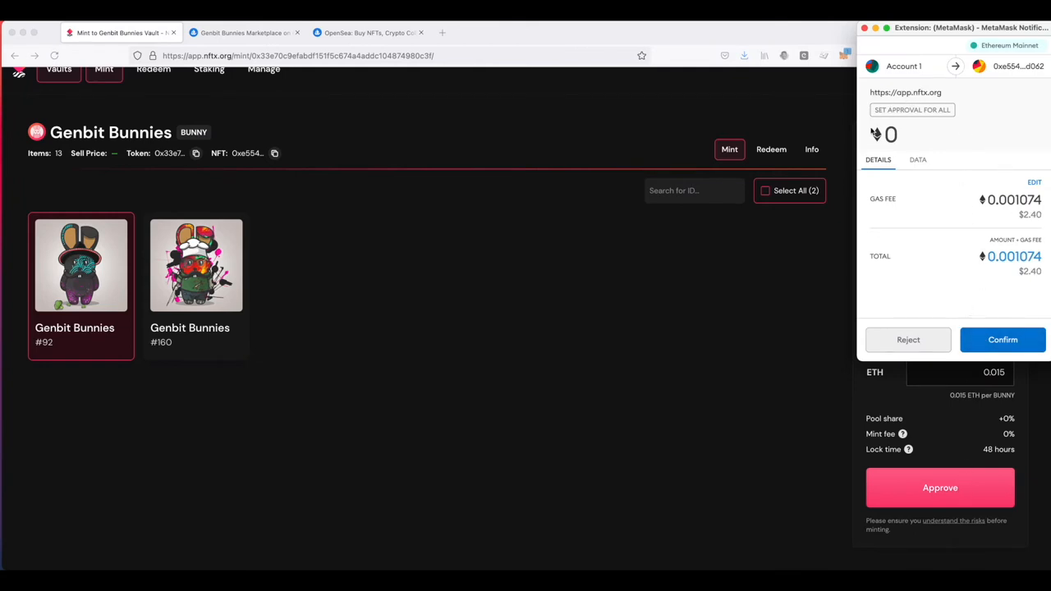
{"action": "mouse_move", "coordinate": [1001, 343]}
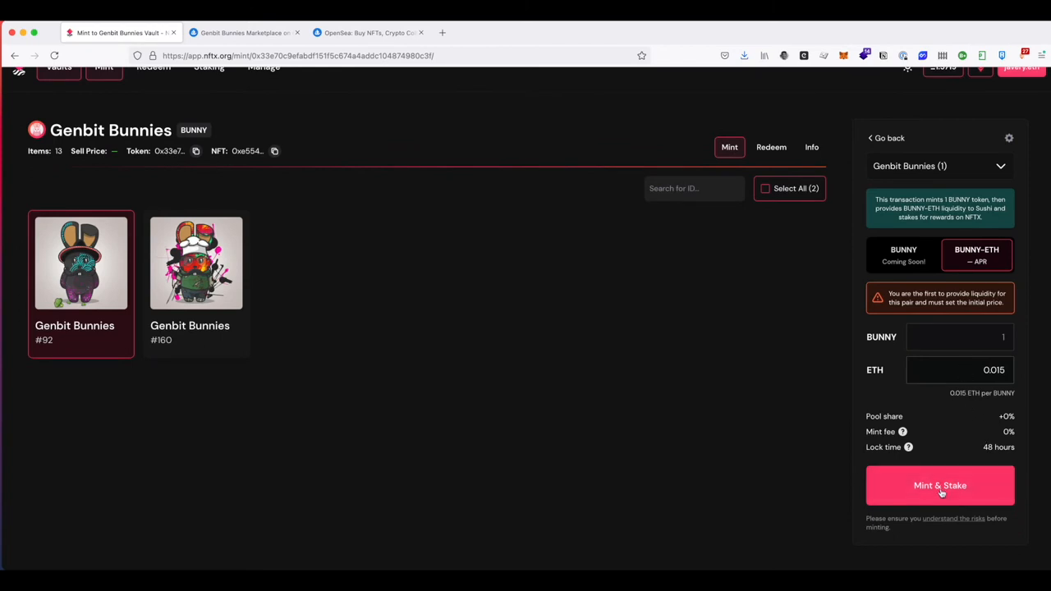
Step: Start the Mint & Stake transaction for Genbit Bunny #92 from NFTX
{"action": "left_click", "coordinate": [939, 486]}
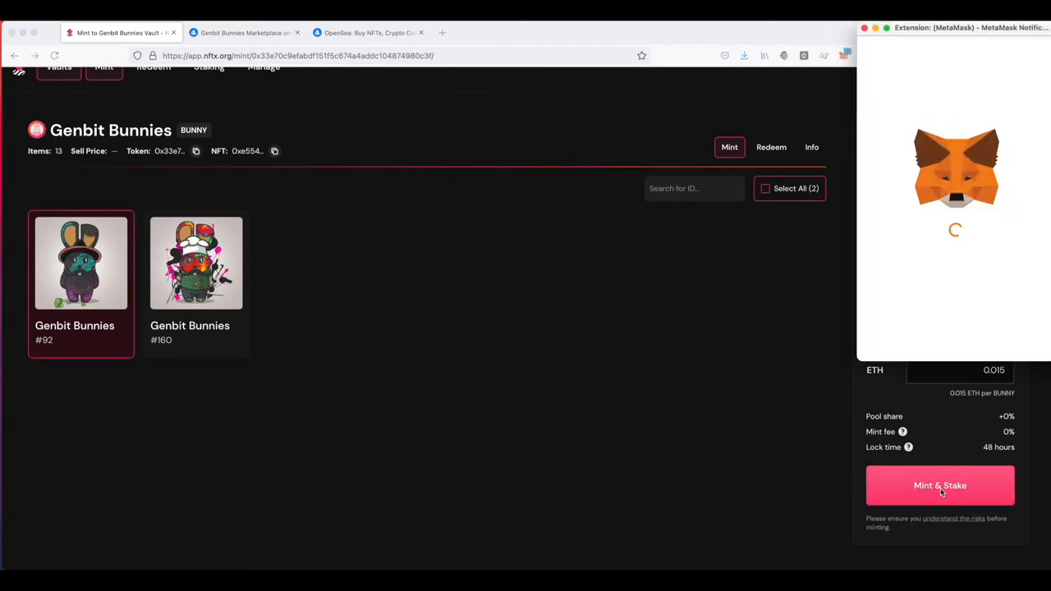
{"action": "left_click", "coordinate": [939, 486]}
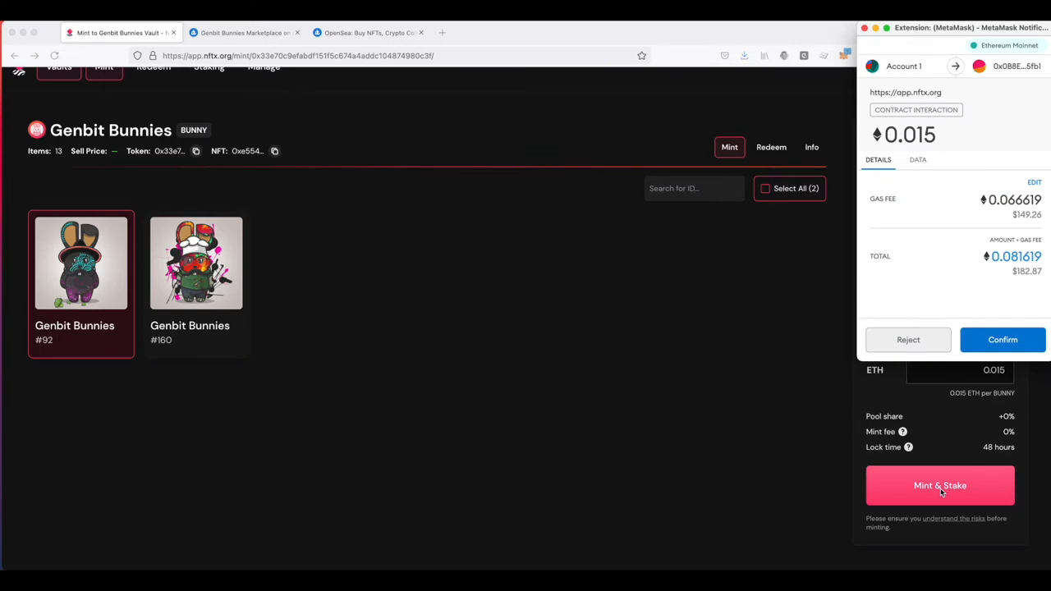
{"action": "mouse_move", "coordinate": [1005, 271]}
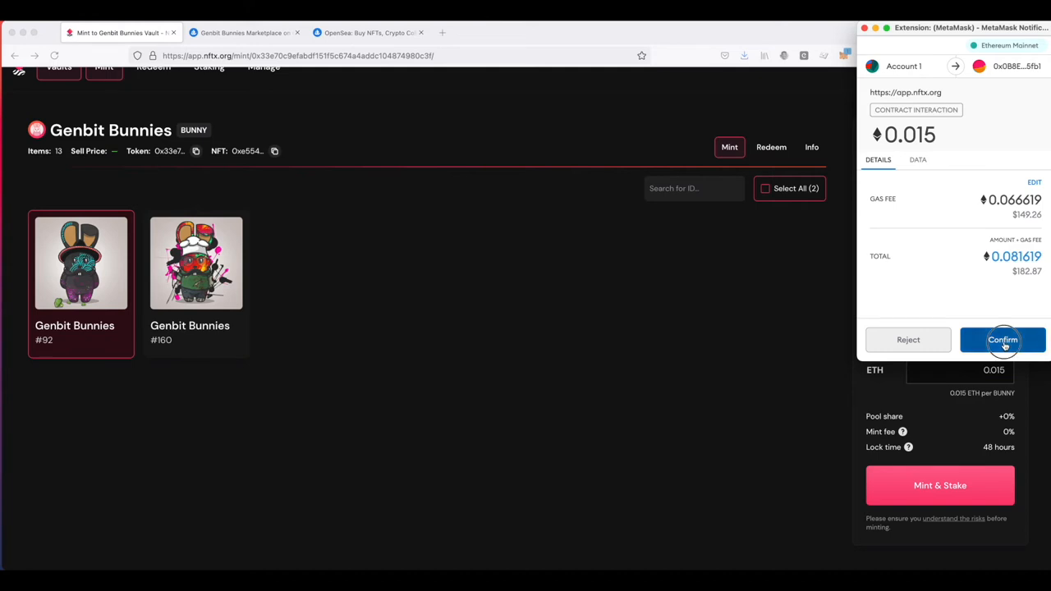
Step: Confirm the 0.015 ETH transaction in MetaMask using the fastest gas fee setting
{"action": "left_click", "coordinate": [1035, 181]}
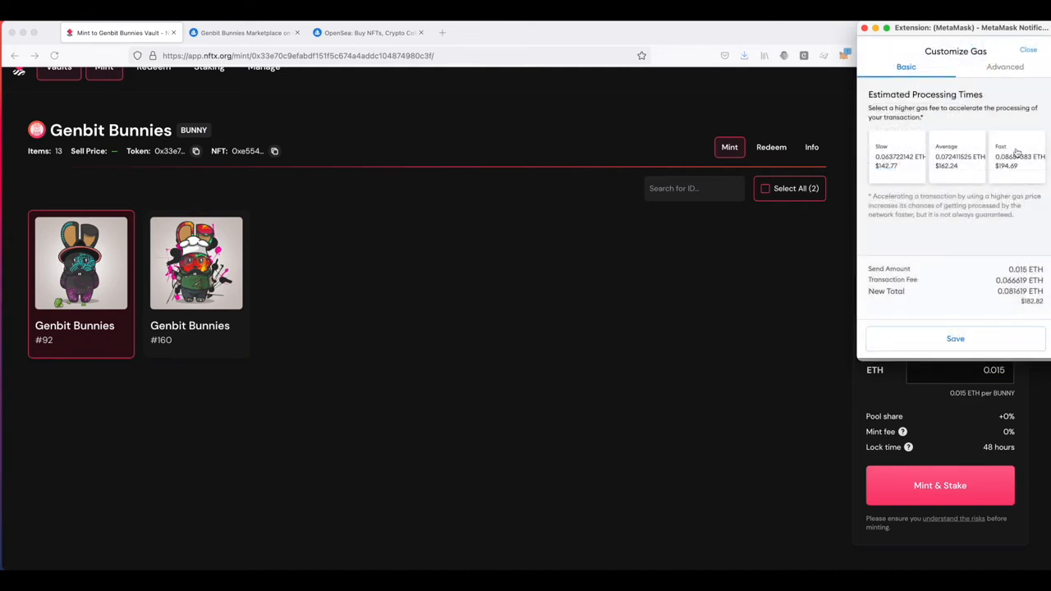
{"action": "left_click", "coordinate": [1018, 156]}
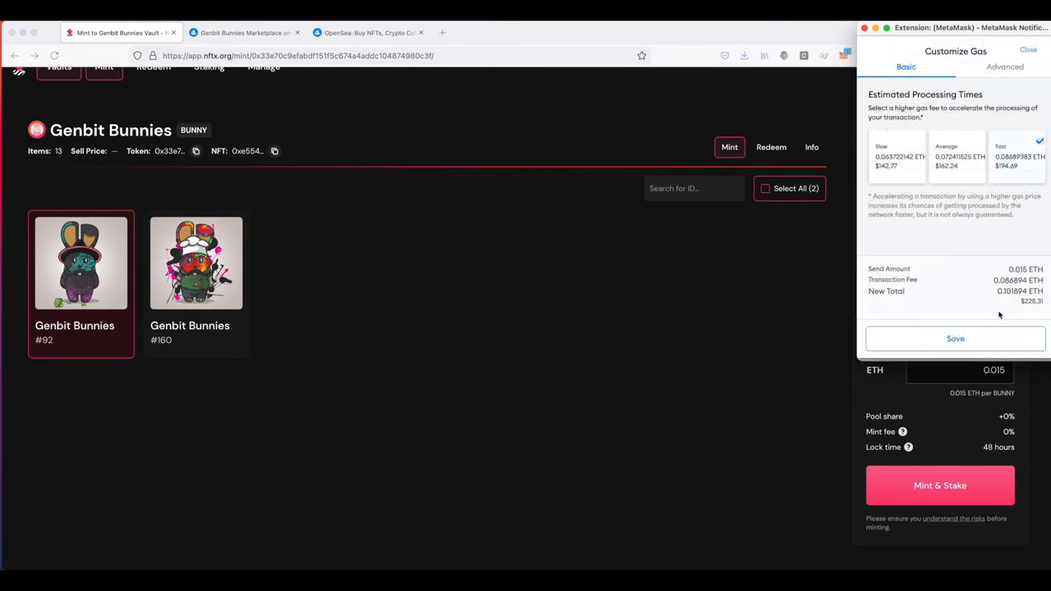
{"action": "left_click", "coordinate": [956, 338]}
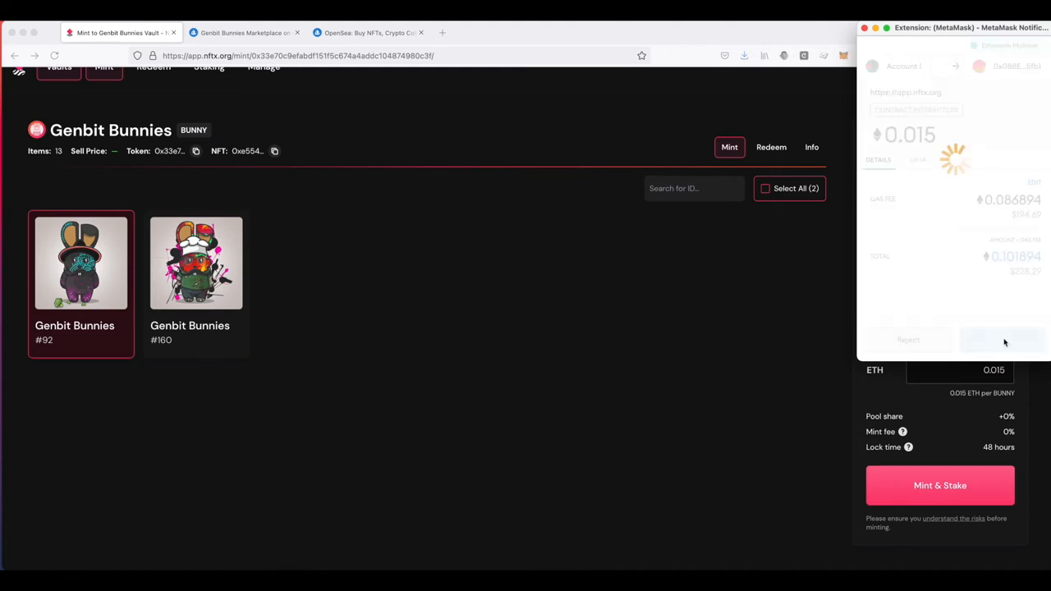
{"action": "left_click", "coordinate": [1002, 340]}
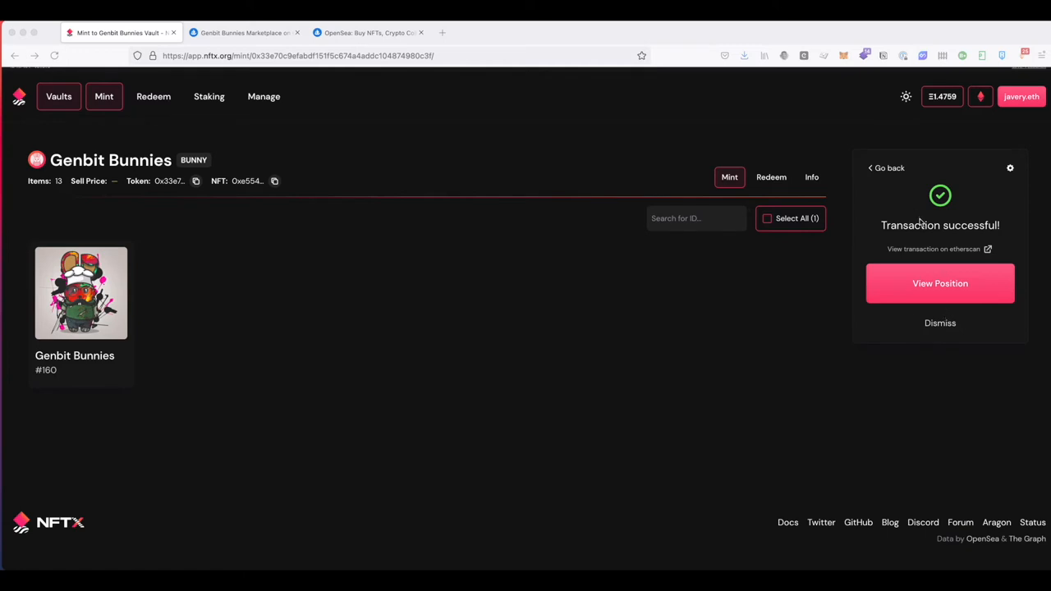
{"action": "mouse_move", "coordinate": [940, 283]}
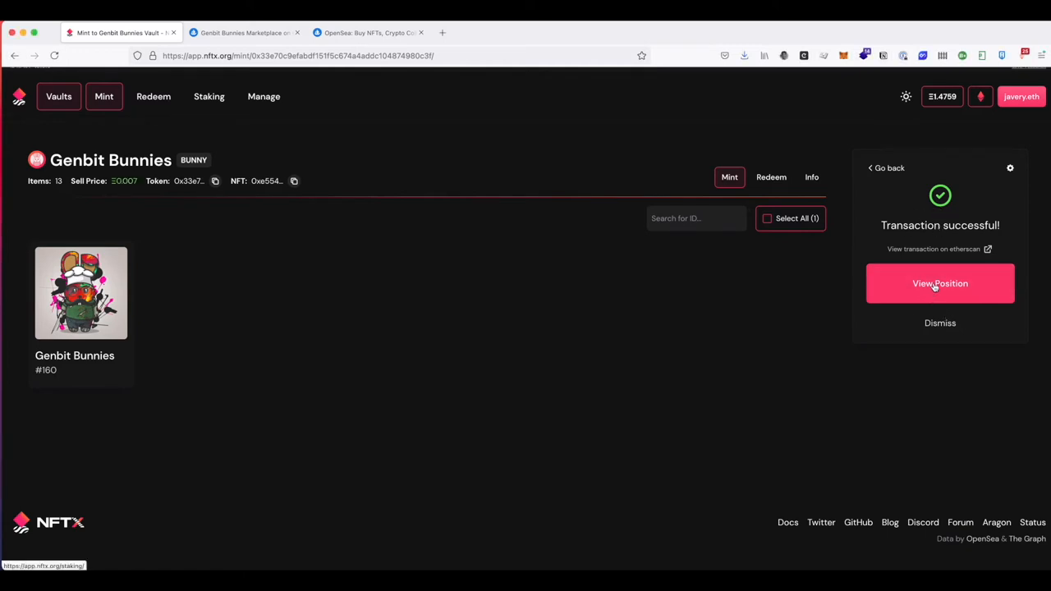
Step: View the newly staked position from the Transaction successful panel, reaching the Staking page
{"action": "left_click", "coordinate": [939, 283]}
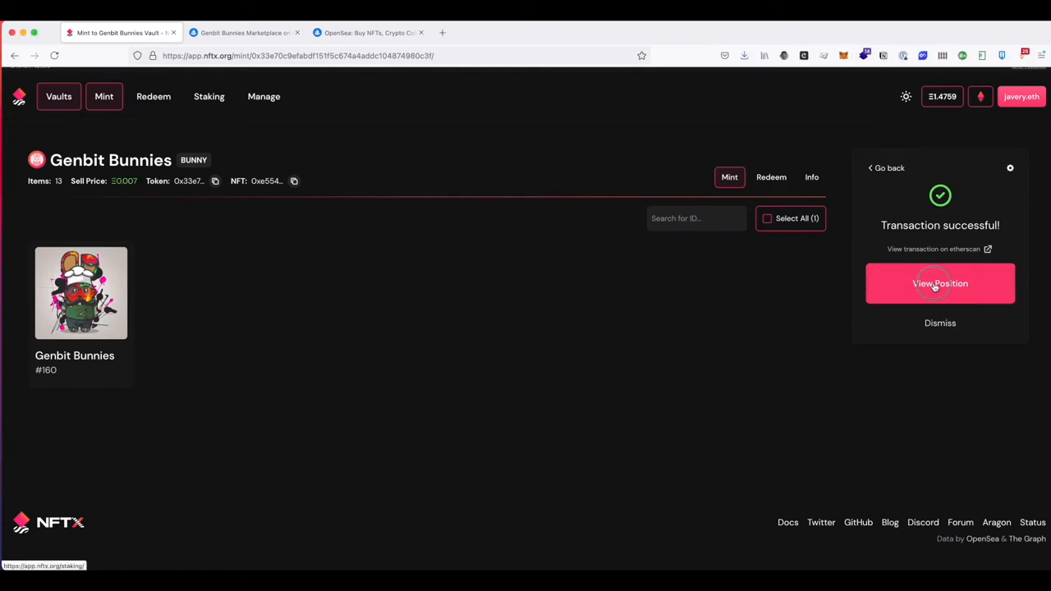
{"action": "left_click", "coordinate": [939, 282]}
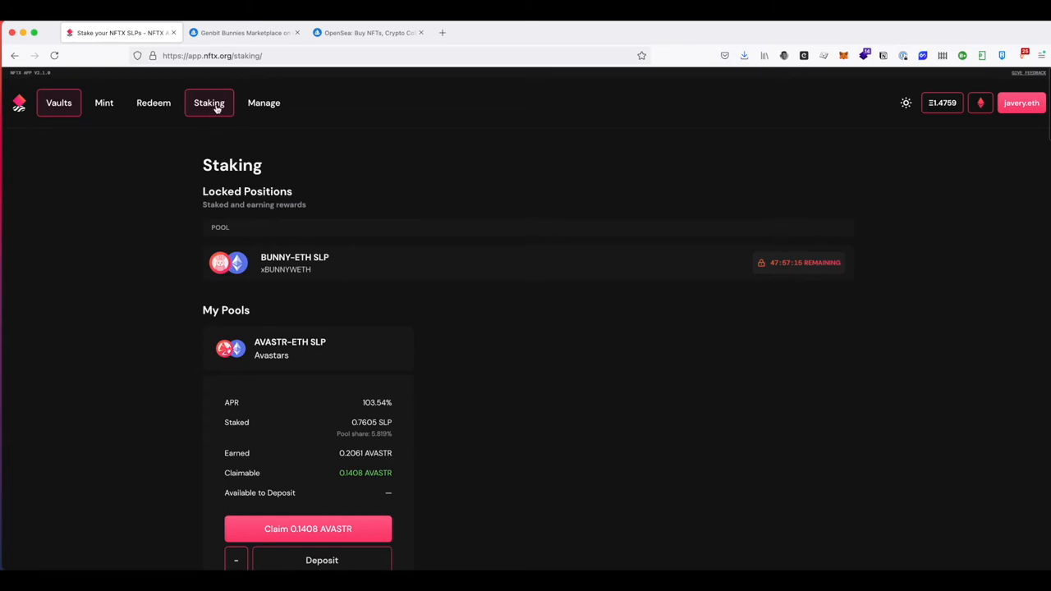
{"action": "mouse_move", "coordinate": [266, 256]}
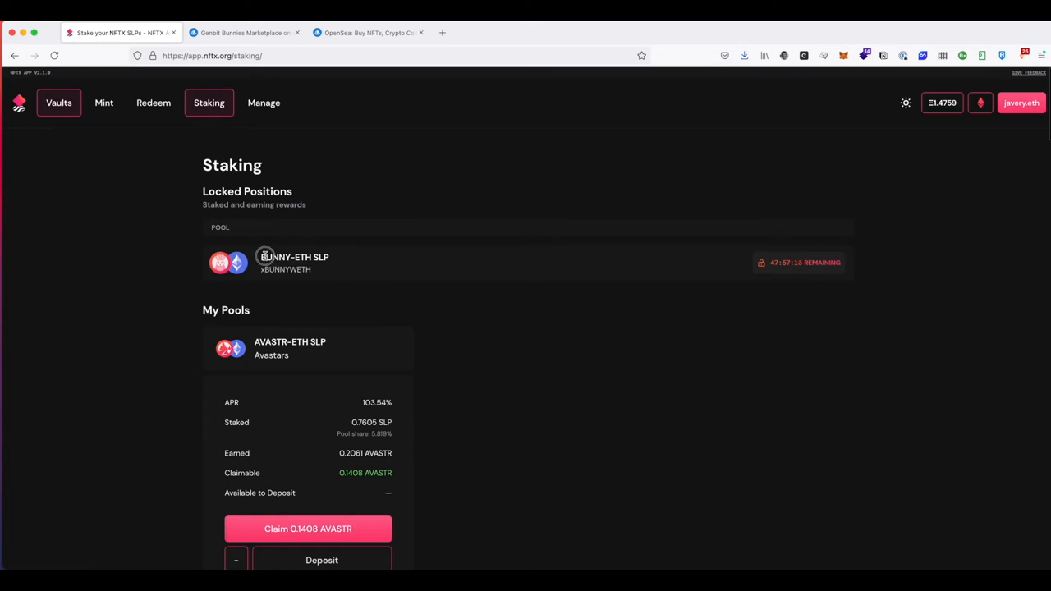
{"action": "mouse_move", "coordinate": [565, 279]}
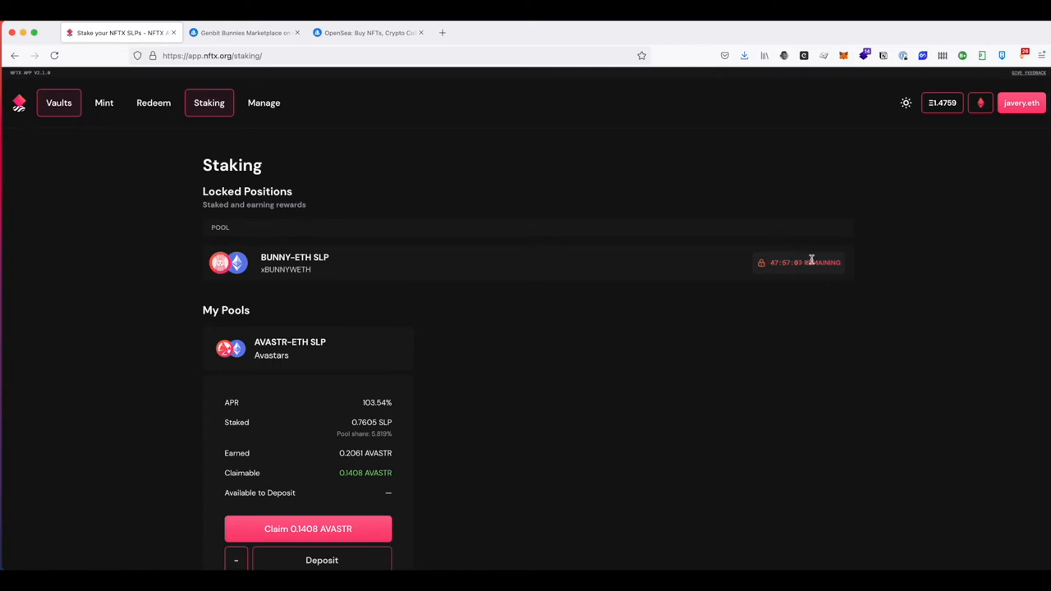
{"action": "mouse_move", "coordinate": [724, 346]}
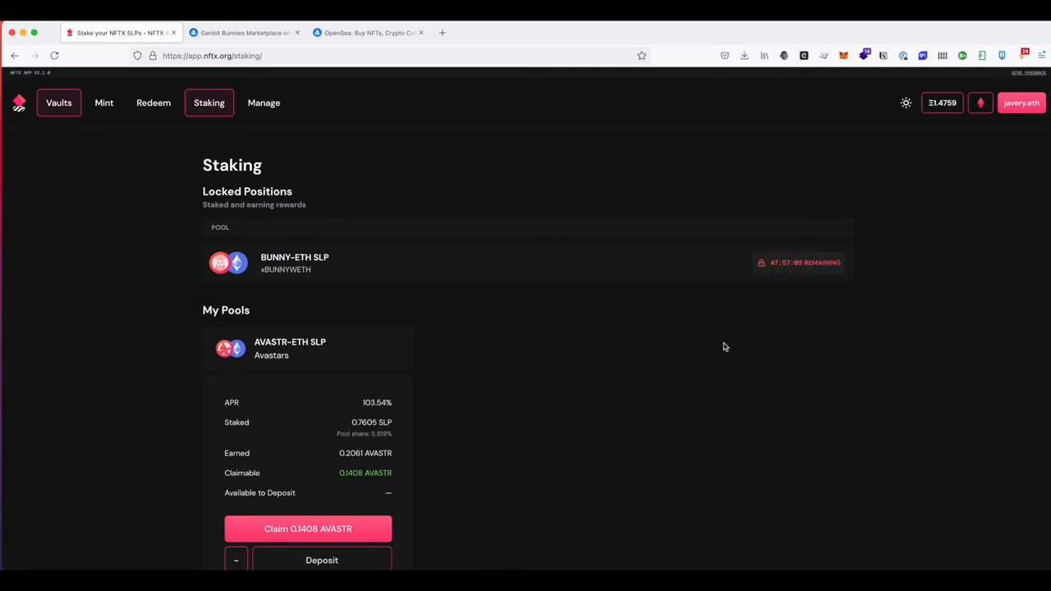
{"action": "scroll", "scroll_direction": "down", "scroll_amount": 3}
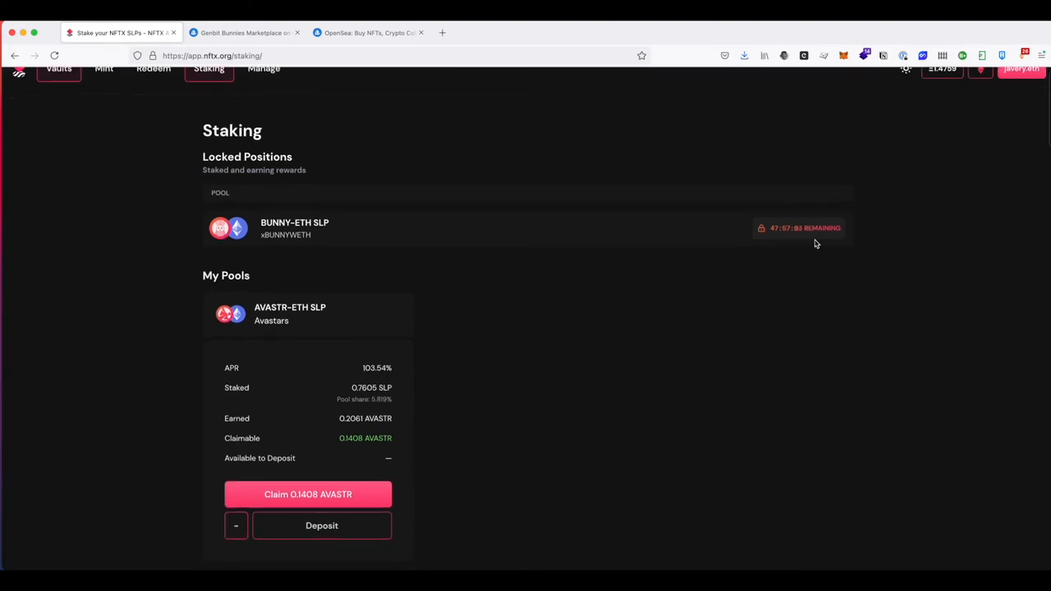
{"action": "scroll", "scroll_direction": "down", "scroll_amount": 3}
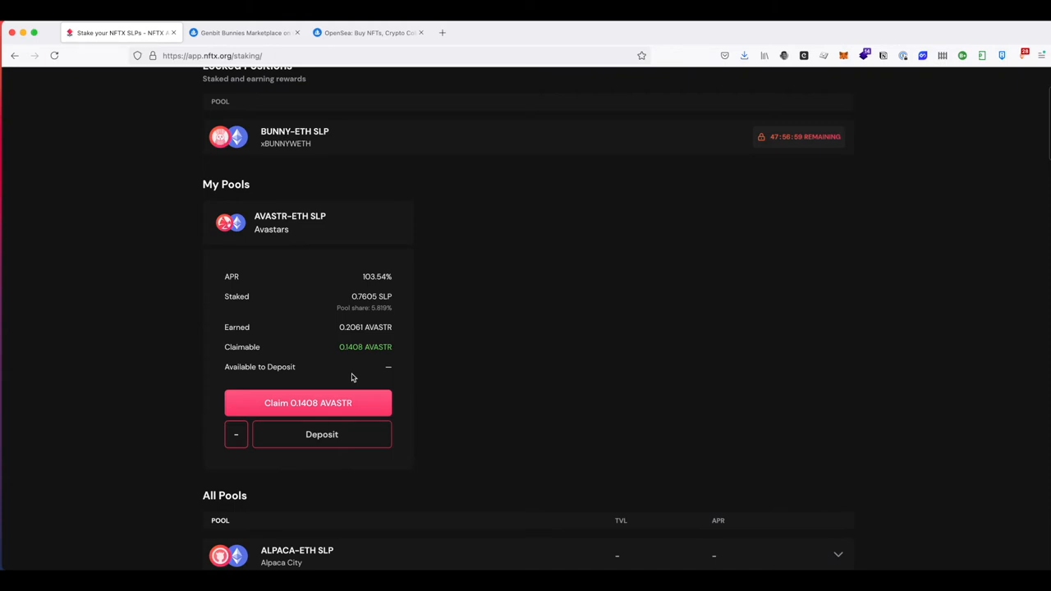
{"action": "mouse_move", "coordinate": [352, 296]}
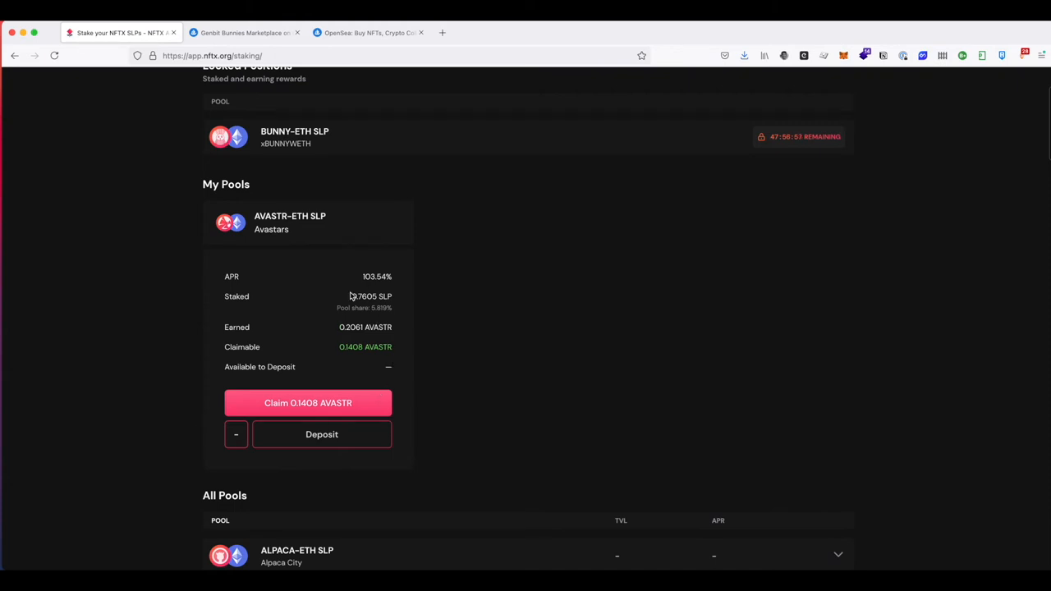
{"action": "mouse_move", "coordinate": [370, 329]}
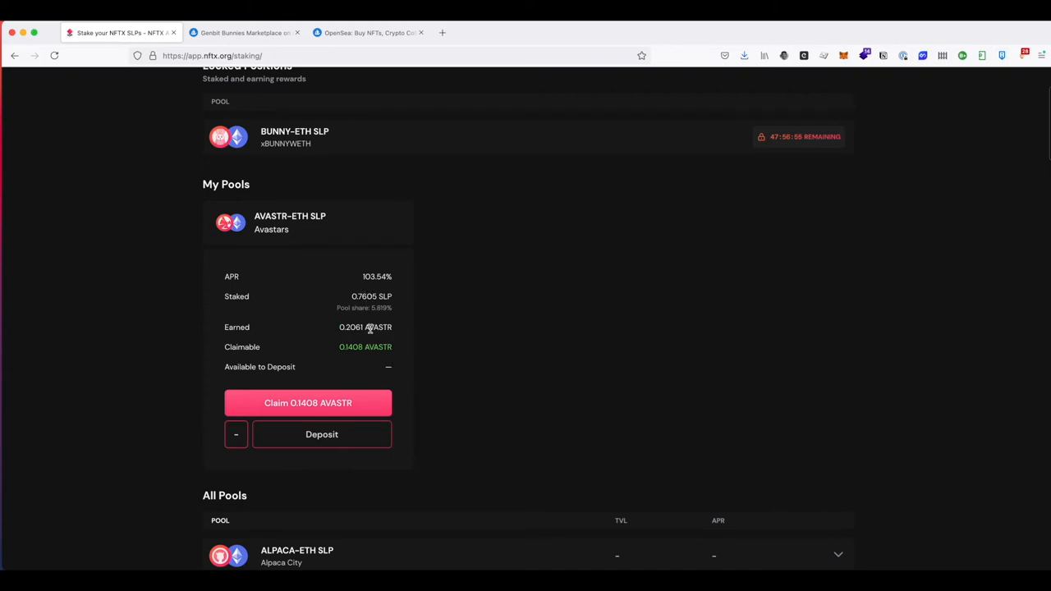
{"action": "scroll", "scroll_direction": "up", "scroll_amount": 3}
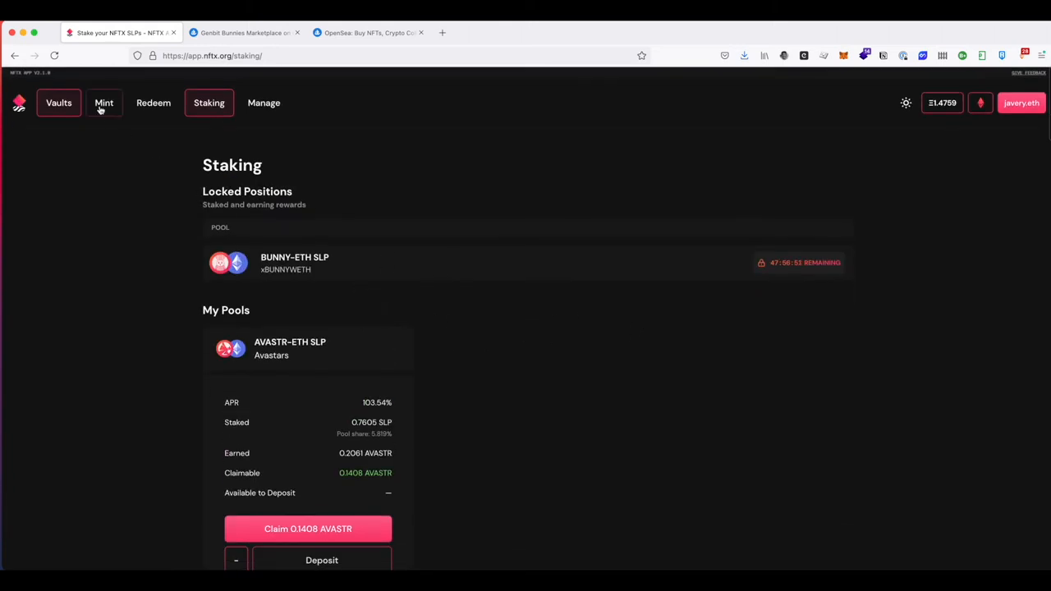
{"action": "mouse_move", "coordinate": [801, 263]}
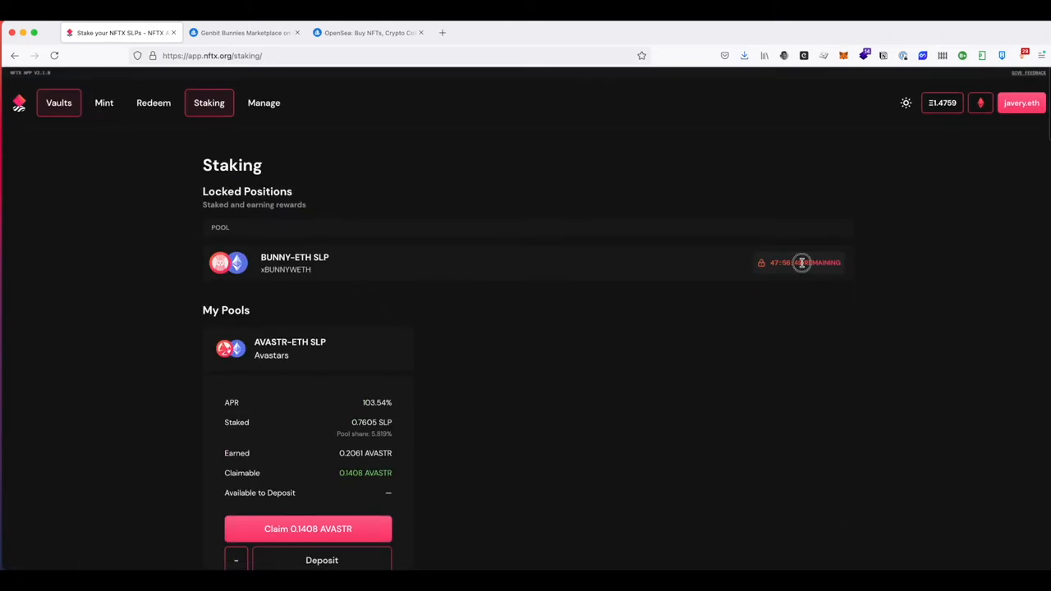
{"action": "mouse_move", "coordinate": [825, 283]}
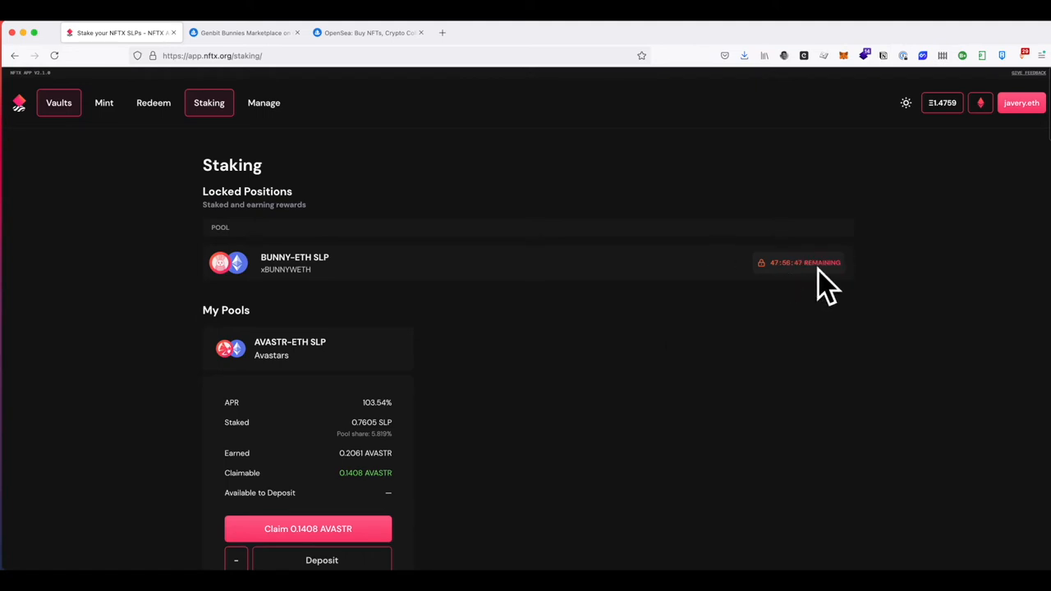
{"action": "mouse_move", "coordinate": [769, 269]}
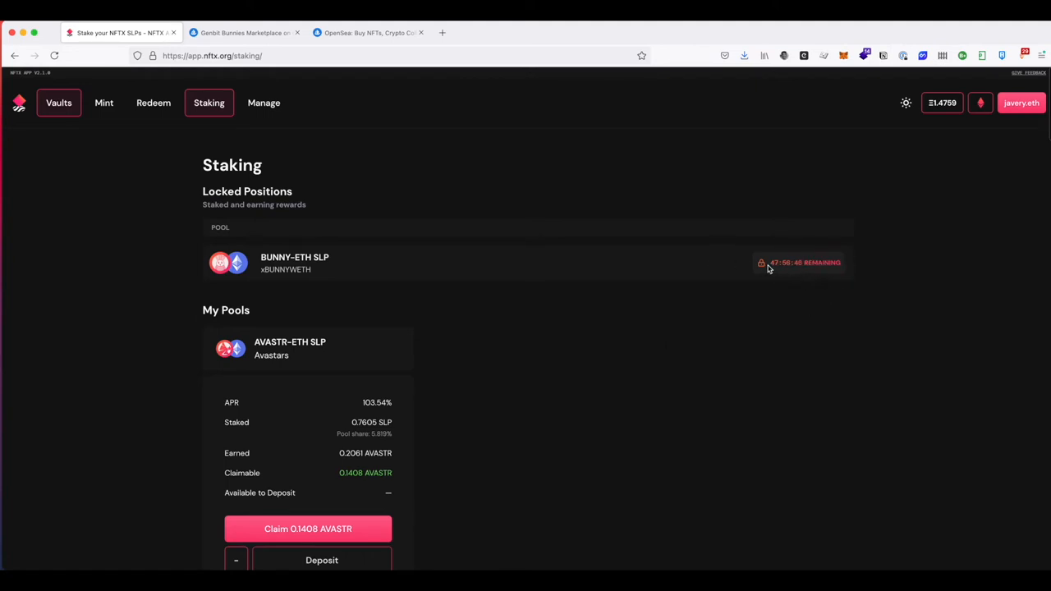
{"action": "mouse_move", "coordinate": [217, 141]}
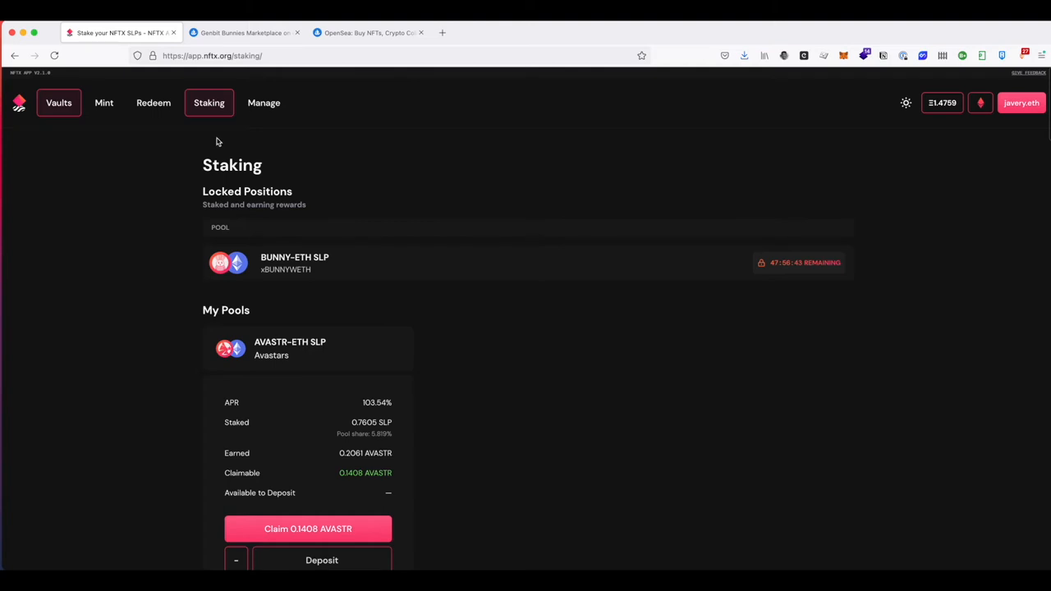
Step: In the Genbit Bunnies vault, select Bunny #160 for Mint & Stake with 0% fee and 1 BUNNY to receive
{"action": "left_click", "coordinate": [103, 102]}
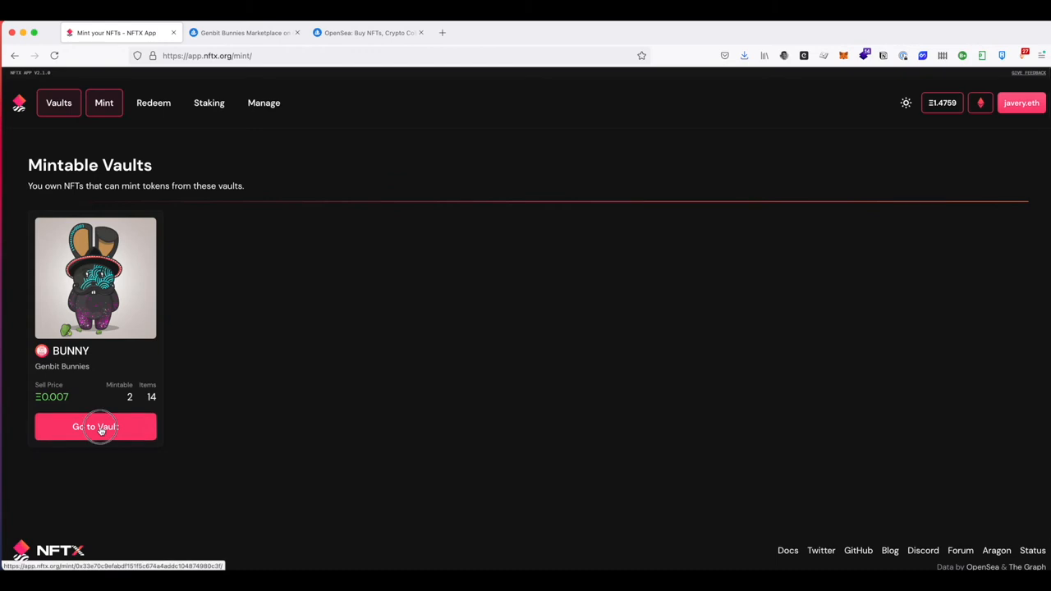
{"action": "left_click", "coordinate": [95, 427]}
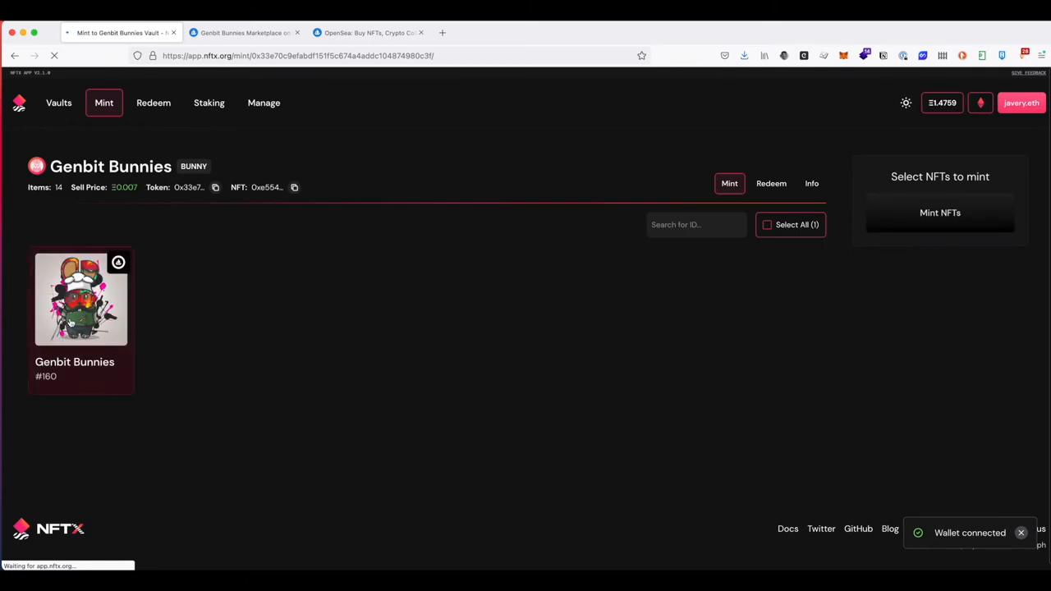
{"action": "left_click", "coordinate": [81, 299]}
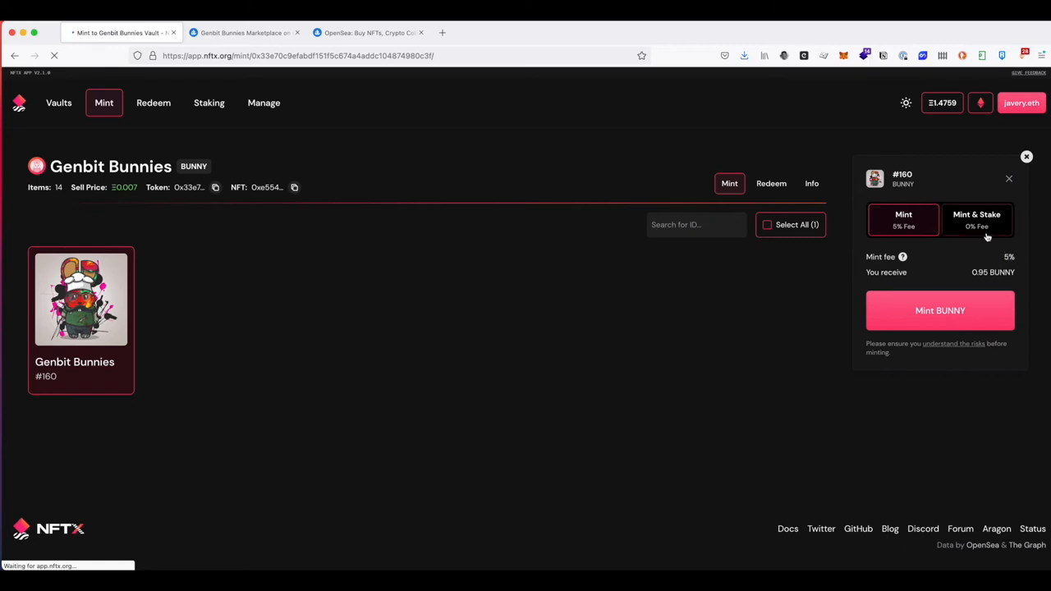
{"action": "left_click", "coordinate": [976, 220]}
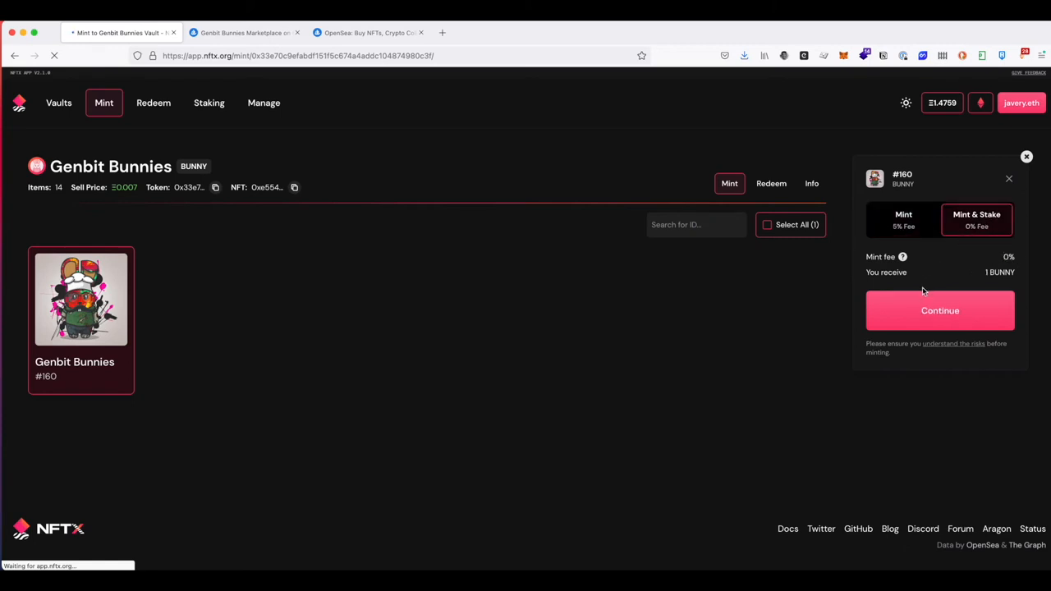
Step: Continue to the BUNNY-ETH liquidity form pairing 1 BUNNY with 0.015 ETH for Bunny #160
{"action": "left_click", "coordinate": [975, 220]}
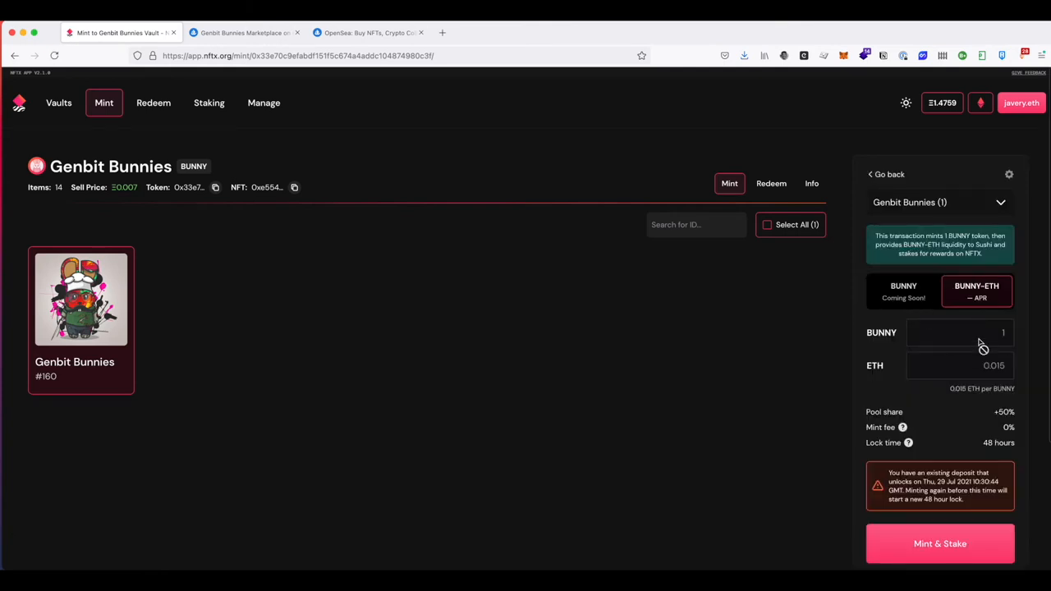
{"action": "mouse_move", "coordinate": [995, 374]}
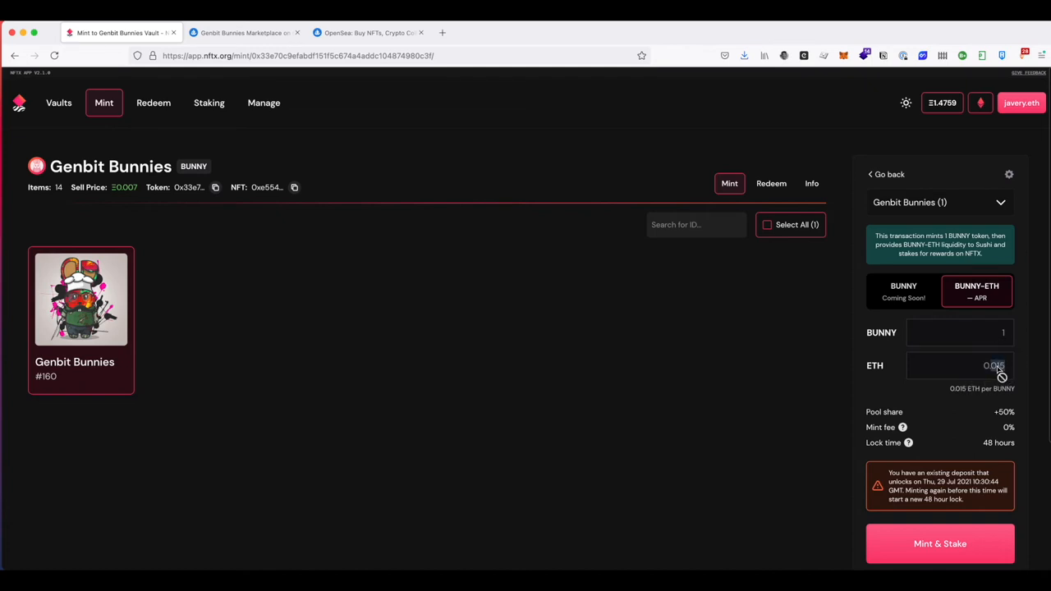
{"action": "mouse_move", "coordinate": [1018, 419]}
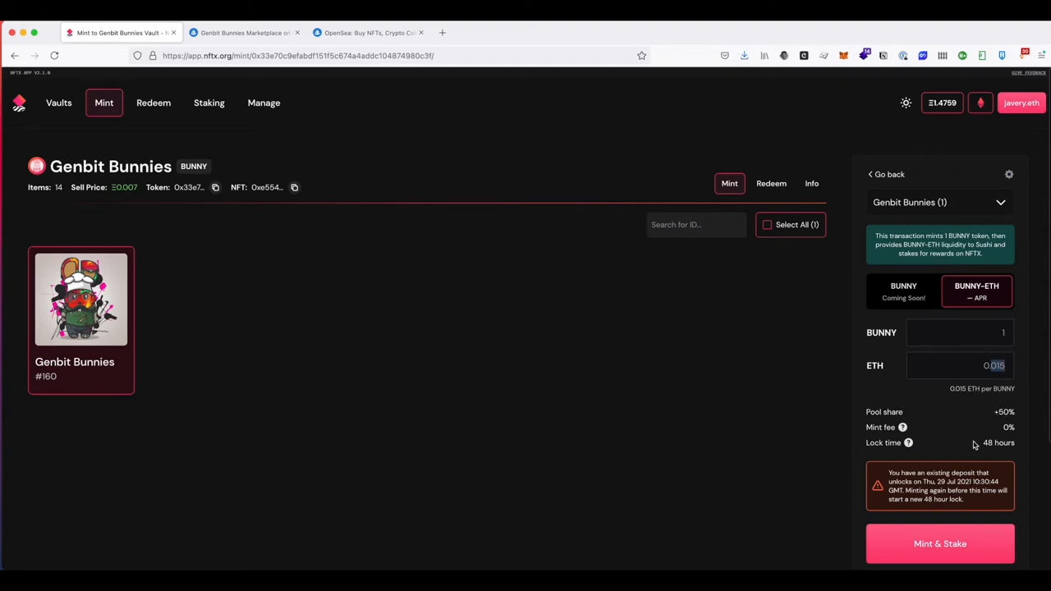
{"action": "mouse_move", "coordinate": [998, 443]}
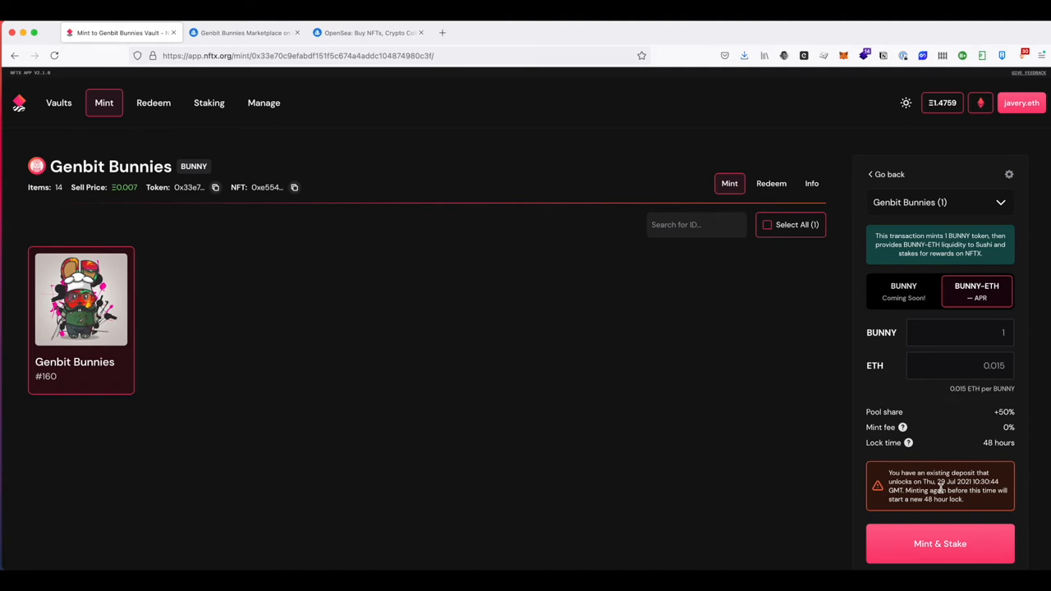
{"action": "mouse_move", "coordinate": [995, 469]}
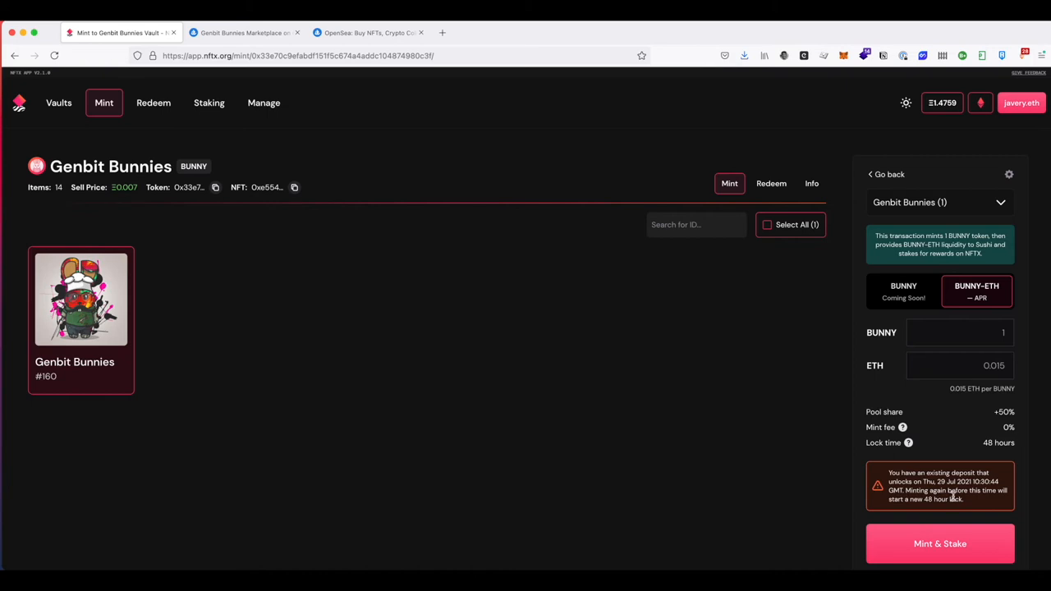
{"action": "scroll", "scroll_direction": "down", "scroll_amount": 3}
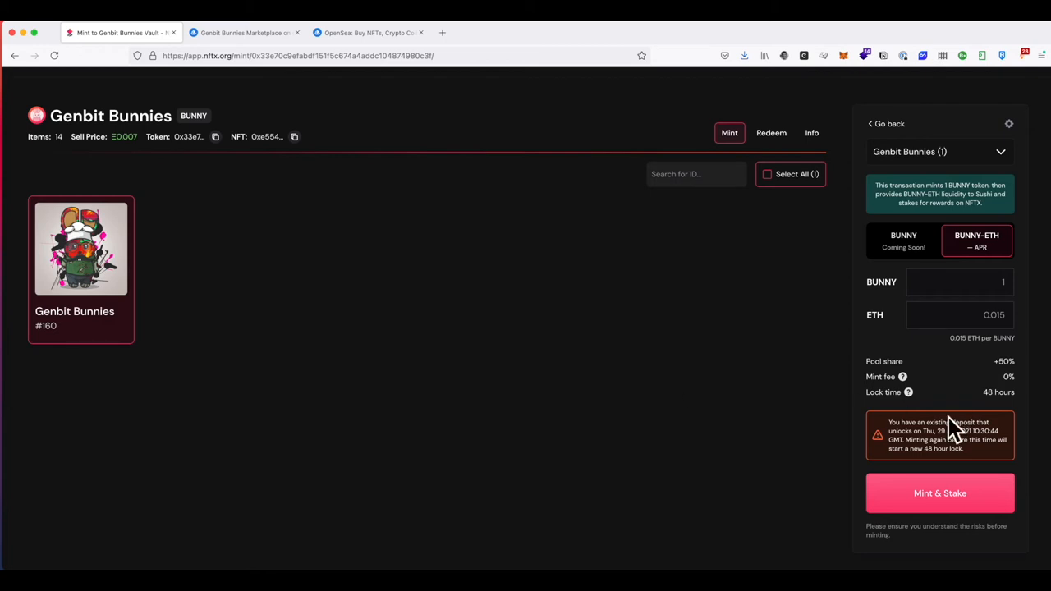
{"action": "mouse_move", "coordinate": [985, 409]}
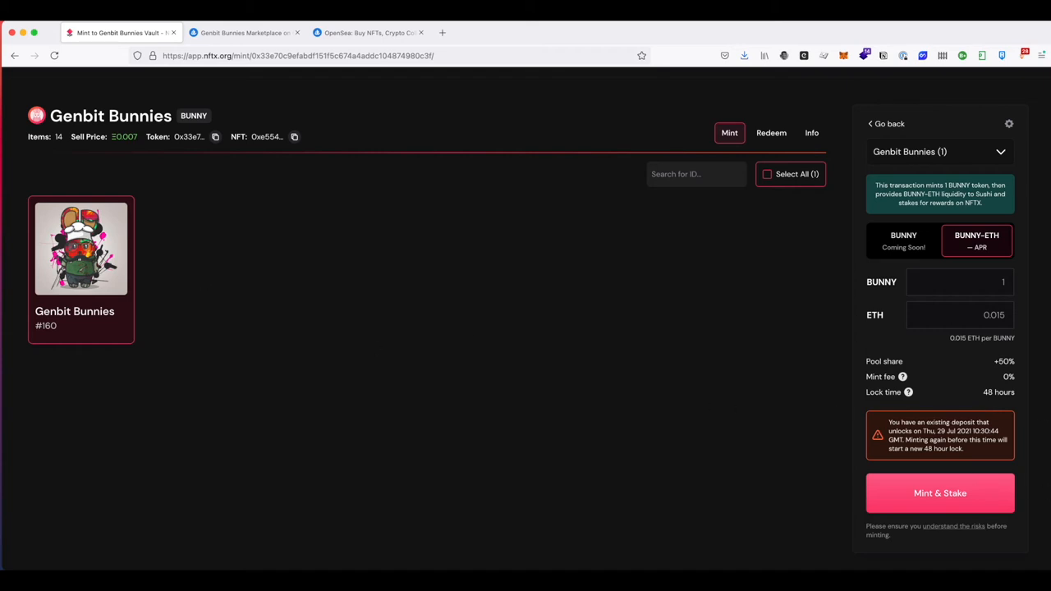
{"action": "mouse_move", "coordinate": [427, 319]}
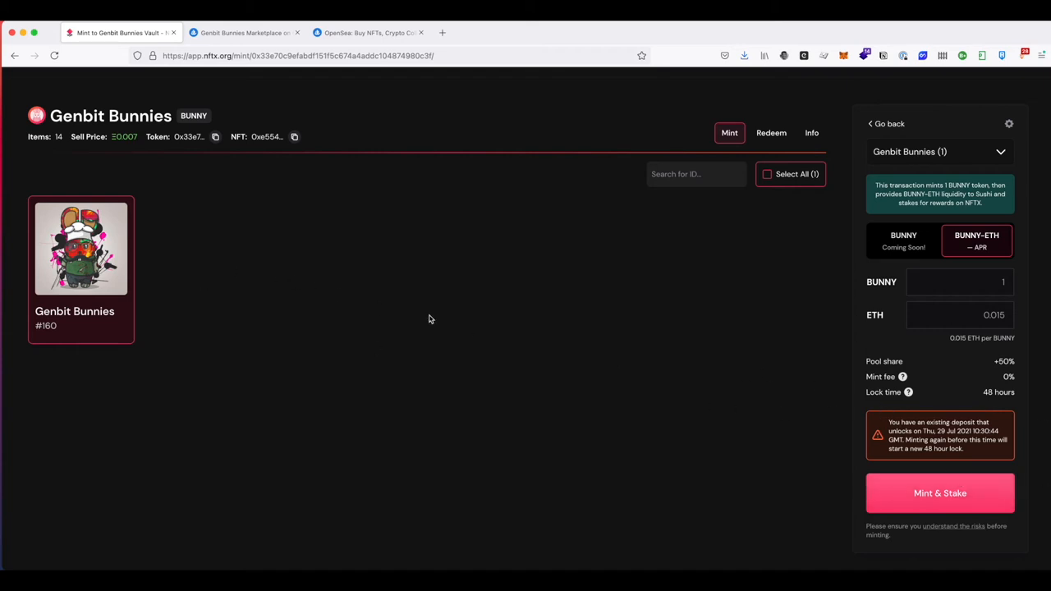
{"action": "mouse_move", "coordinate": [373, 383]}
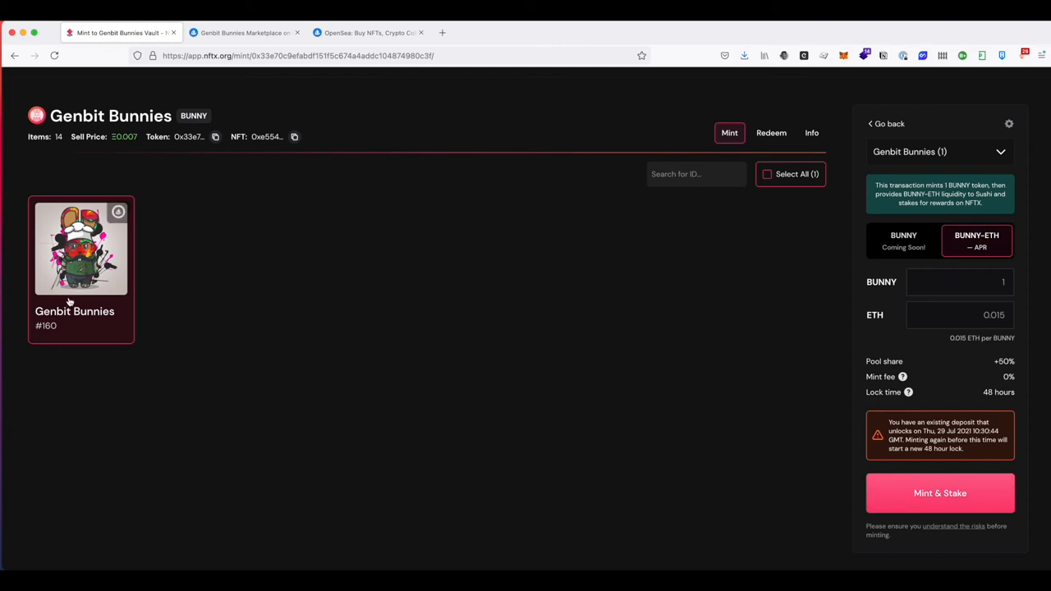
{"action": "mouse_move", "coordinate": [712, 460]}
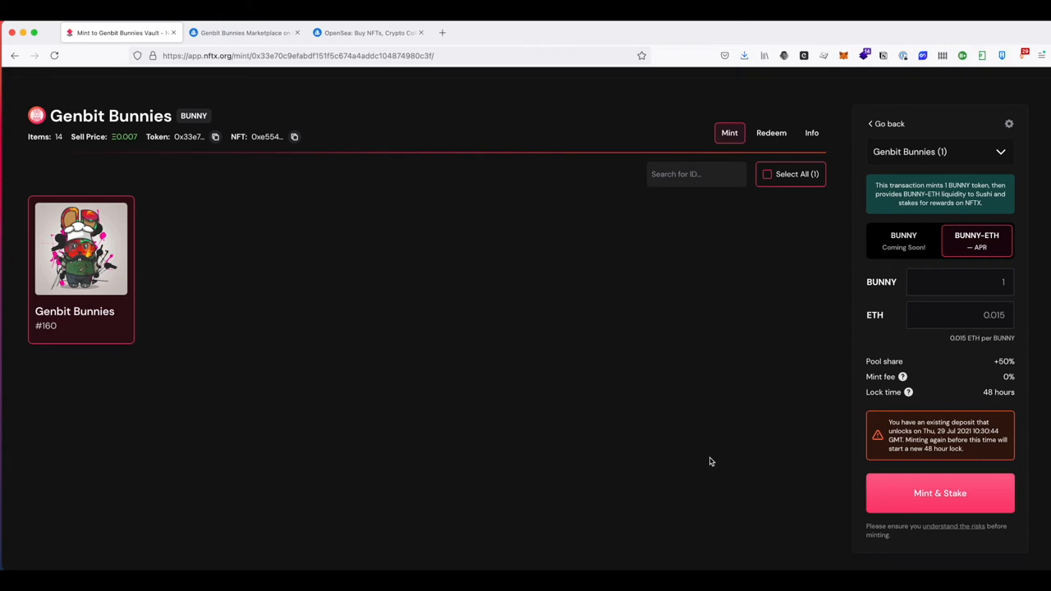
{"action": "mouse_move", "coordinate": [242, 256]}
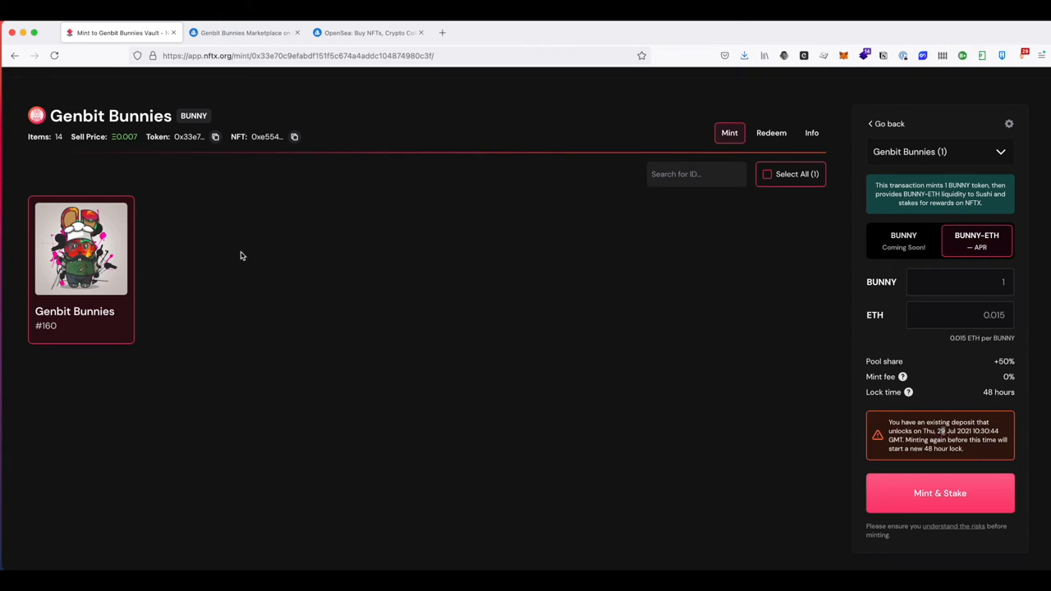
{"action": "mouse_move", "coordinate": [940, 493]}
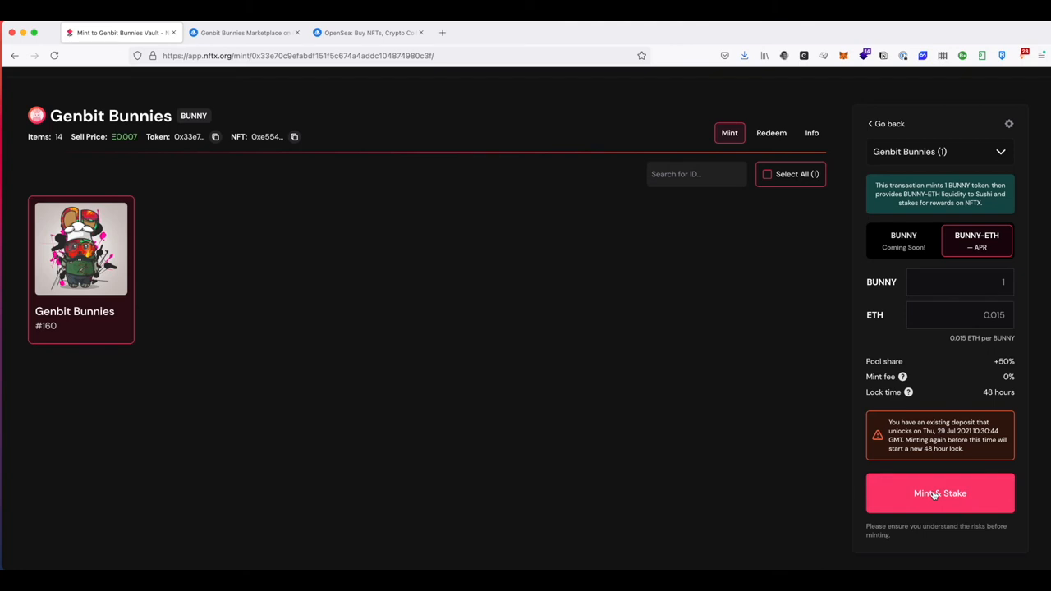
Step: Mint & Stake Bunny #160, confirming the 0.015 ETH transaction in MetaMask with the Fast gas fee
{"action": "left_click", "coordinate": [939, 492]}
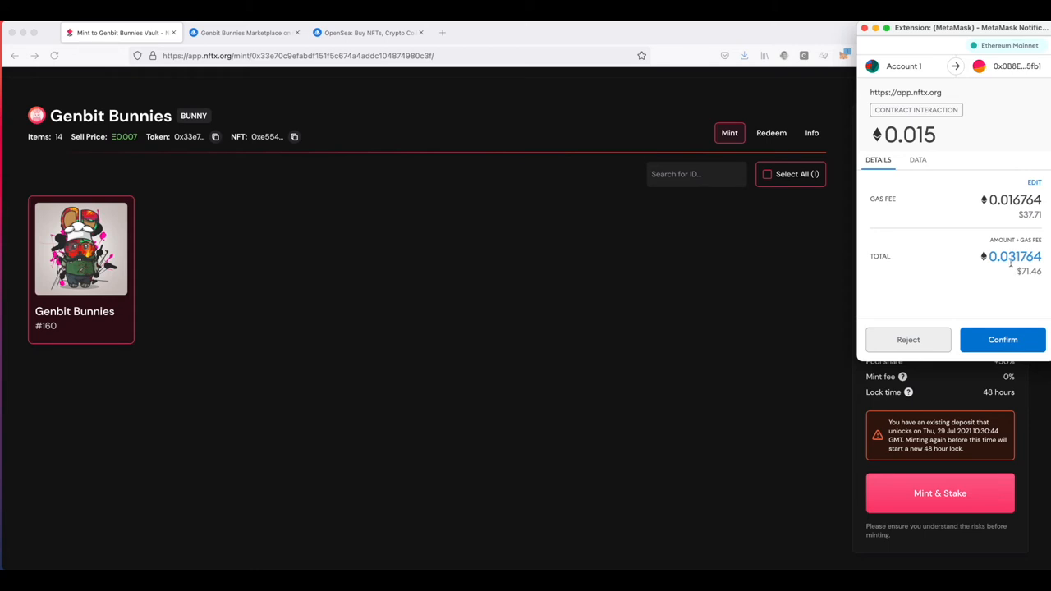
{"action": "mouse_move", "coordinate": [1023, 156]}
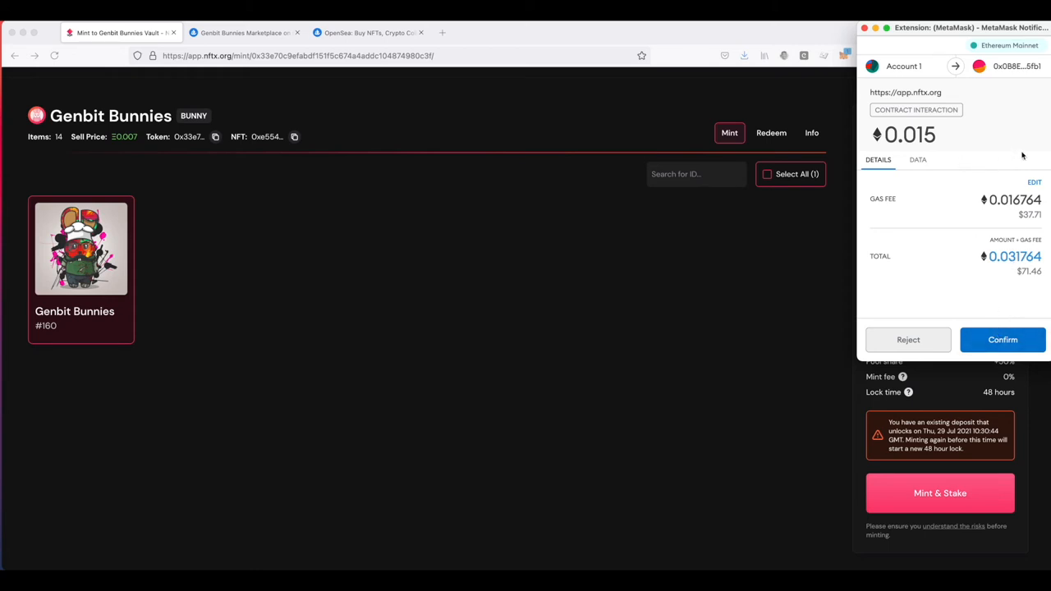
{"action": "left_click", "coordinate": [1035, 181]}
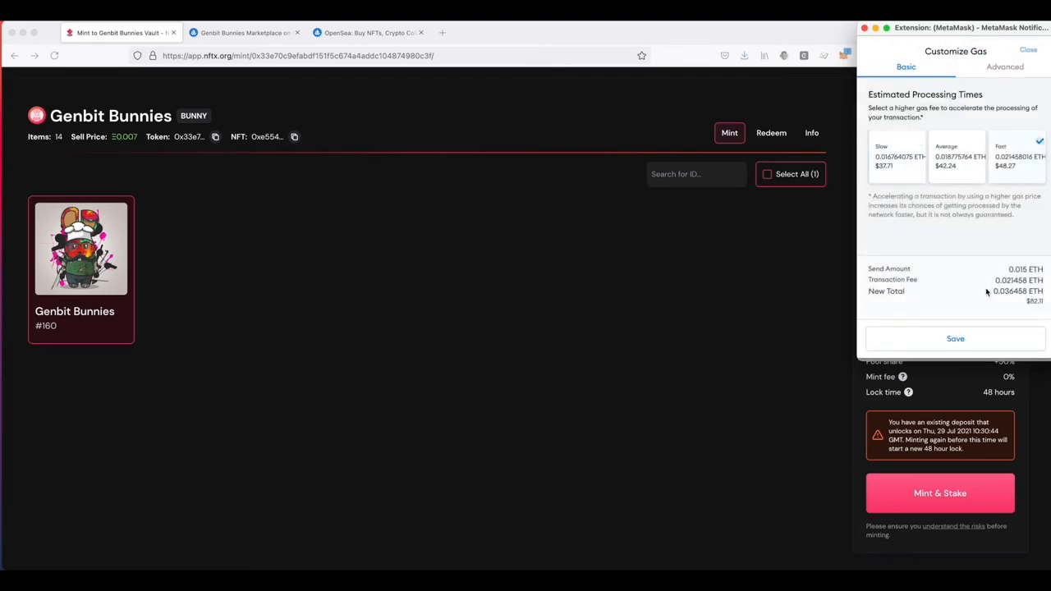
{"action": "left_click", "coordinate": [956, 338]}
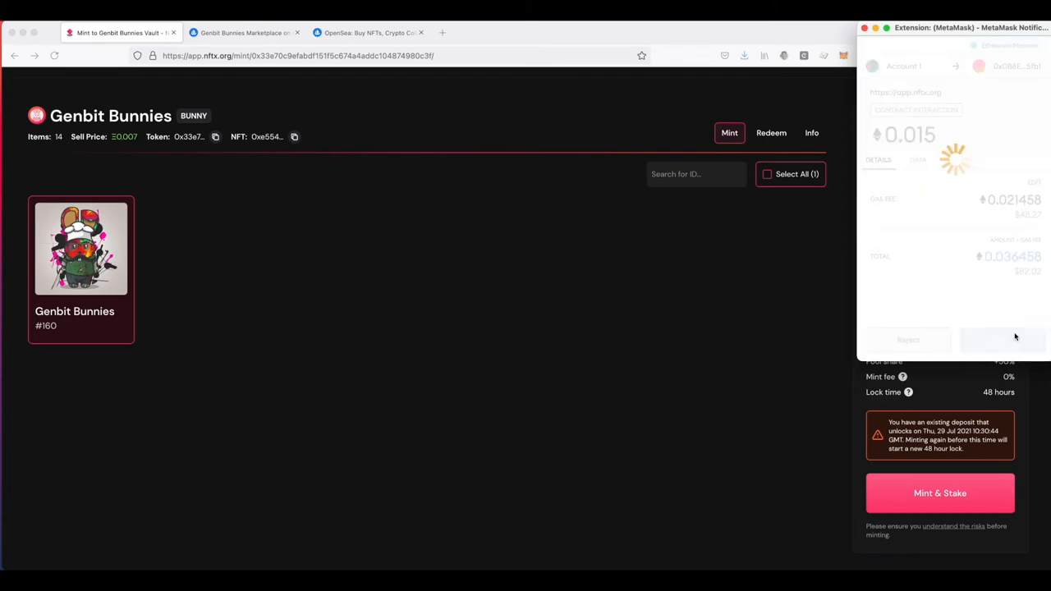
{"action": "left_click", "coordinate": [1001, 340]}
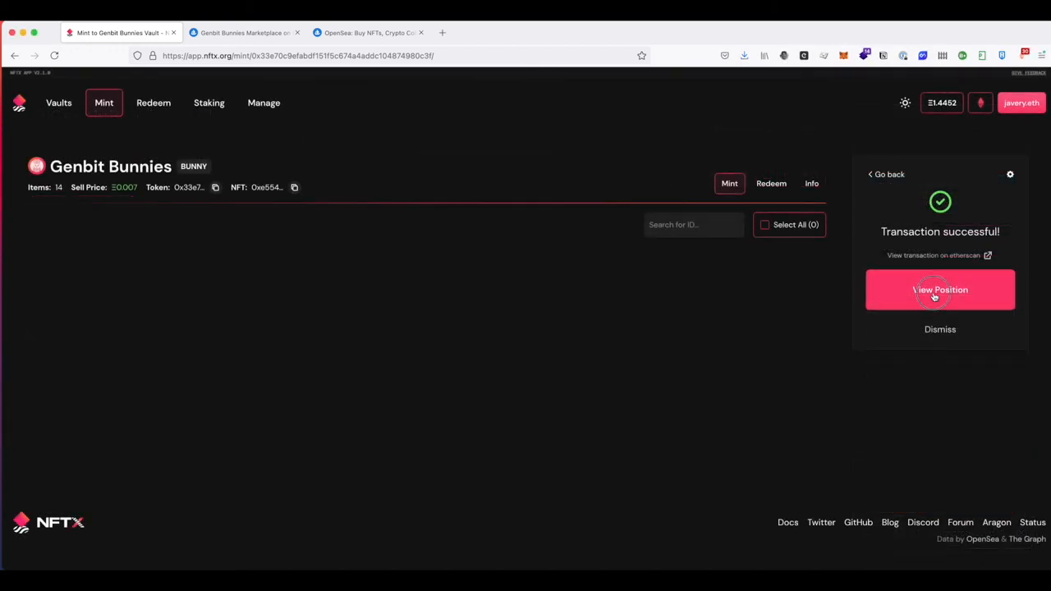
Step: View the new position, showing BUNNY-ETH SLP locked alongside the AVASTR-ETH pool
{"action": "left_click", "coordinate": [939, 289]}
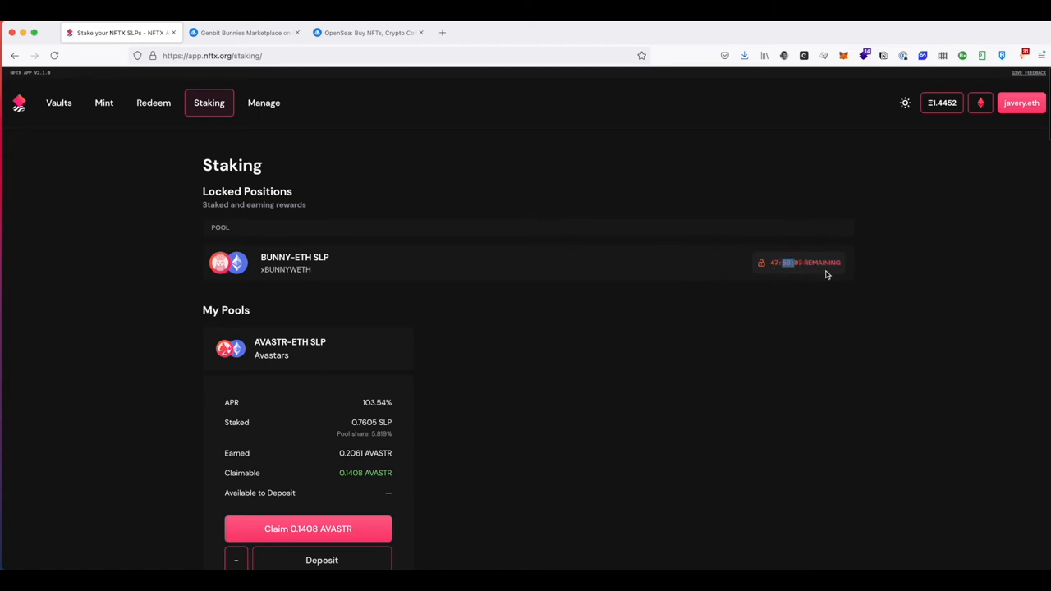
{"action": "mouse_move", "coordinate": [673, 268]}
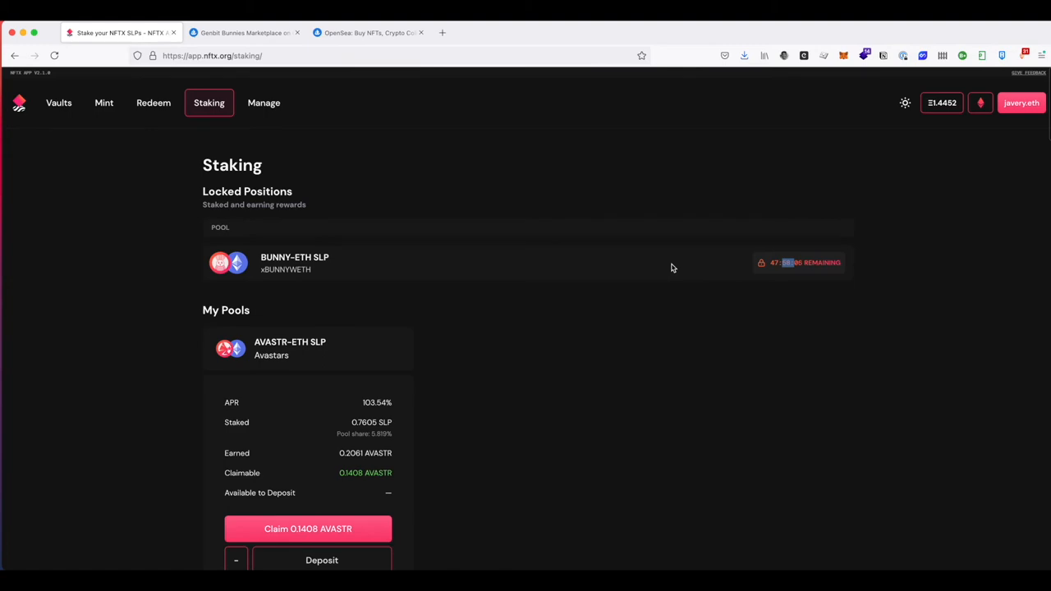
Step: Review the Vaults list and scroll through the Staking positions before heading to Mintable Vaults
{"action": "left_click", "coordinate": [60, 102]}
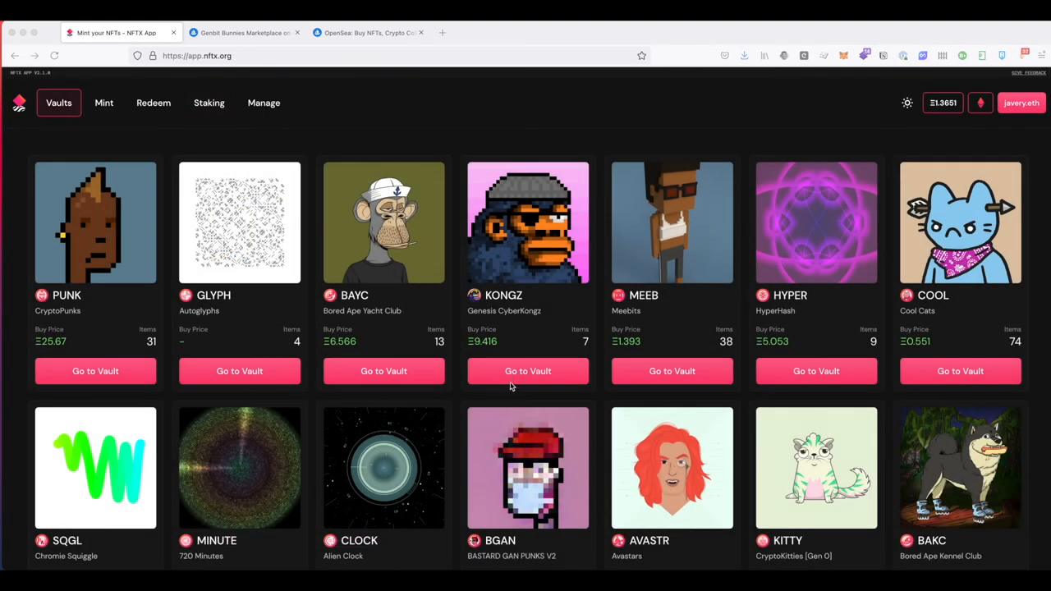
{"action": "mouse_move", "coordinate": [189, 125]}
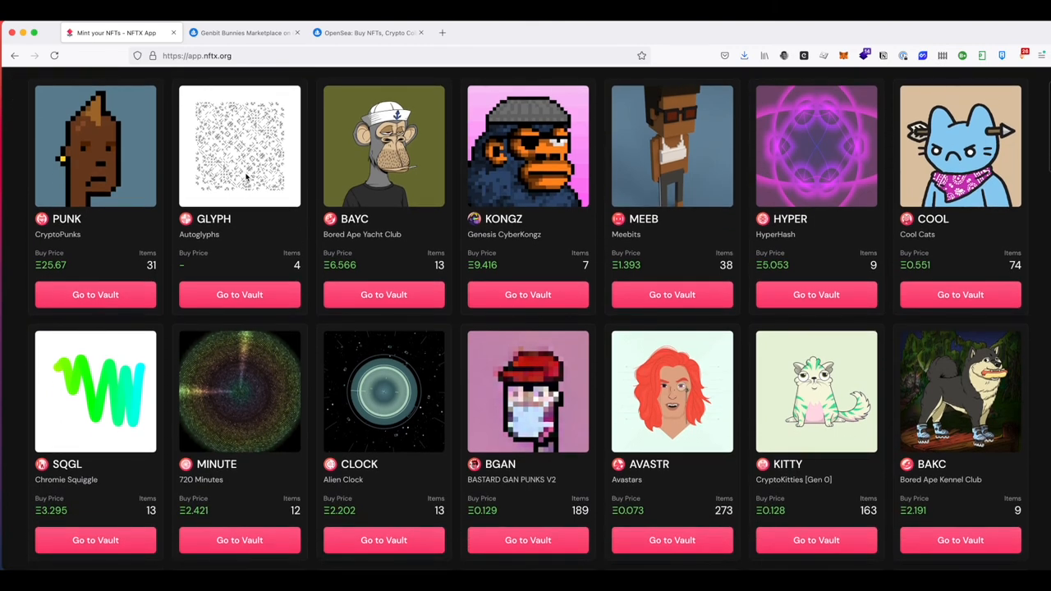
{"action": "left_click", "coordinate": [209, 102]}
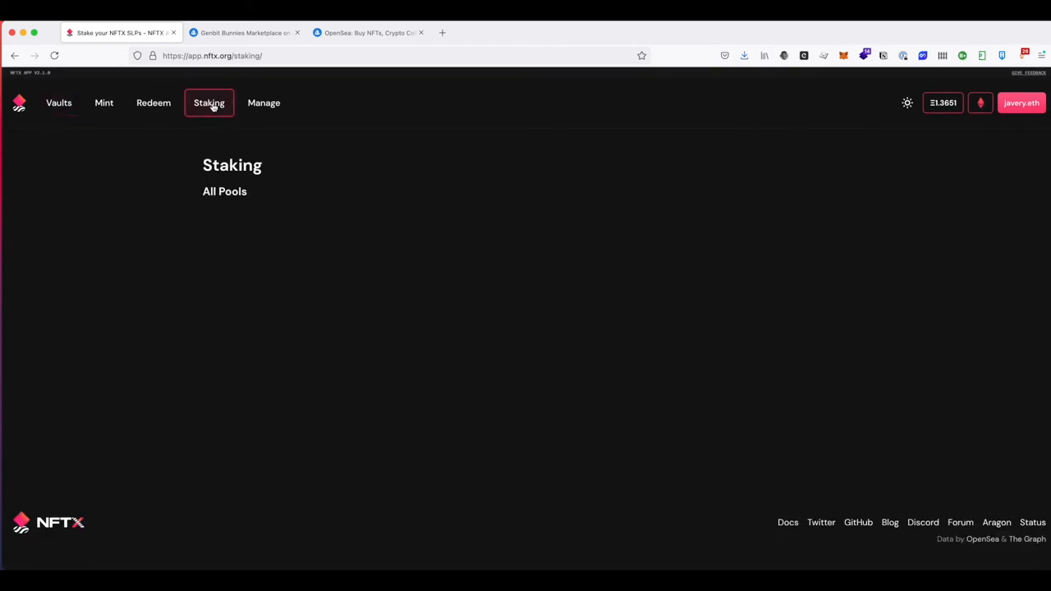
{"action": "left_click", "coordinate": [209, 101]}
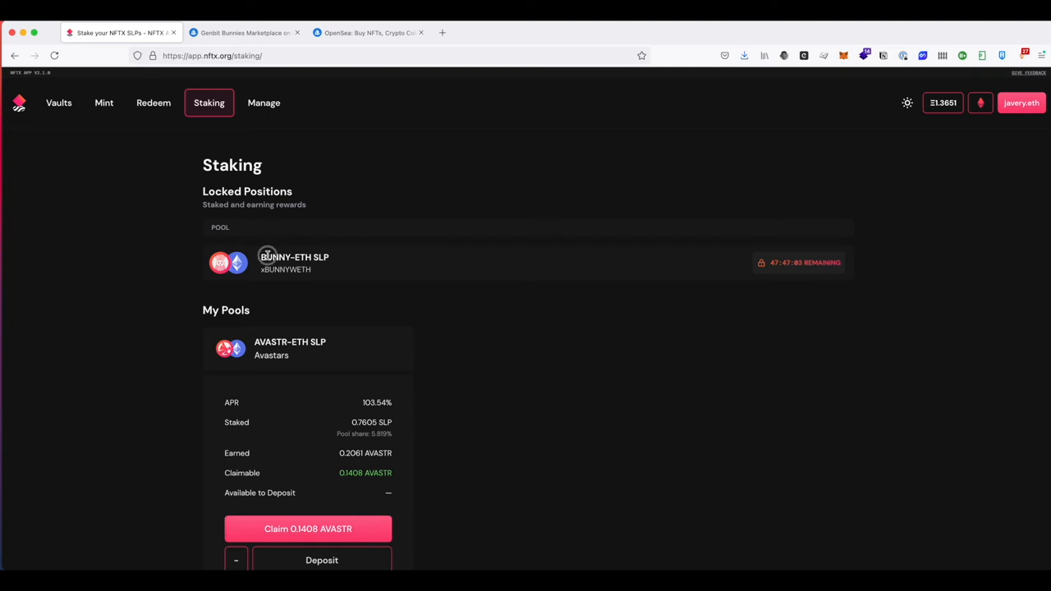
{"action": "scroll", "scroll_direction": "down", "scroll_amount": 3}
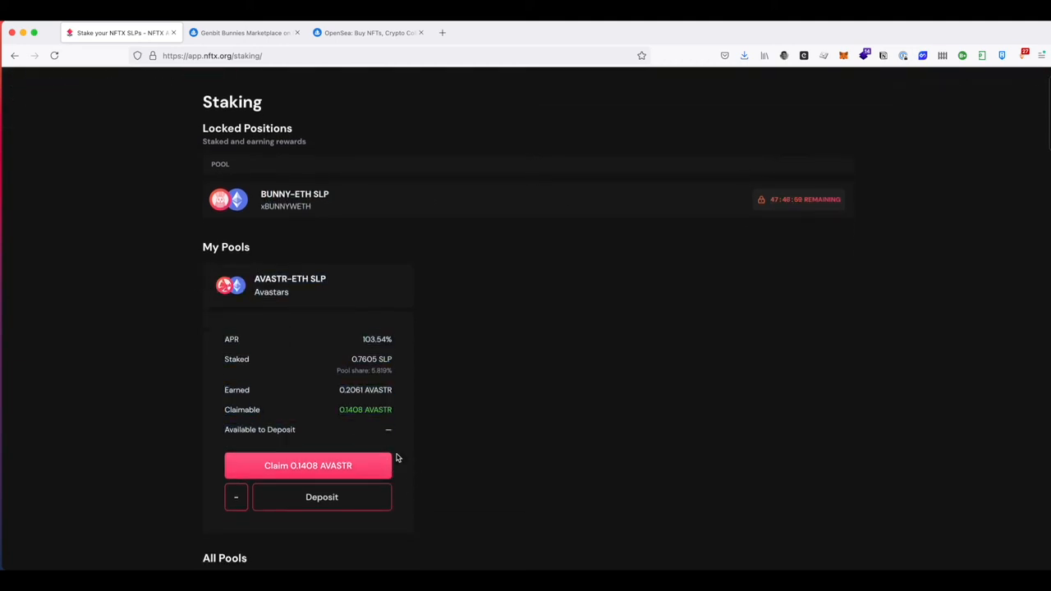
{"action": "scroll", "scroll_direction": "down", "scroll_amount": 3}
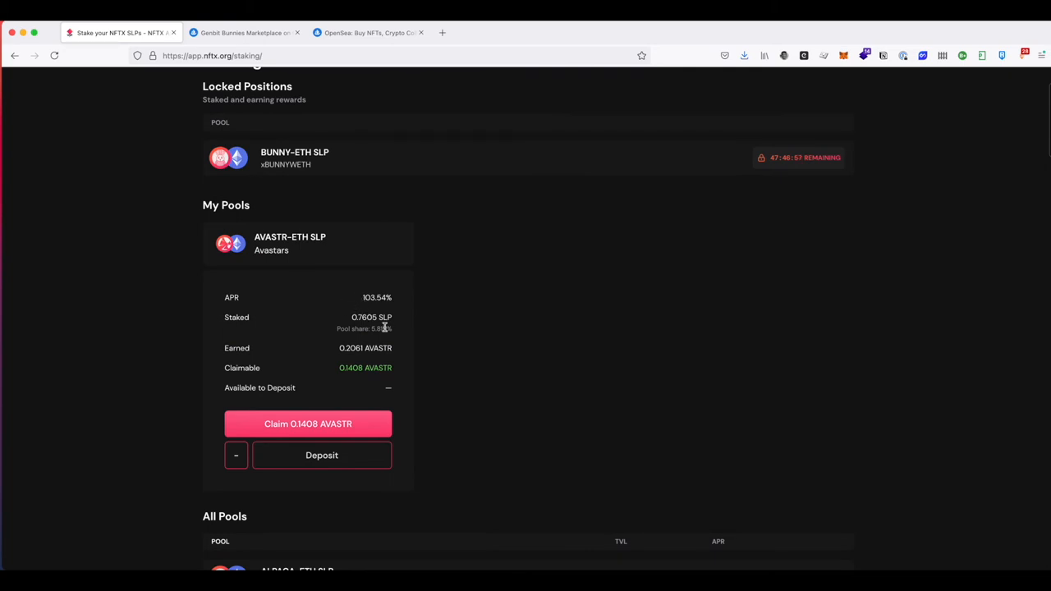
{"action": "mouse_move", "coordinate": [308, 423]}
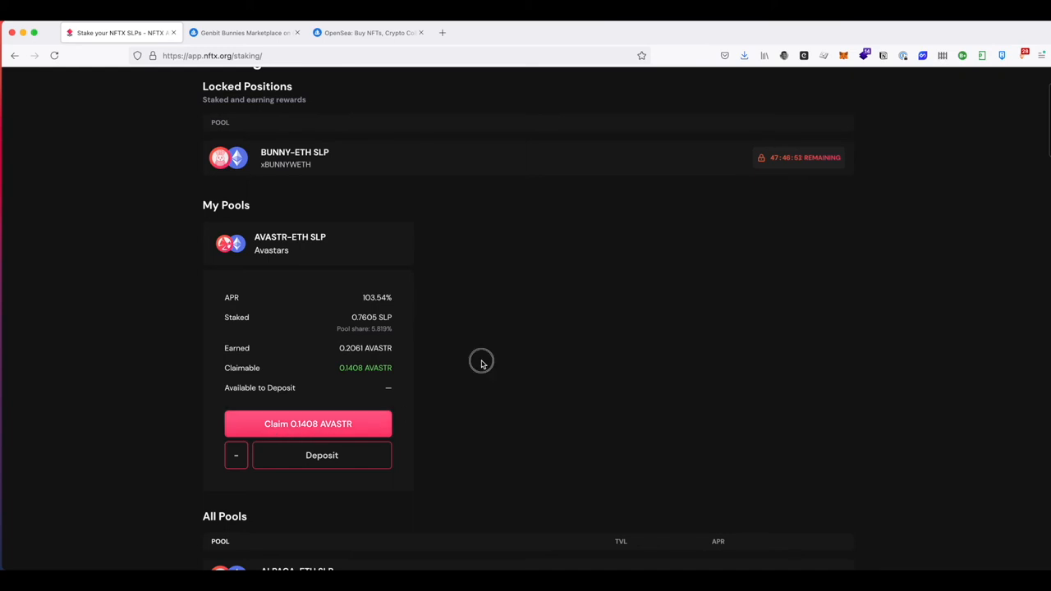
{"action": "scroll", "scroll_direction": "up", "scroll_amount": 3}
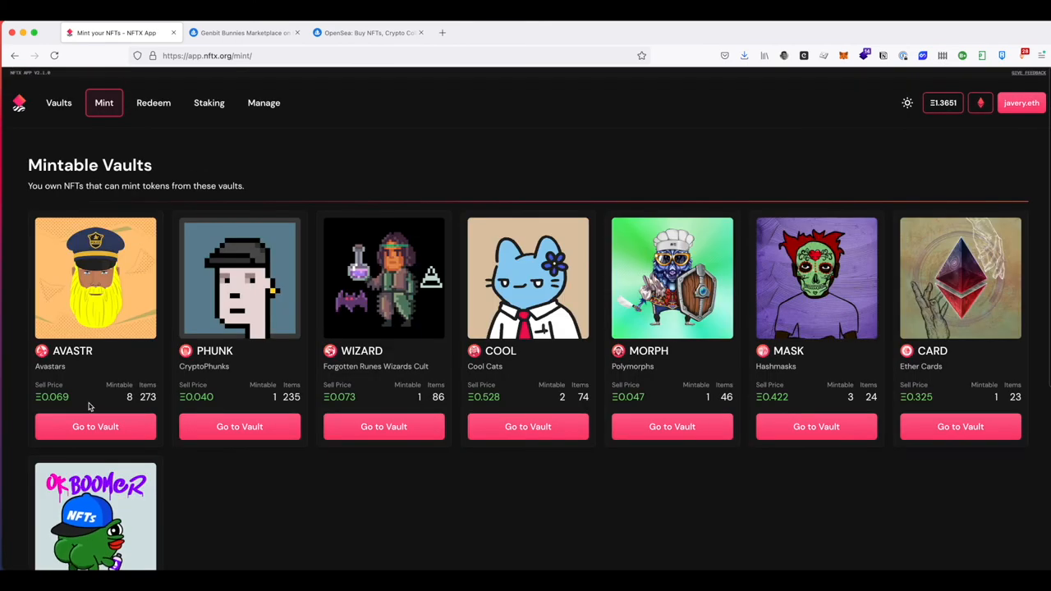
Step: In the Avastars vault, select Avastar #24407 for Mint & Stake with 0% fee and 1 AVASTR
{"action": "left_click", "coordinate": [95, 427]}
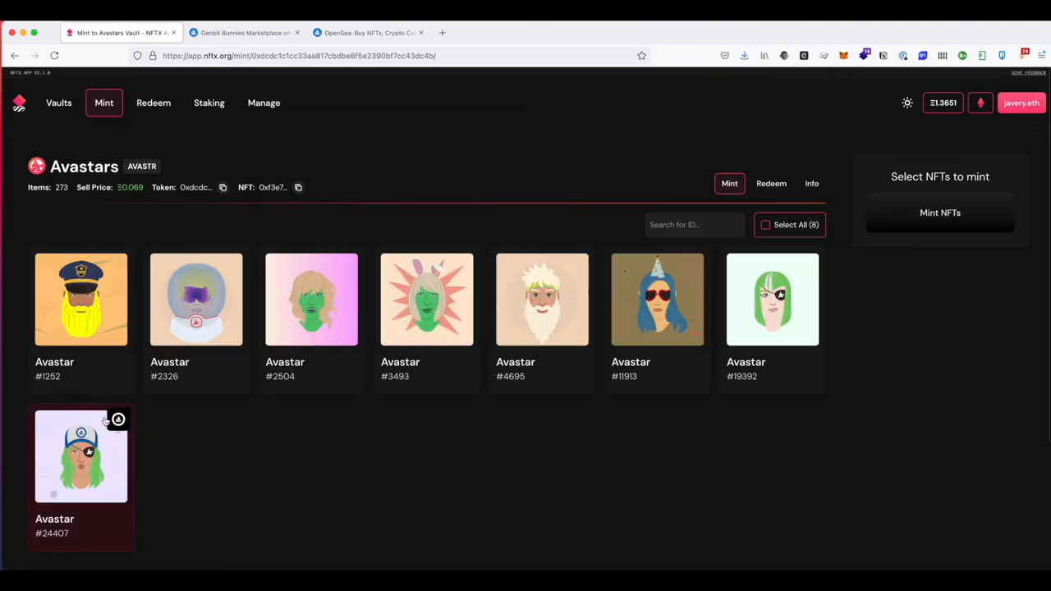
{"action": "scroll", "scroll_direction": "down", "scroll_amount": 3}
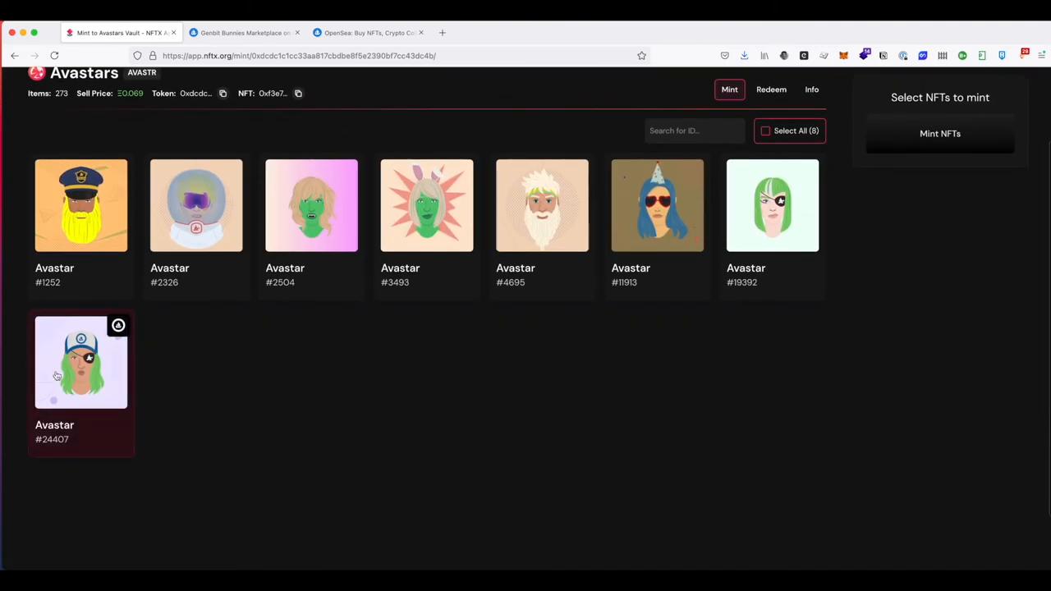
{"action": "left_click", "coordinate": [80, 362]}
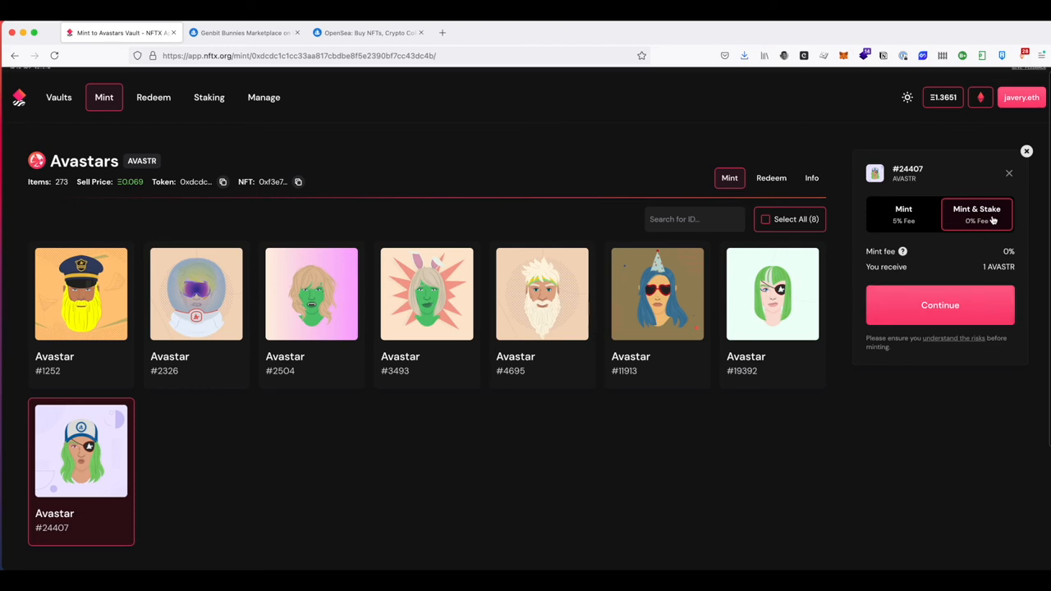
{"action": "mouse_move", "coordinate": [1002, 247]}
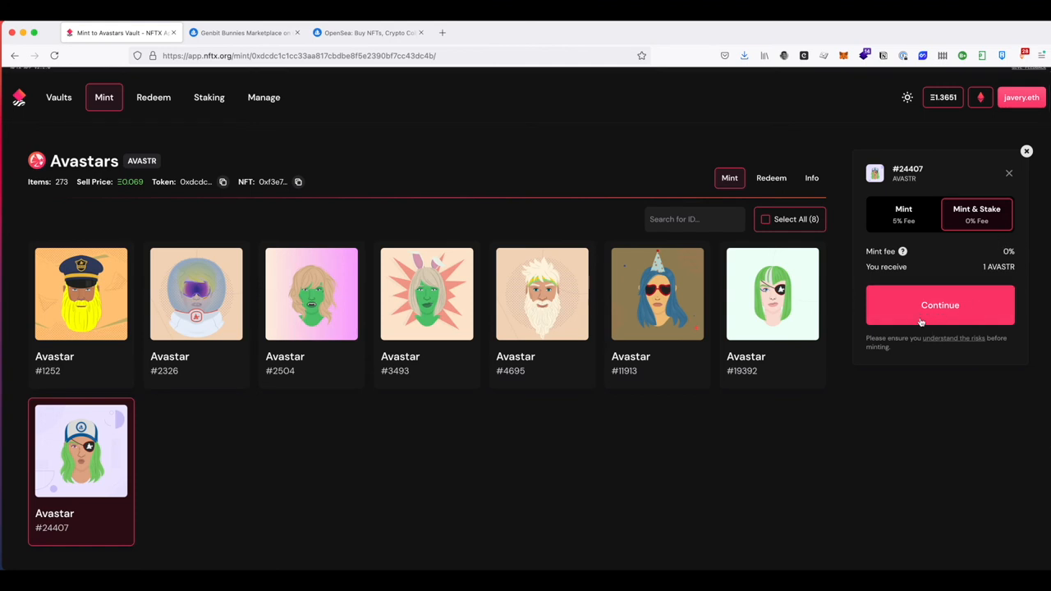
{"action": "mouse_move", "coordinate": [378, 128]}
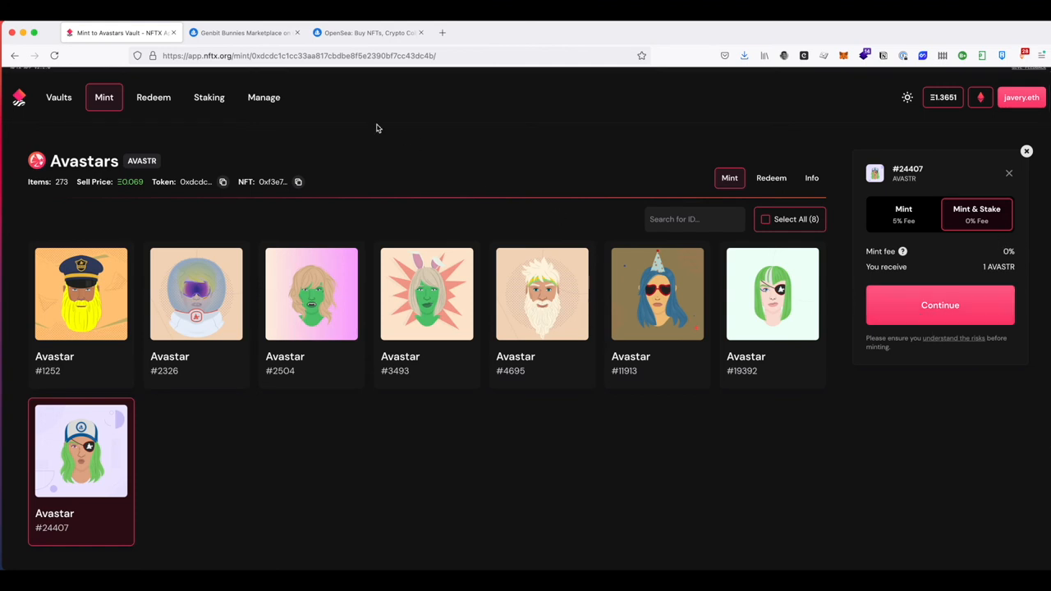
{"action": "left_click", "coordinate": [209, 97]}
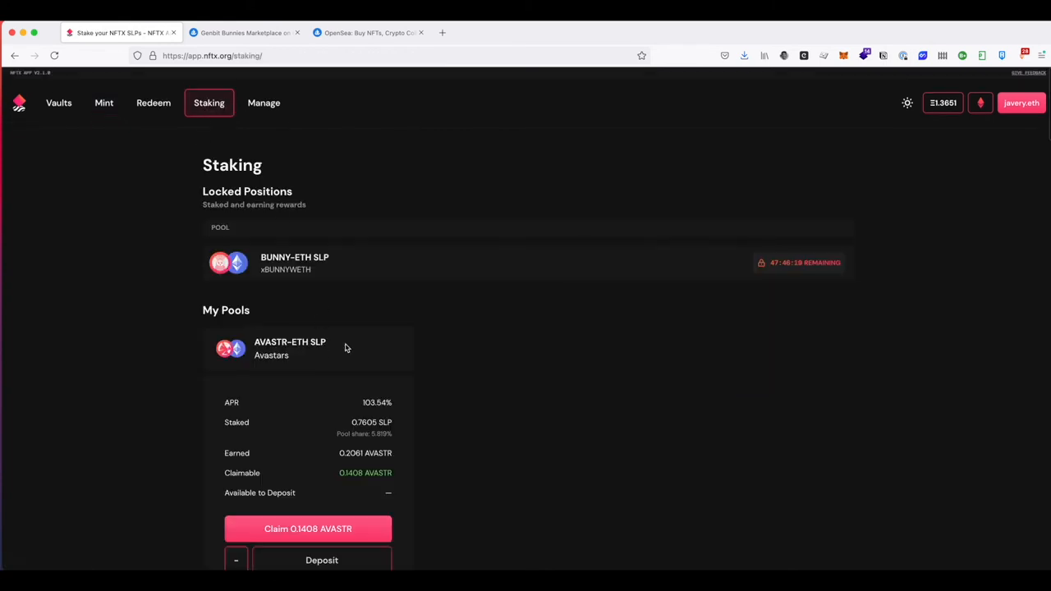
{"action": "mouse_move", "coordinate": [311, 493]}
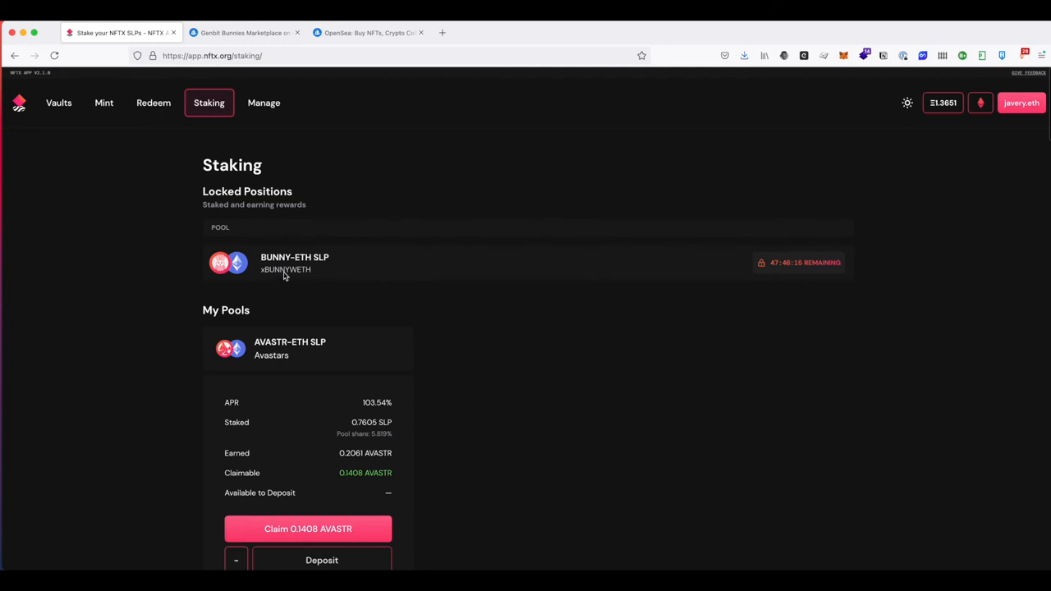
{"action": "mouse_move", "coordinate": [197, 279]}
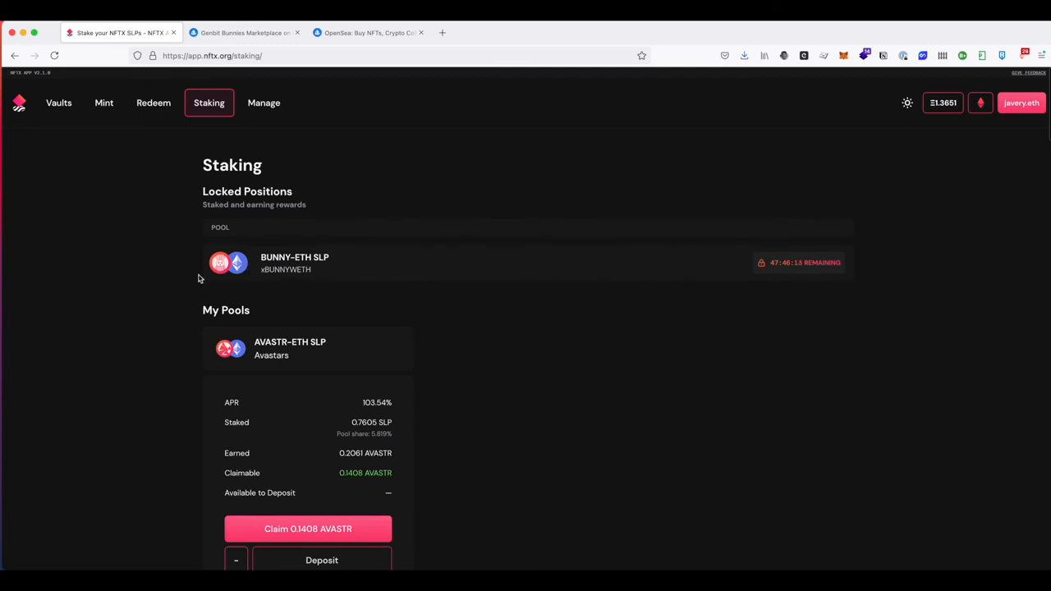
{"action": "scroll", "scroll_direction": "down", "scroll_amount": 3}
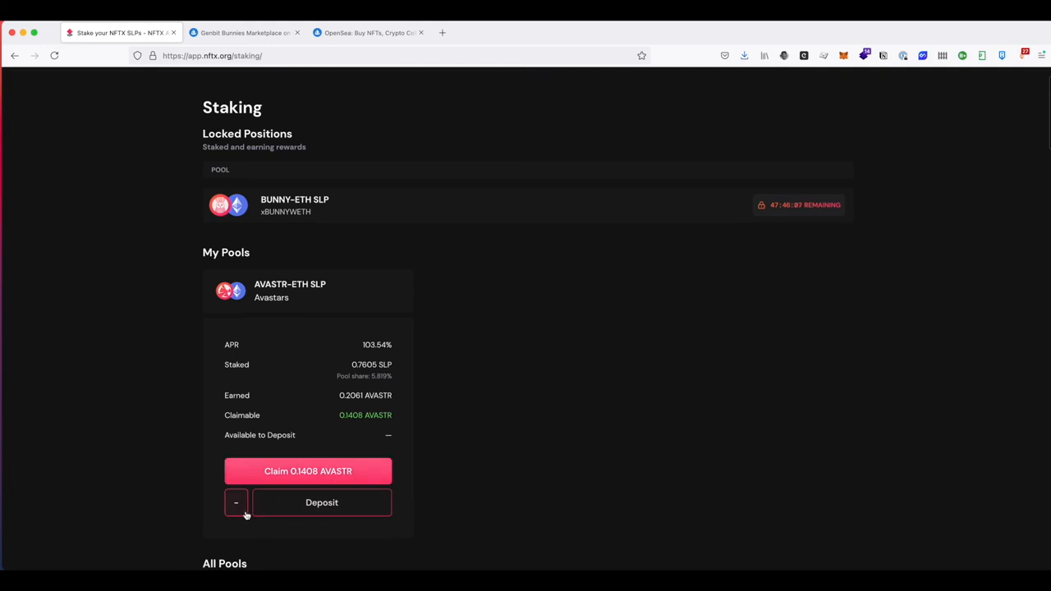
{"action": "mouse_move", "coordinate": [322, 414]}
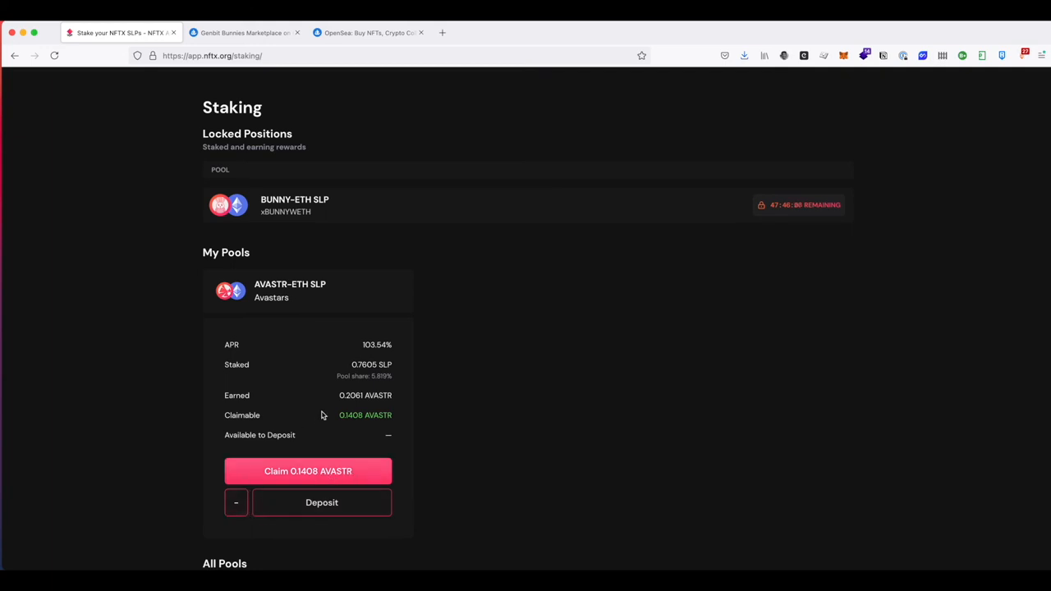
{"action": "mouse_move", "coordinate": [264, 364]}
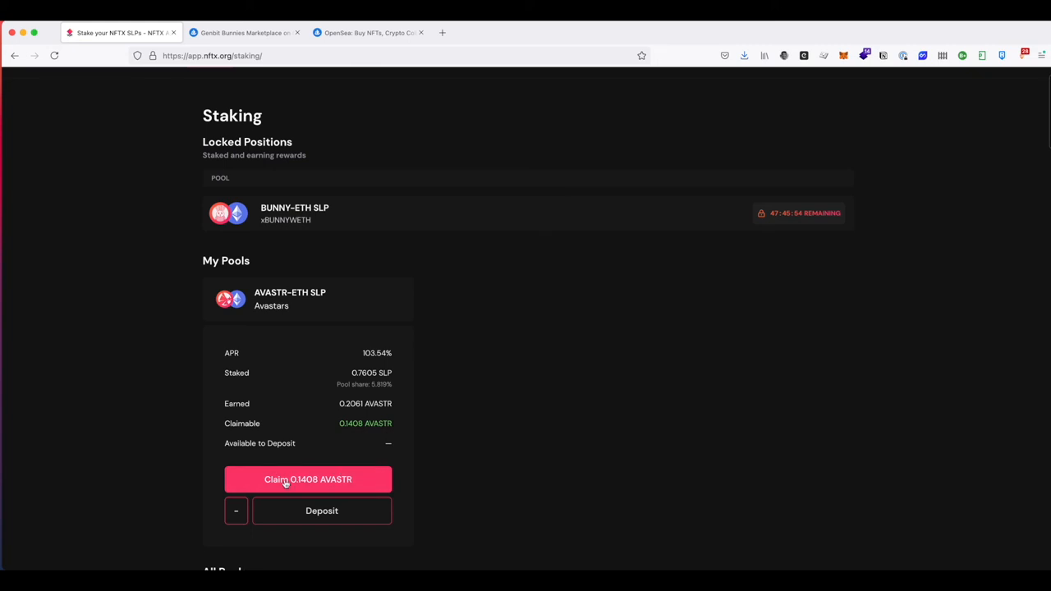
{"action": "mouse_move", "coordinate": [386, 458]}
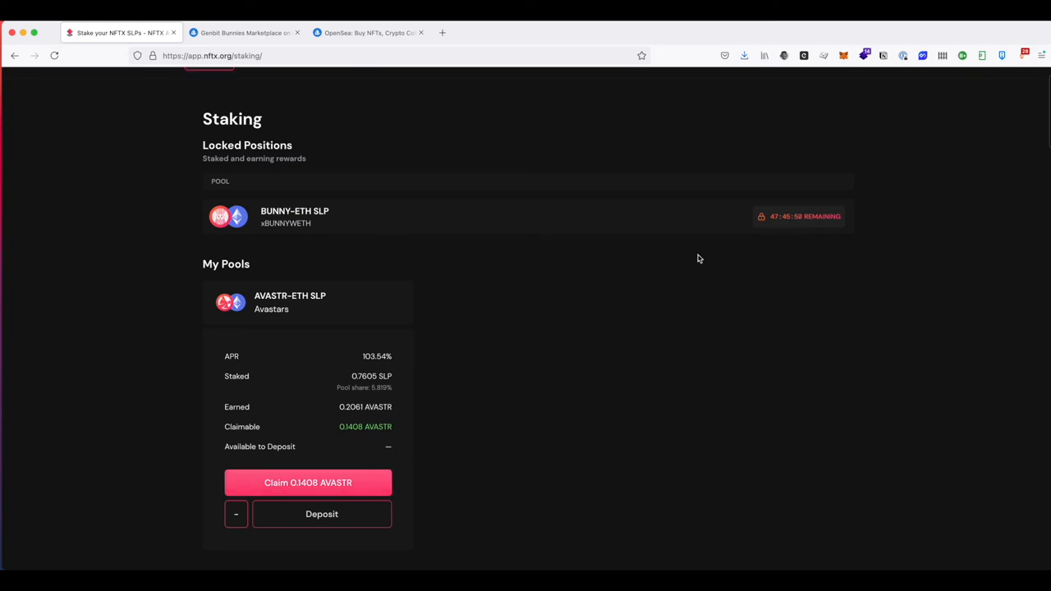
{"action": "mouse_move", "coordinate": [247, 414]}
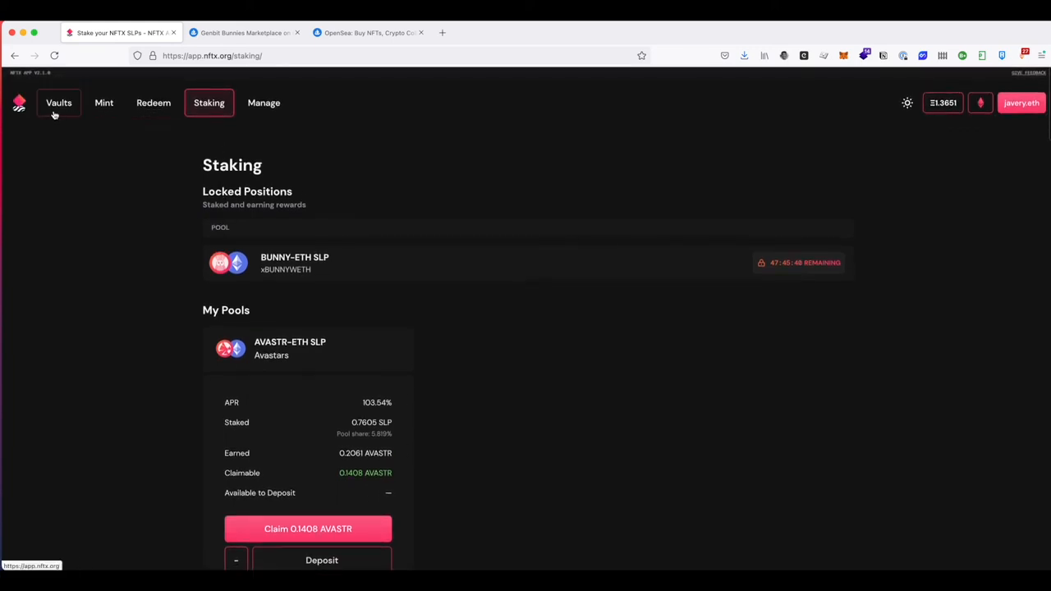
Step: Set Avastar #24407 to Mint & Stake and continue to the AVASTR-ETH form with about 0.0715 ETH and a 48-hour lock
{"action": "left_click", "coordinate": [104, 102]}
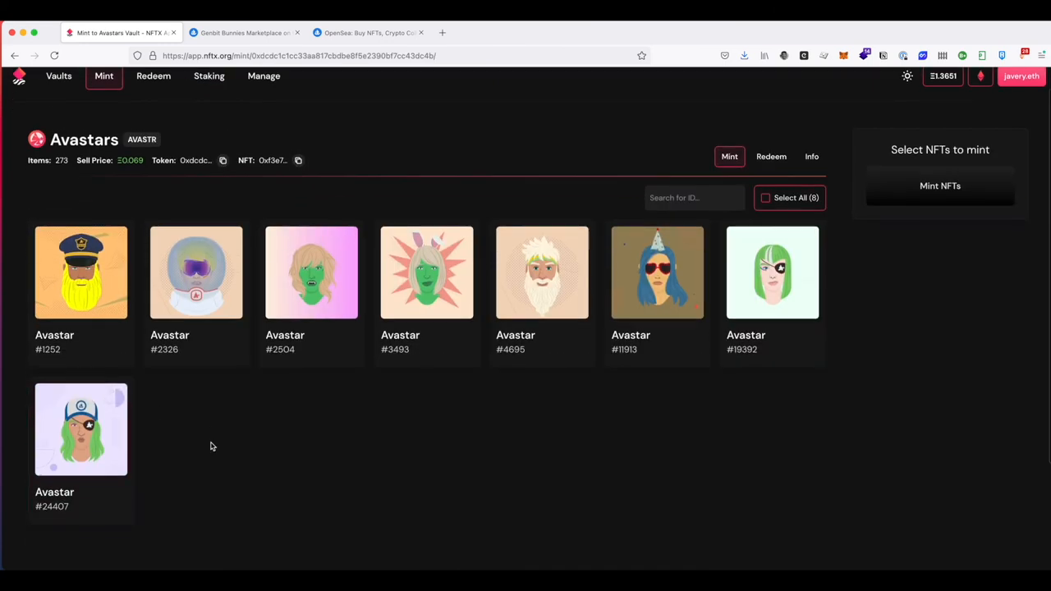
{"action": "left_click", "coordinate": [80, 428]}
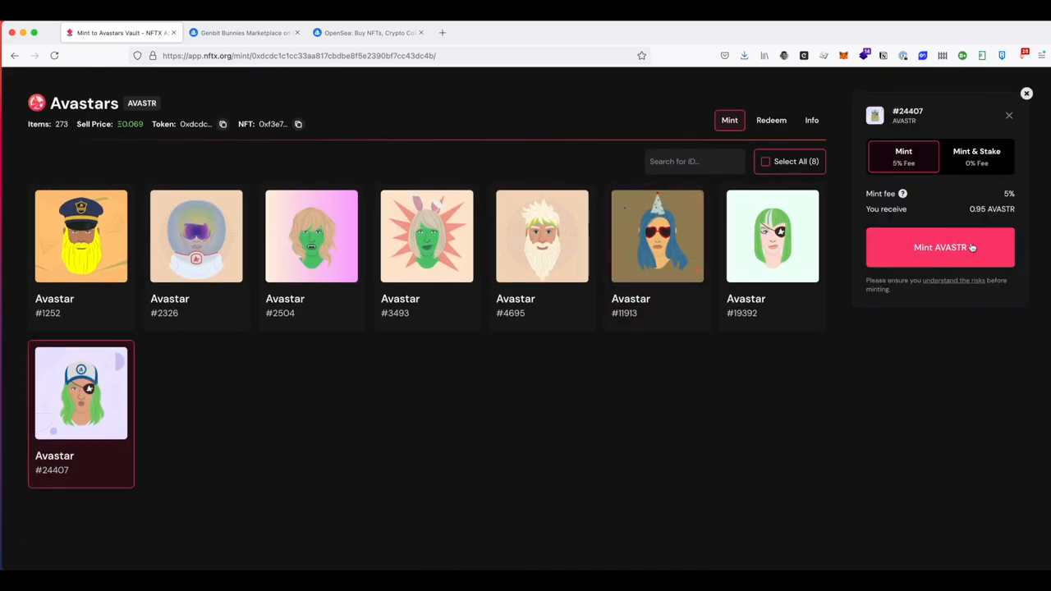
{"action": "left_click", "coordinate": [976, 158]}
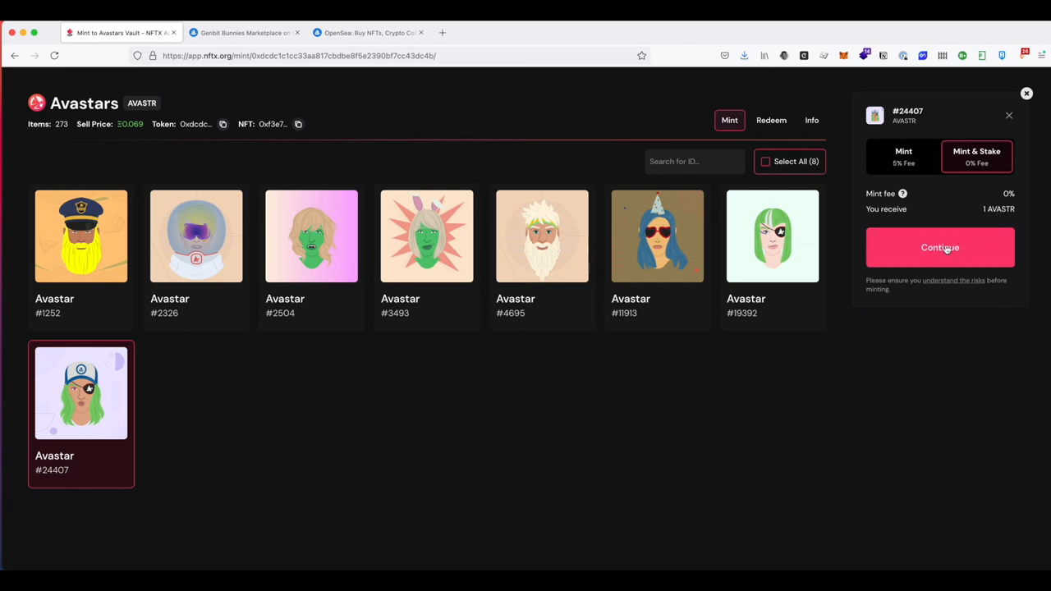
{"action": "left_click", "coordinate": [939, 246]}
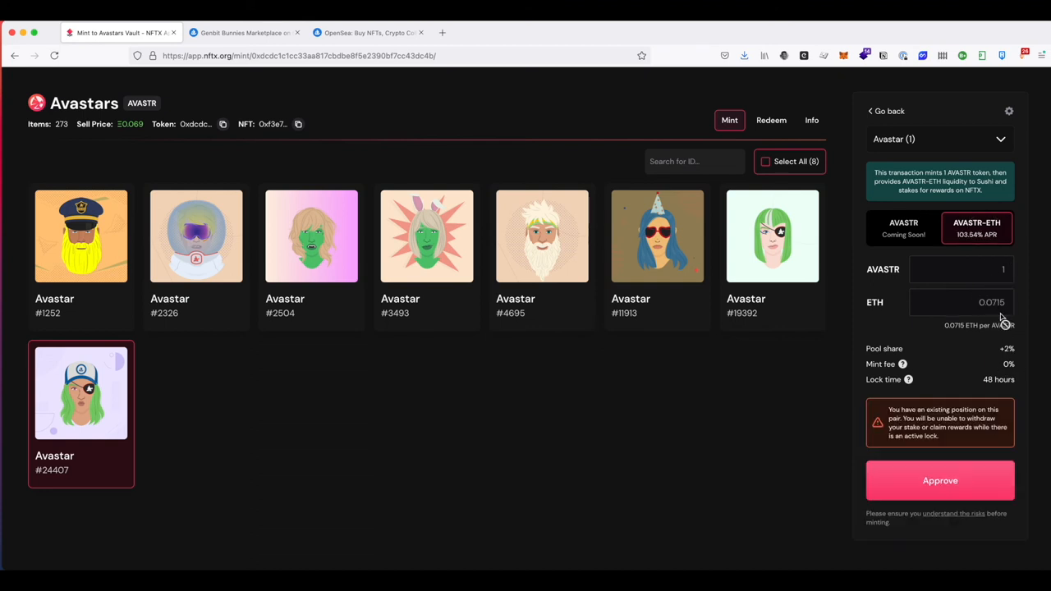
{"action": "mouse_move", "coordinate": [1000, 312]}
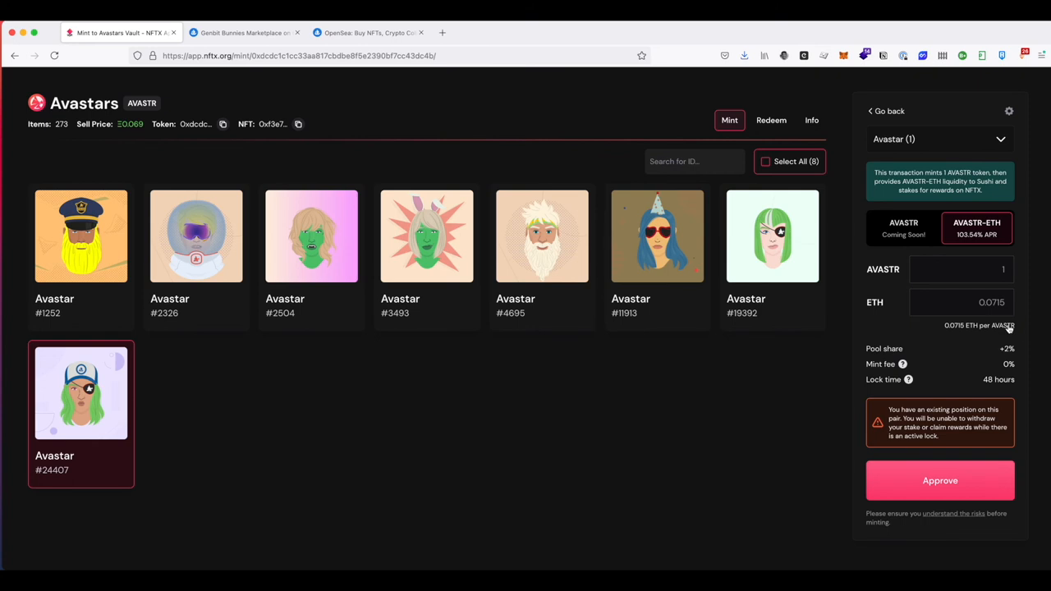
{"action": "mouse_move", "coordinate": [926, 433]}
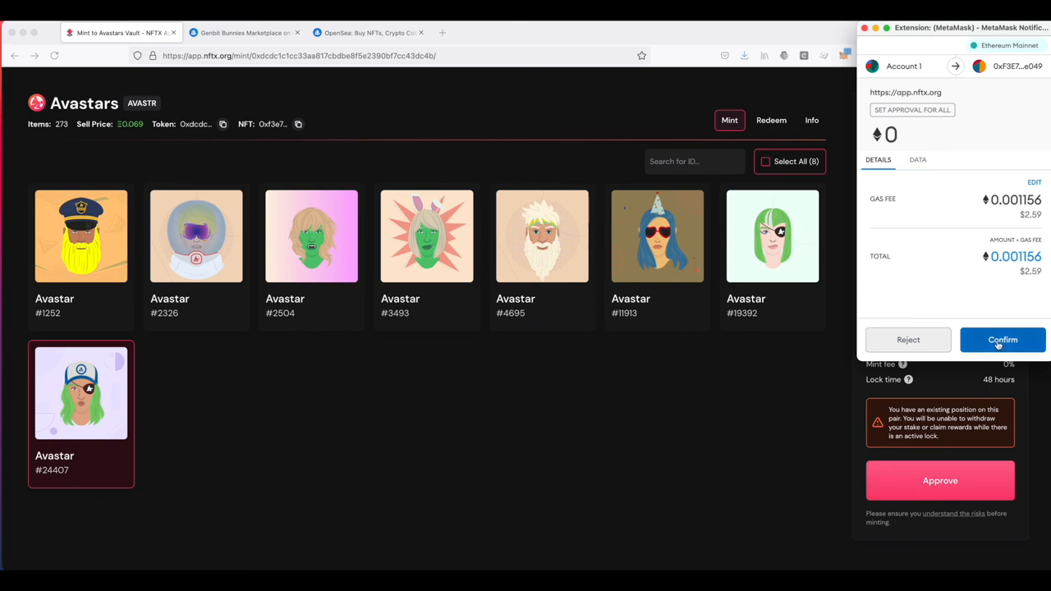
Step: Confirm the Avastar #24407 approval in MetaMask so the AVASTR vault can take it
{"action": "left_click", "coordinate": [1002, 338]}
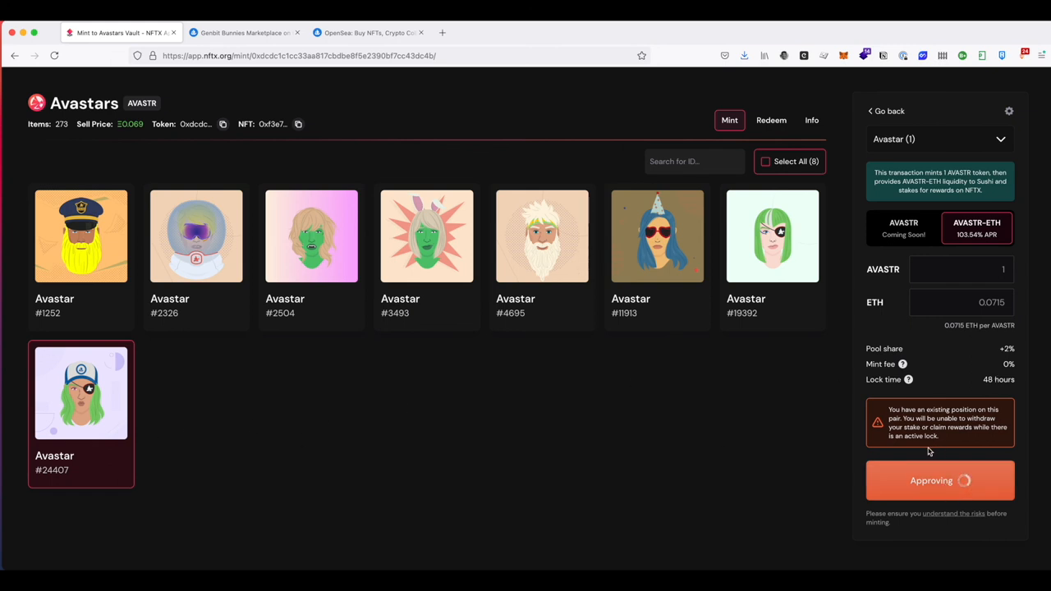
{"action": "mouse_move", "coordinate": [985, 340]}
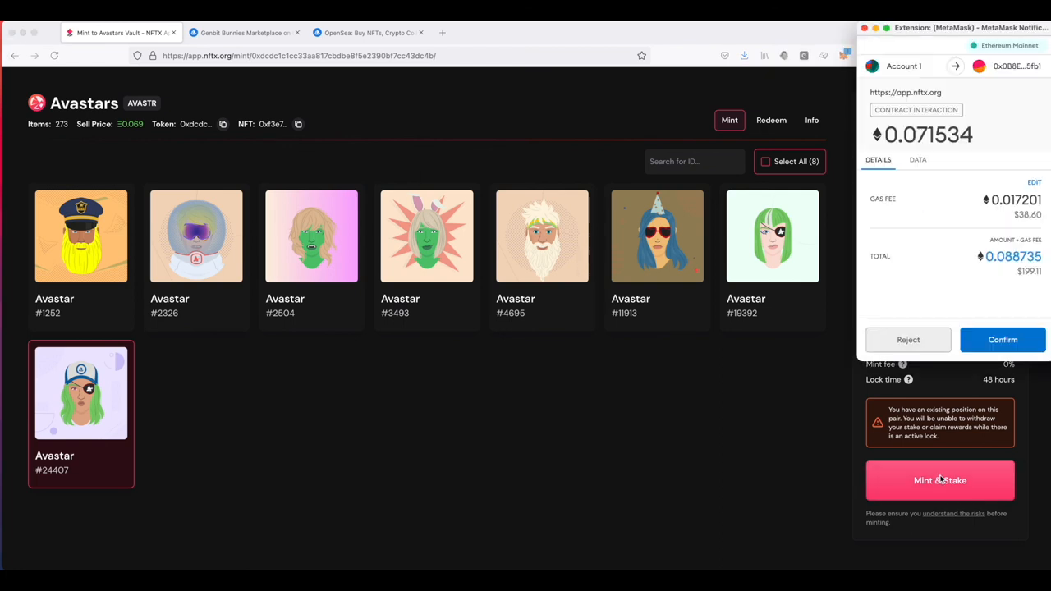
{"action": "mouse_move", "coordinate": [1013, 227]}
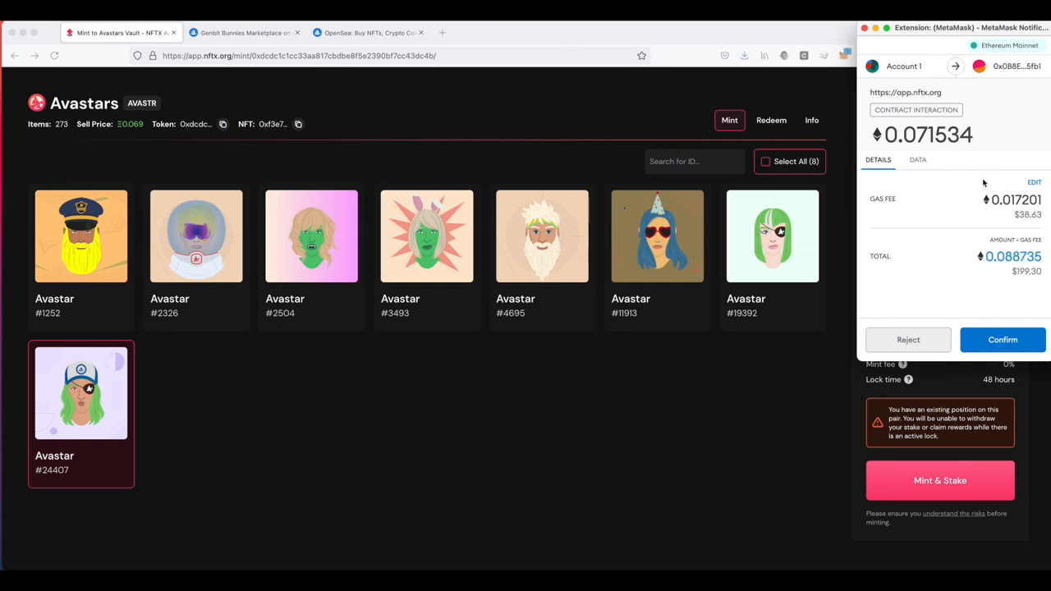
Step: Confirm the Avastar #24407 Mint & Stake transaction in MetaMask with the Fast gas fee
{"action": "left_click", "coordinate": [1035, 181]}
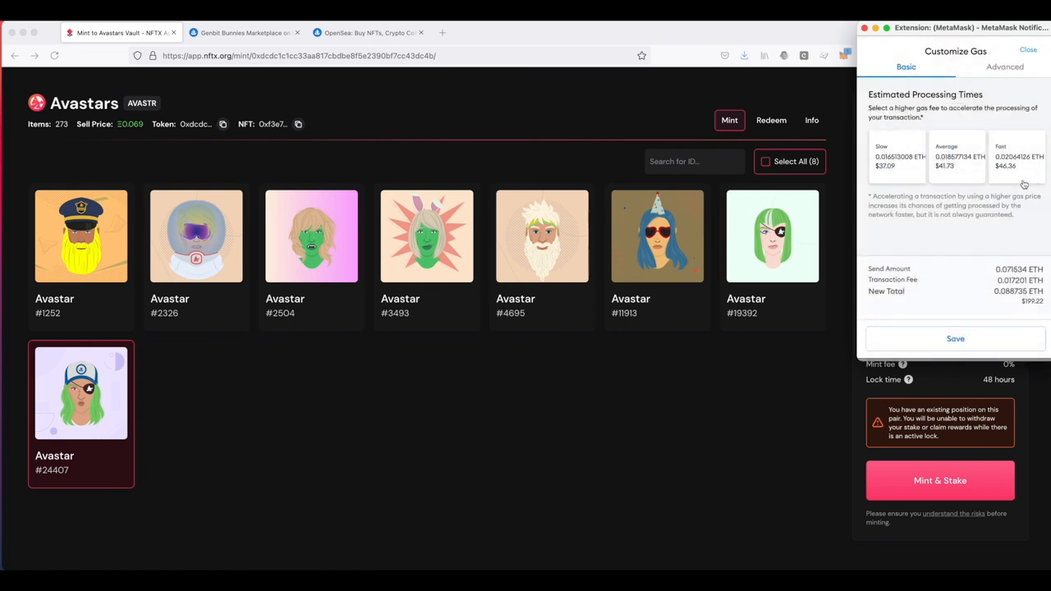
{"action": "left_click", "coordinate": [956, 339]}
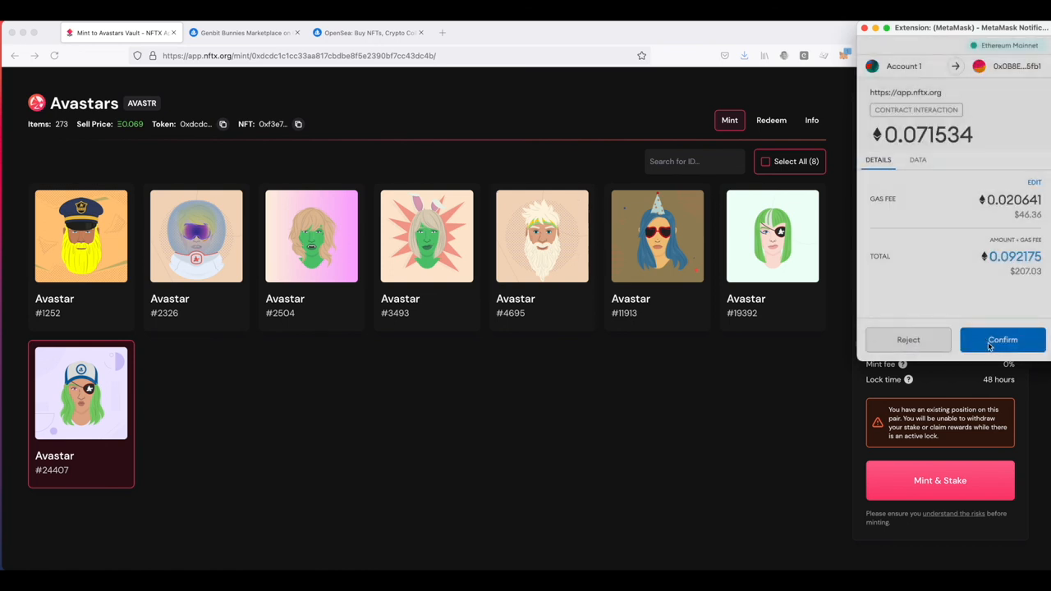
{"action": "left_click", "coordinate": [1002, 340]}
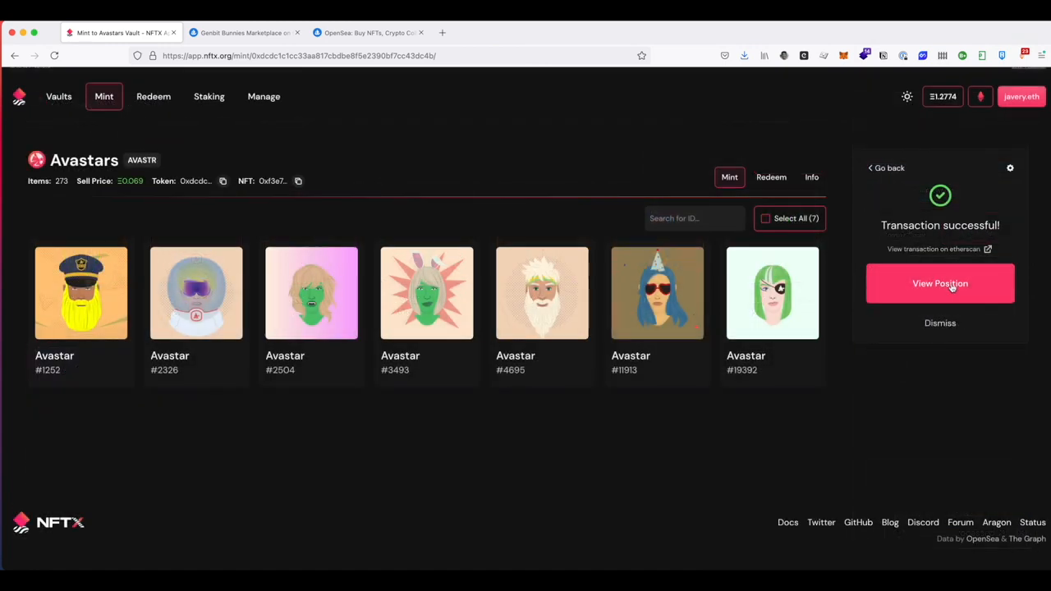
Step: Show the Staking page with AVASTR-ETH SLP locked (~47 hours) alongside BUNNY-ETH SLP
{"action": "left_click", "coordinate": [939, 282]}
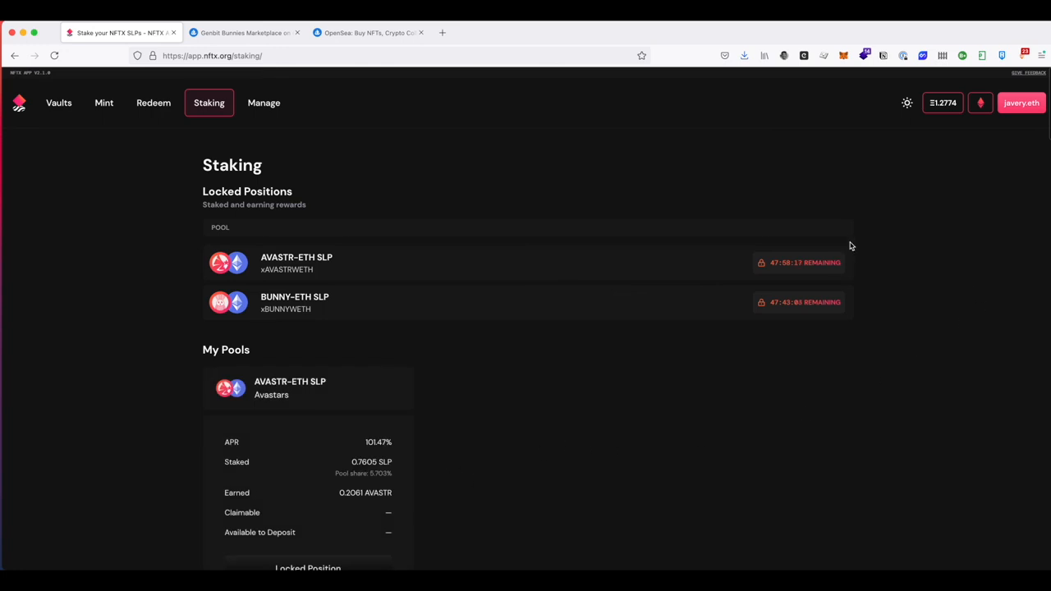
{"action": "scroll", "scroll_direction": "down", "scroll_amount": 3}
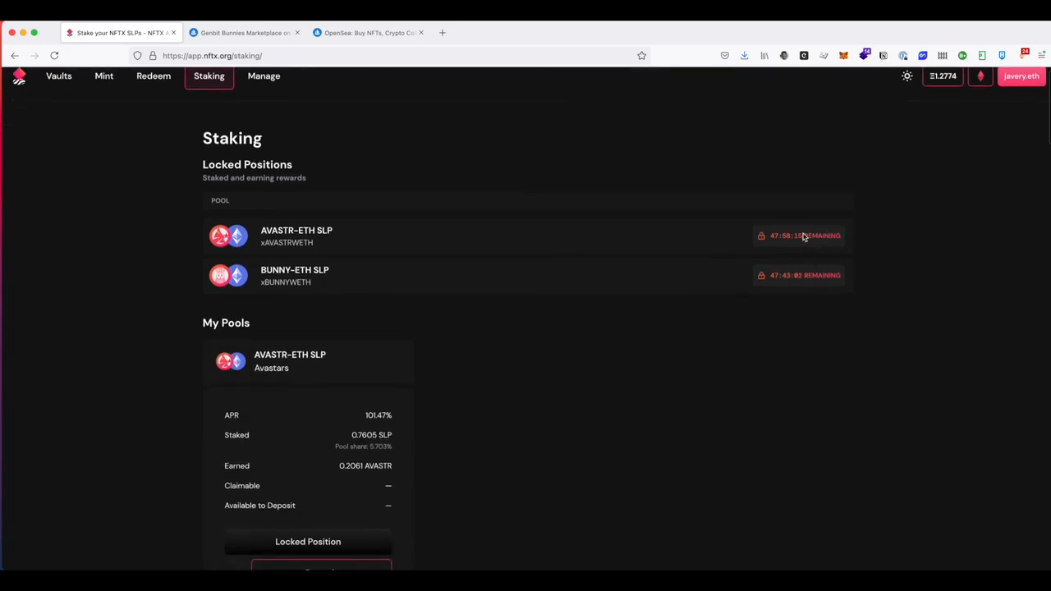
{"action": "scroll", "scroll_direction": "down", "scroll_amount": 3}
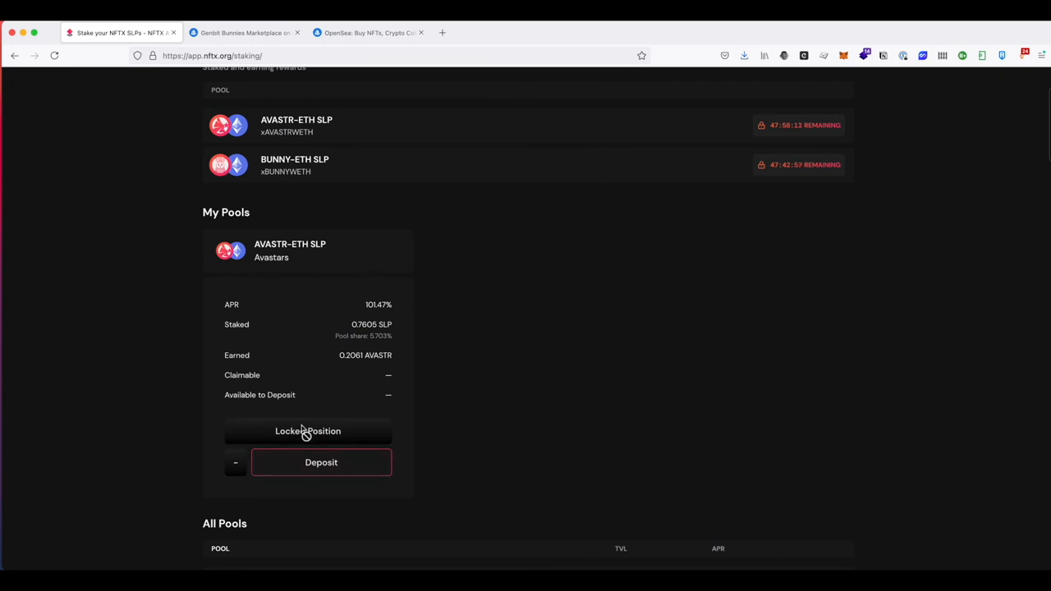
{"action": "mouse_move", "coordinate": [355, 375]}
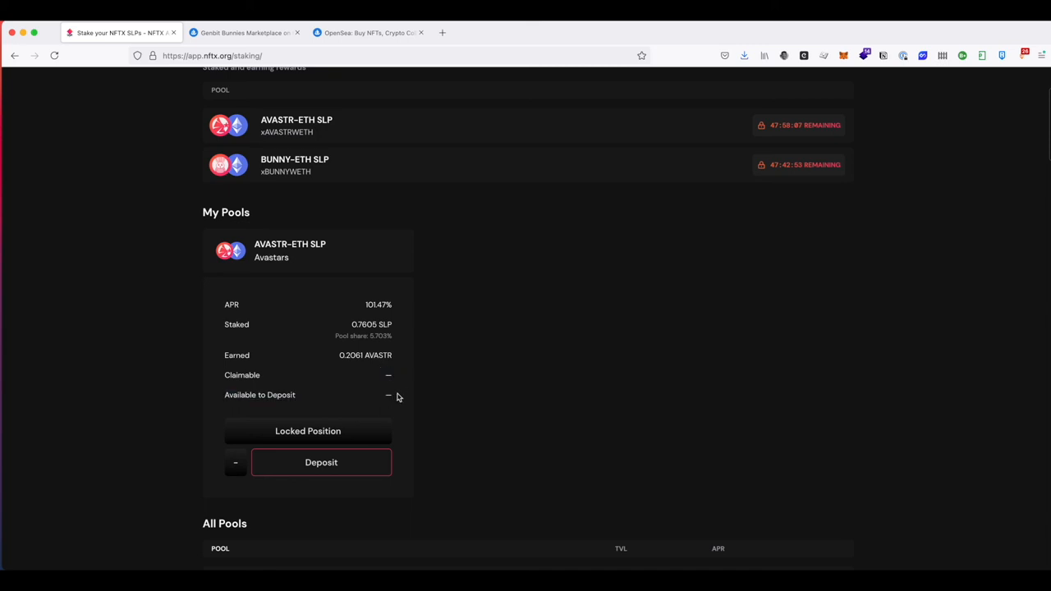
{"action": "mouse_move", "coordinate": [206, 483]}
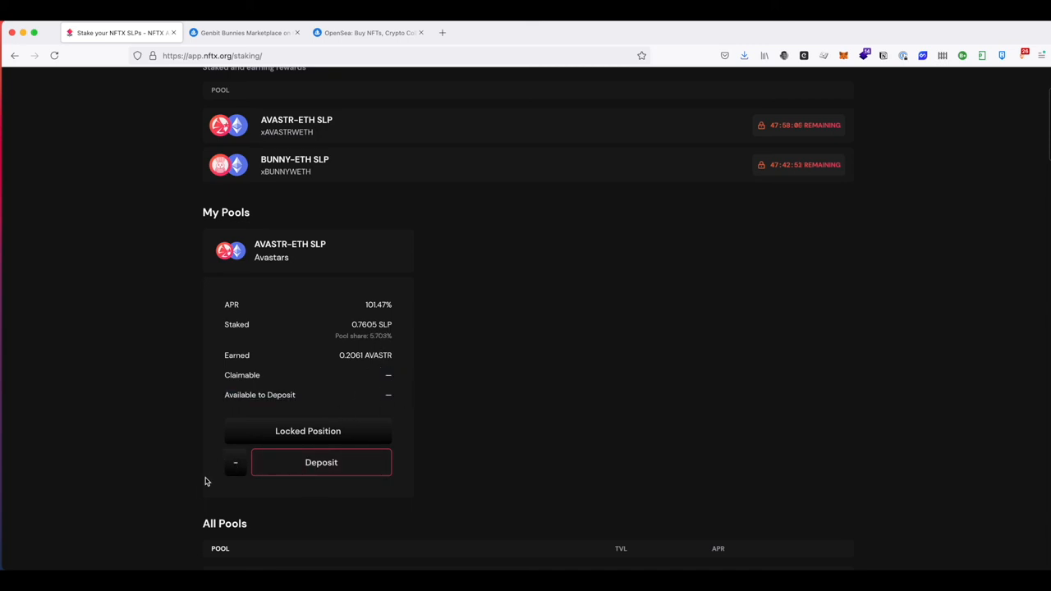
{"action": "mouse_move", "coordinate": [309, 424]}
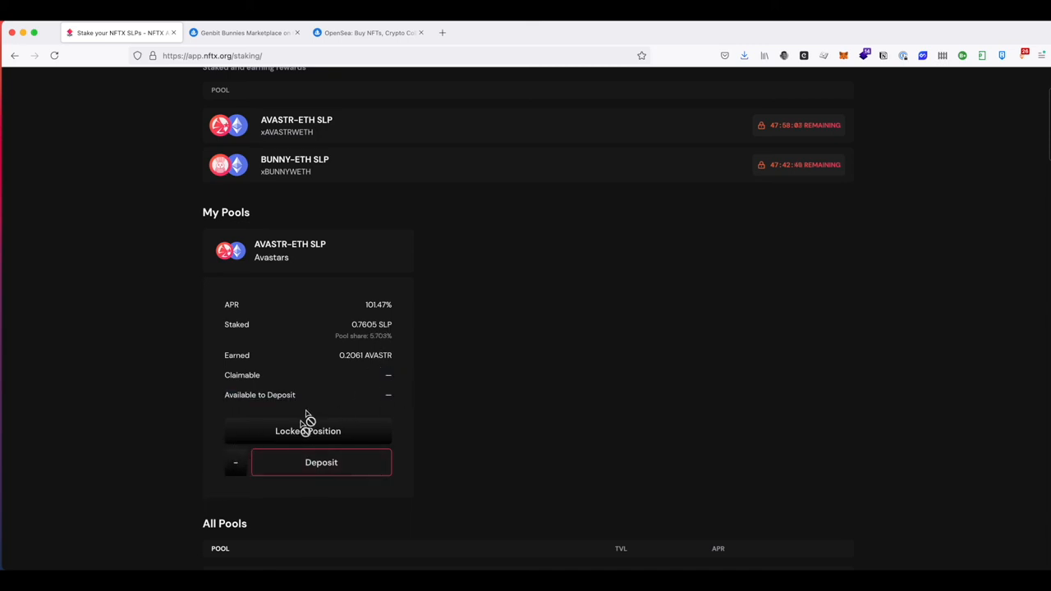
{"action": "scroll", "scroll_direction": "up", "scroll_amount": 3}
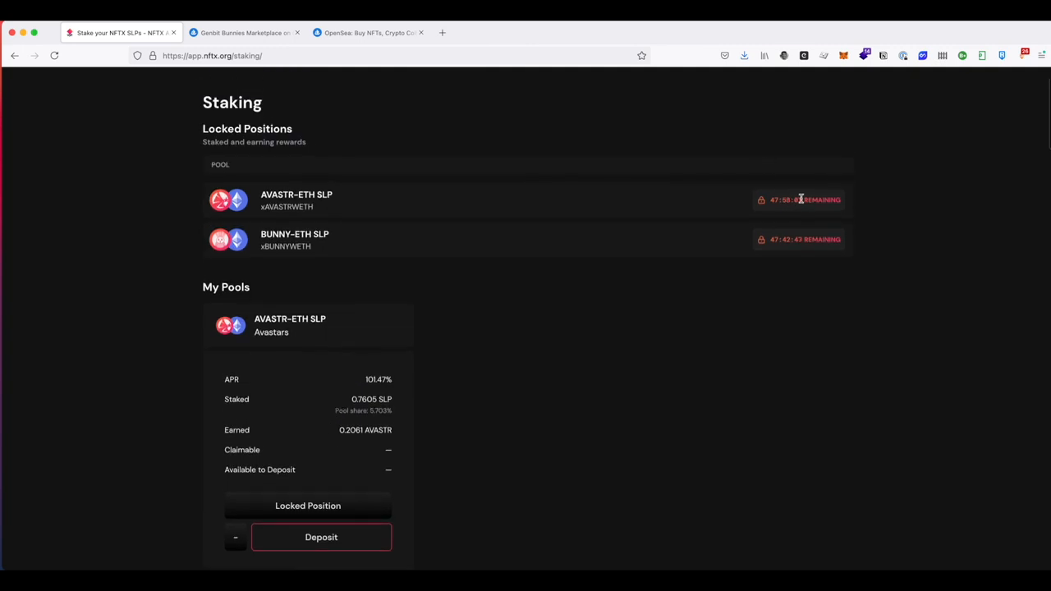
{"action": "right_click", "coordinate": [302, 395]}
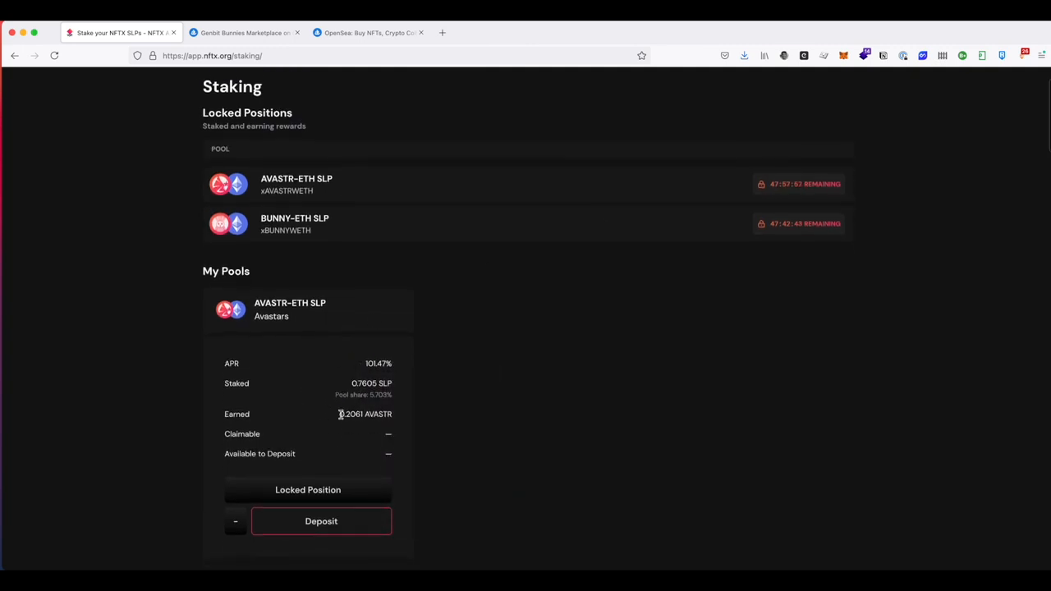
{"action": "mouse_move", "coordinate": [407, 414]}
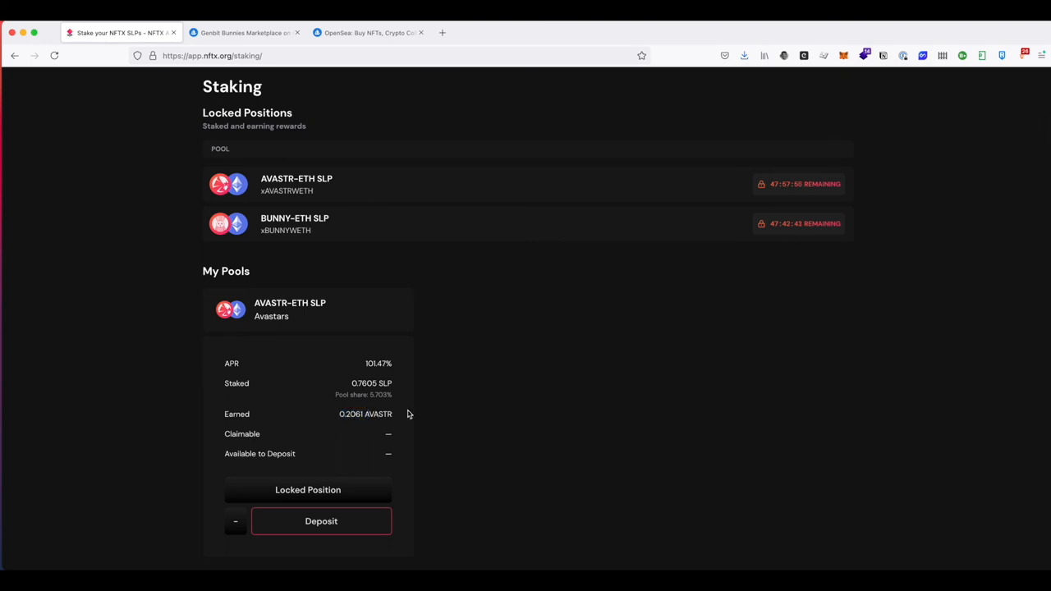
{"action": "mouse_move", "coordinate": [329, 424]}
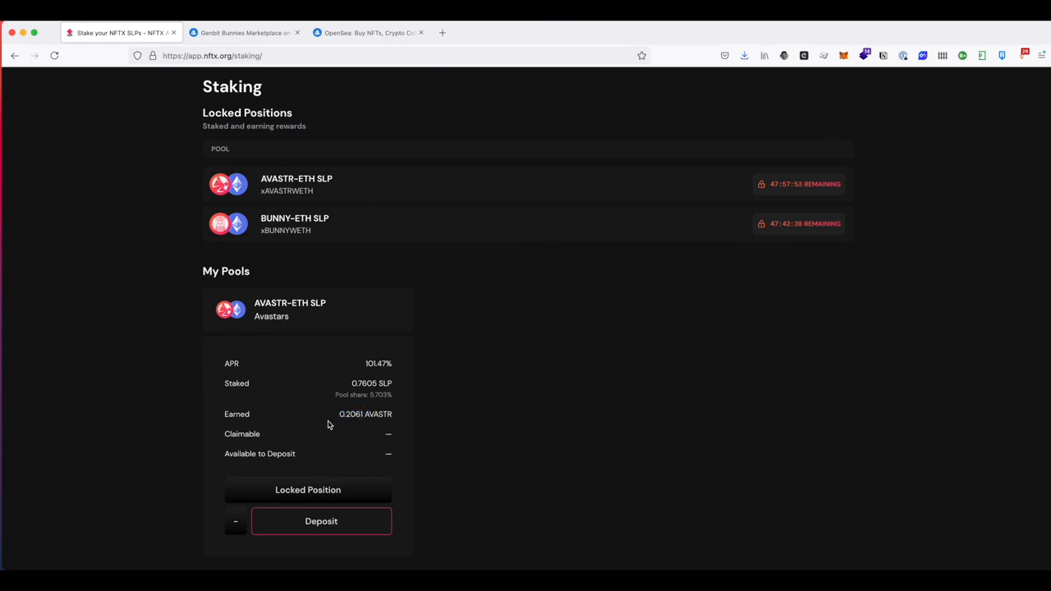
{"action": "scroll", "scroll_direction": "down", "scroll_amount": 3}
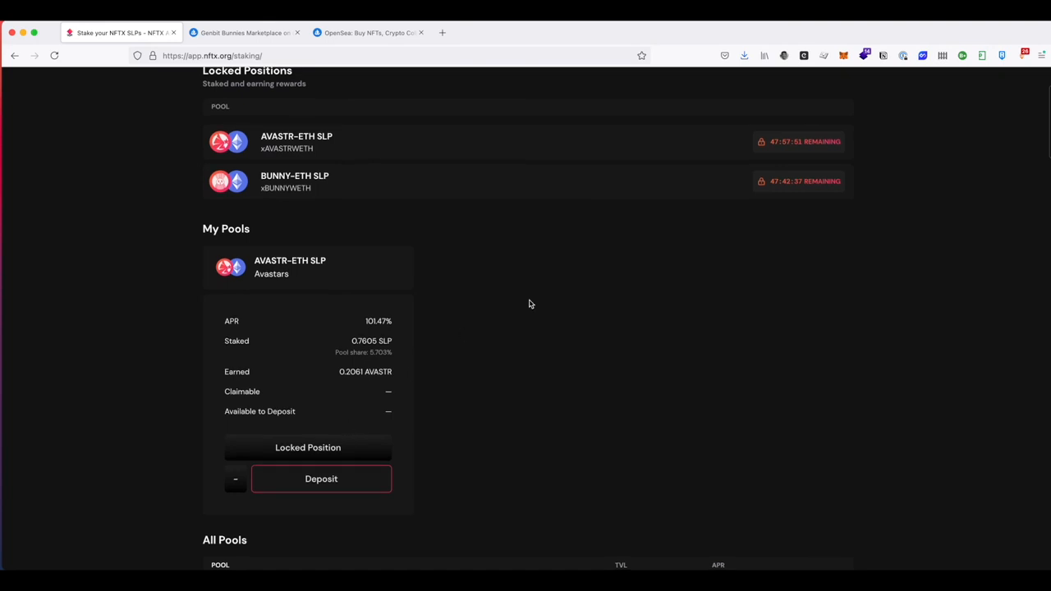
{"action": "scroll", "scroll_direction": "up", "scroll_amount": 3}
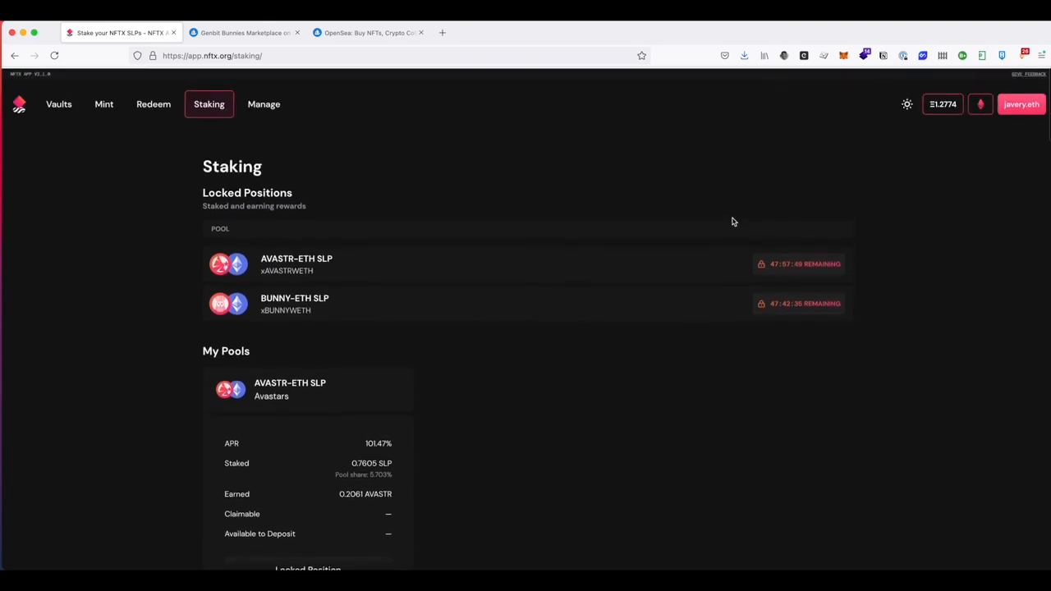